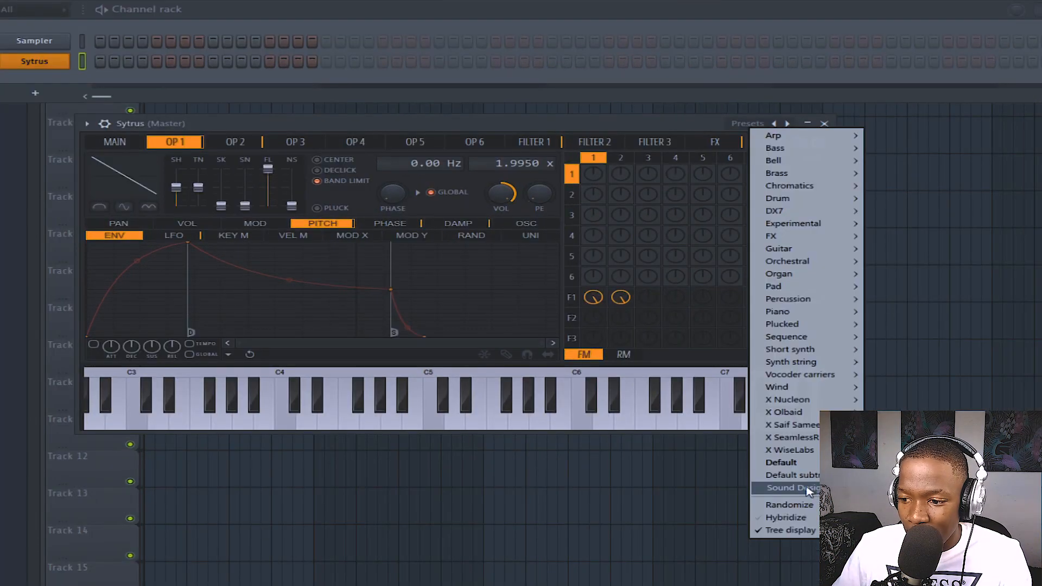
Load Sytrus's Default preset, then push operator 1's waveform shape toward a square wave.
left_click(781, 461)
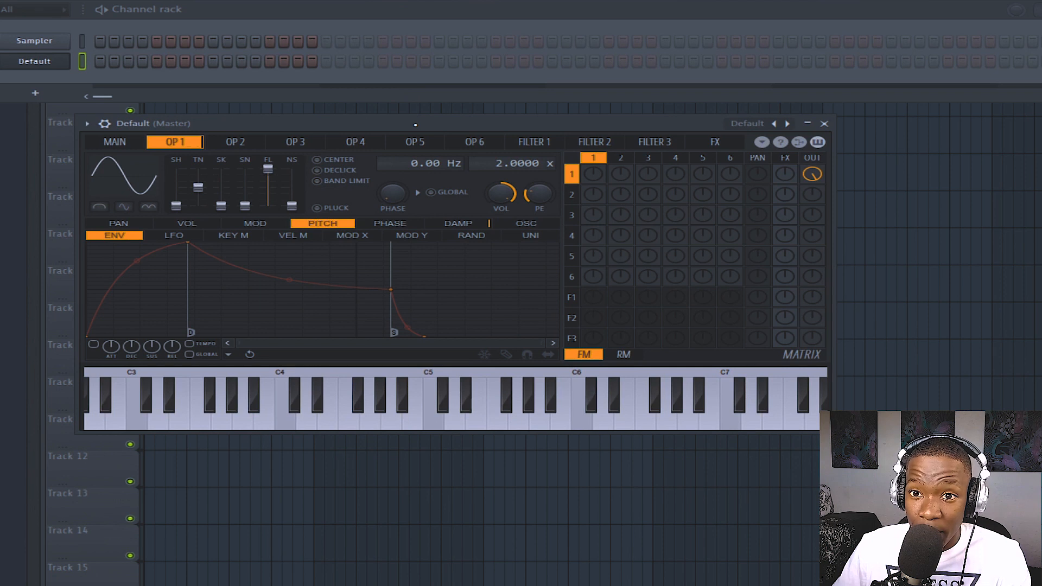
left_click(114, 142)
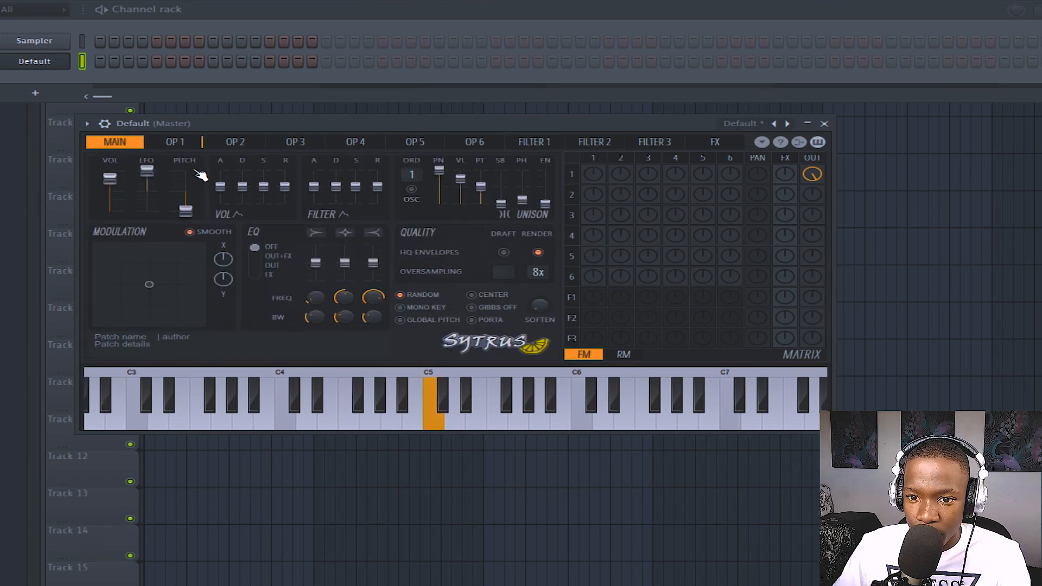
left_click(174, 142)
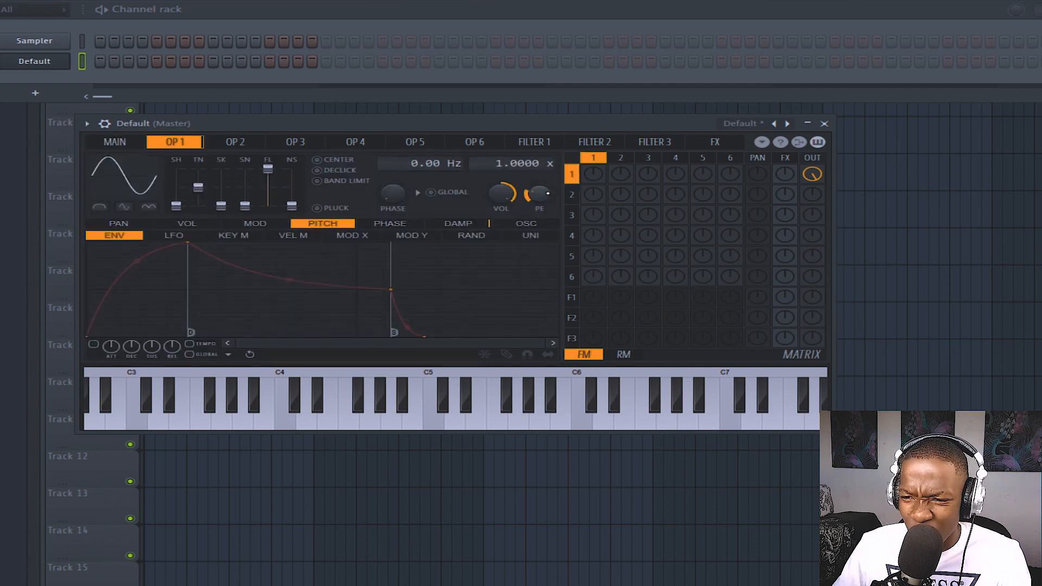
left_click(432, 399)
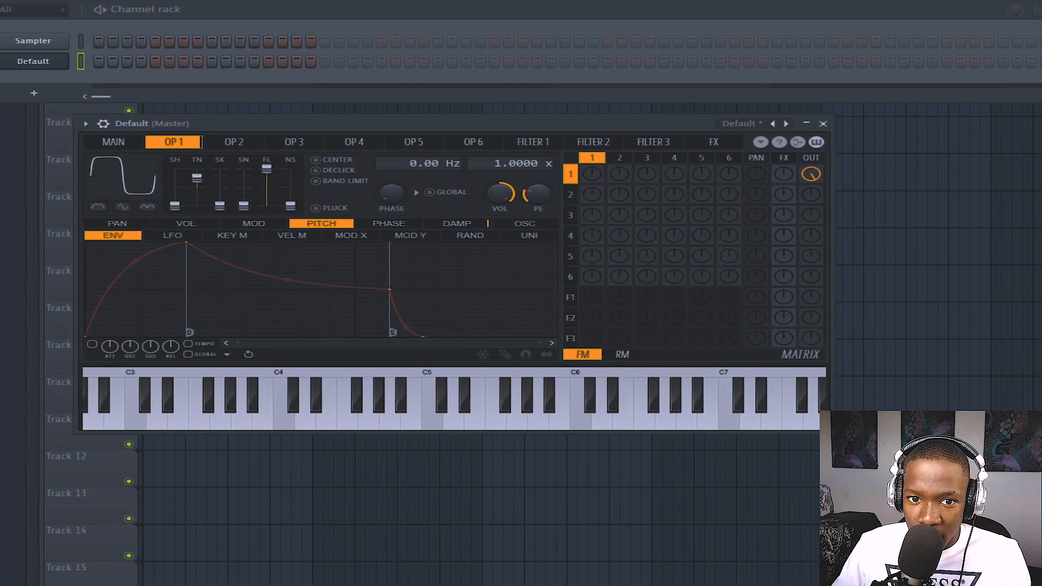
left_click(279, 406)
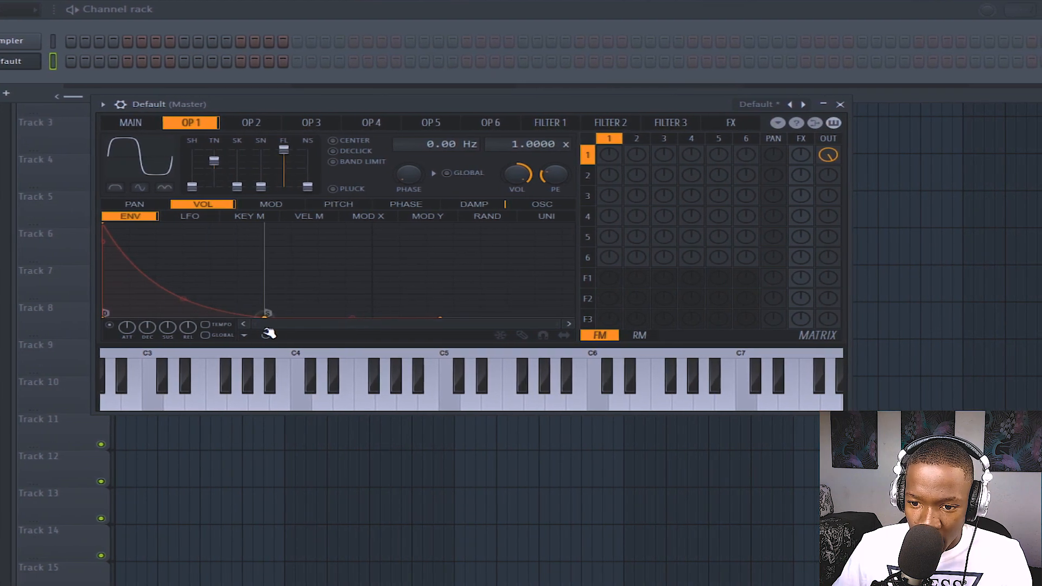
Draw a short decay on operator 1's volume envelope and capture the output in Edison.
right_click(266, 312)
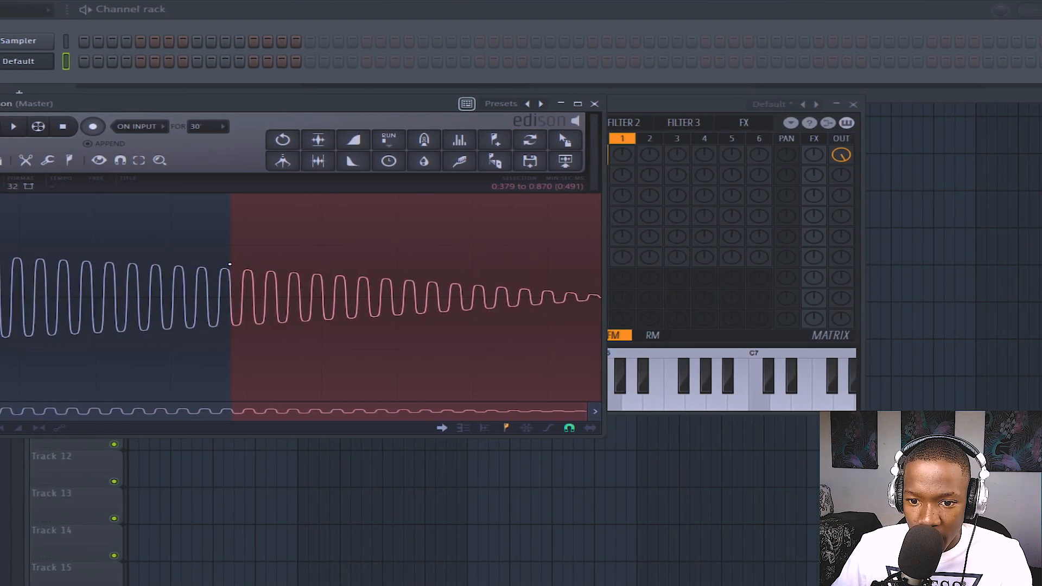
left_click(359, 140)
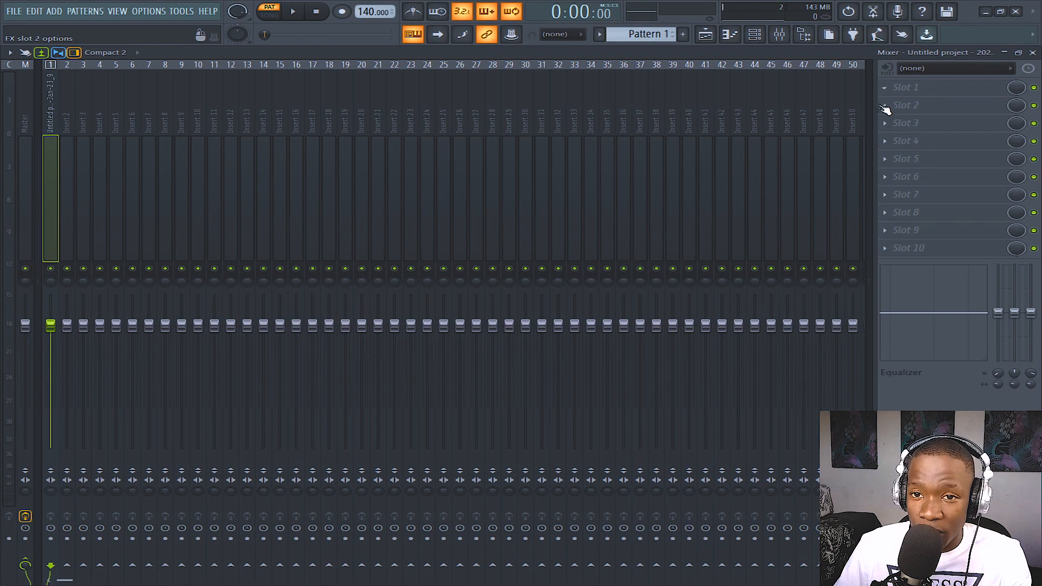
Add Fruity Parametric EQ 2 to insert 1 and cut the low end with steep band 2.
left_click(891, 101)
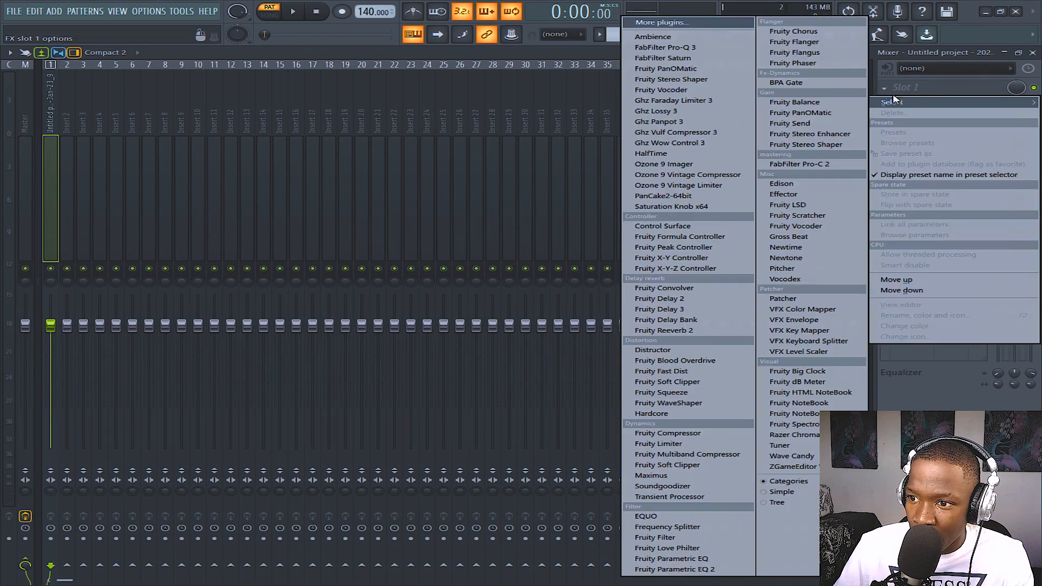
left_click(675, 568)
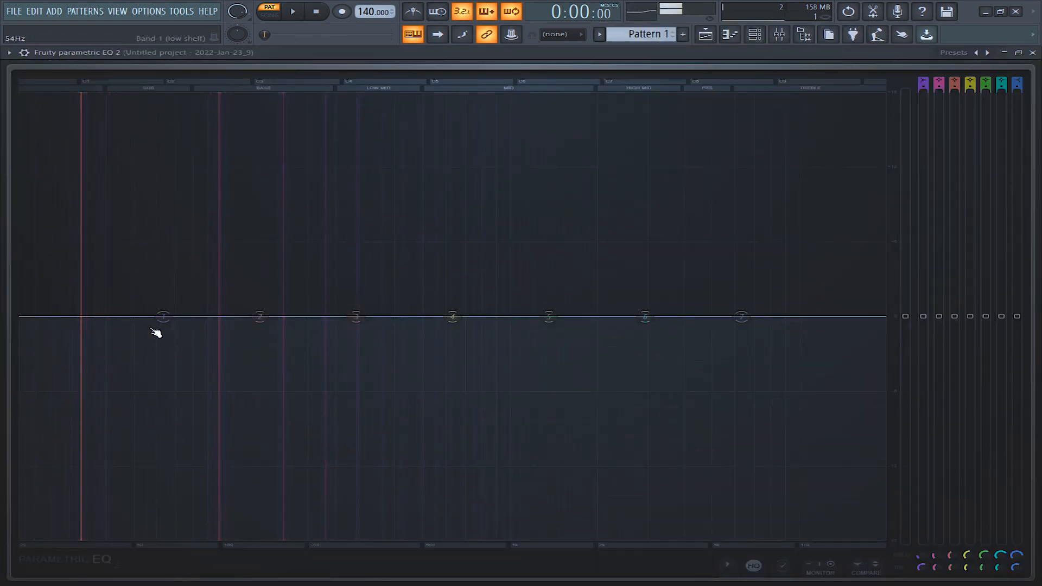
left_click_drag(162, 317, 164, 317)
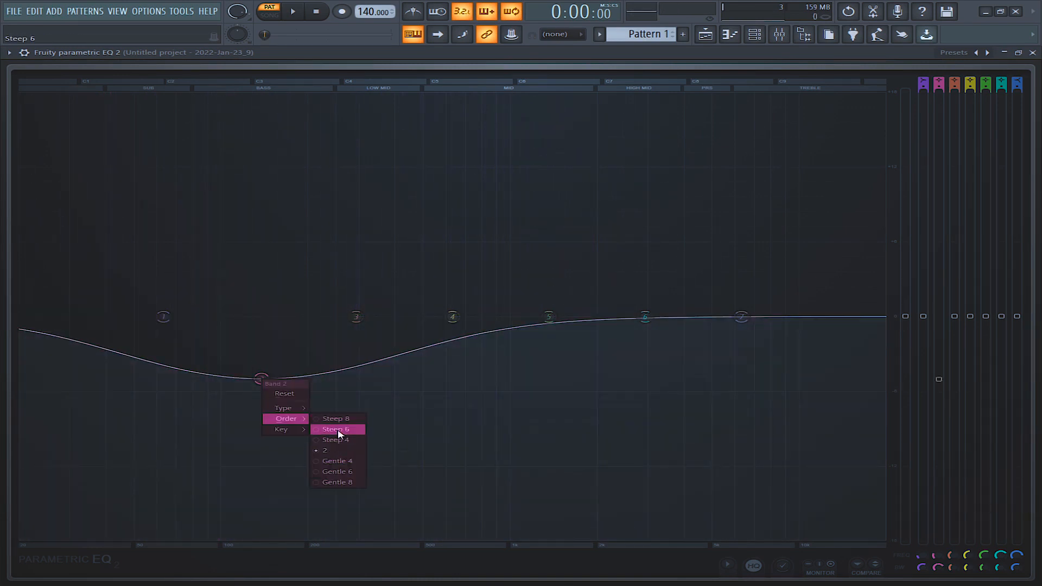
left_click(336, 428)
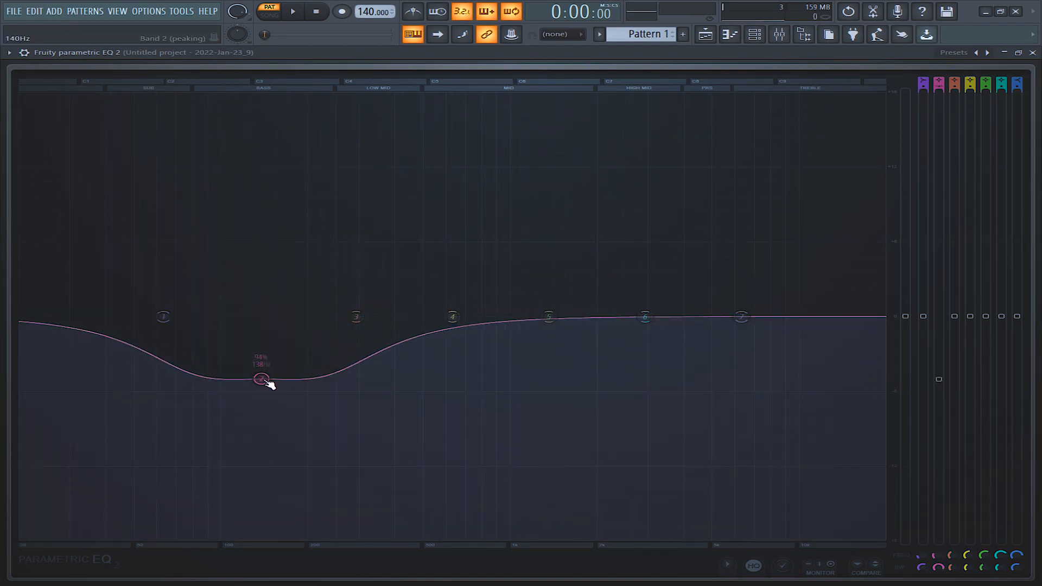
left_click_drag(262, 379, 162, 379)
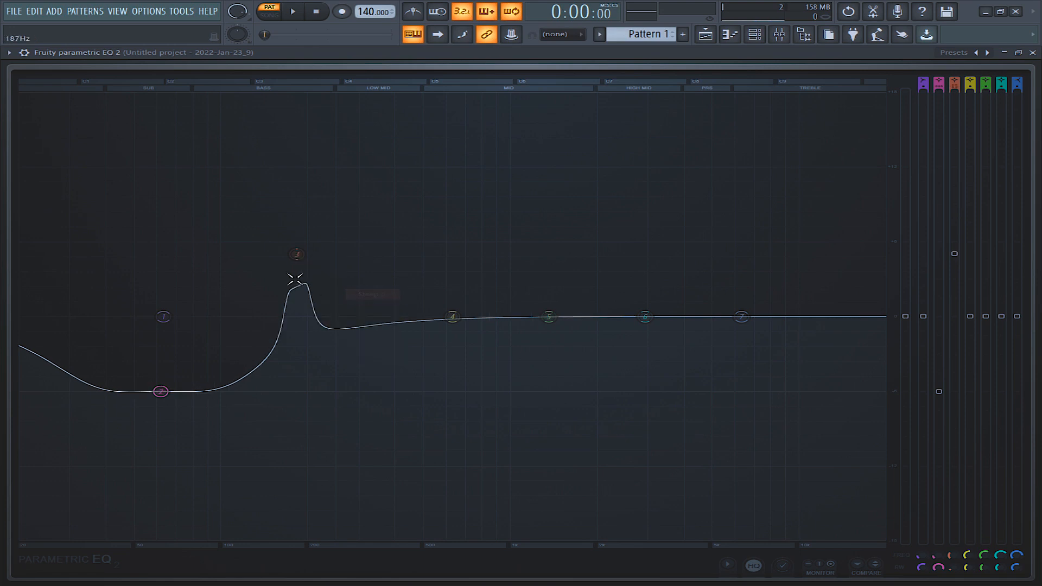
Boost a narrow band 3 peak around 140 Hz, then reduce its gain.
left_click_drag(296, 272, 67, 163)
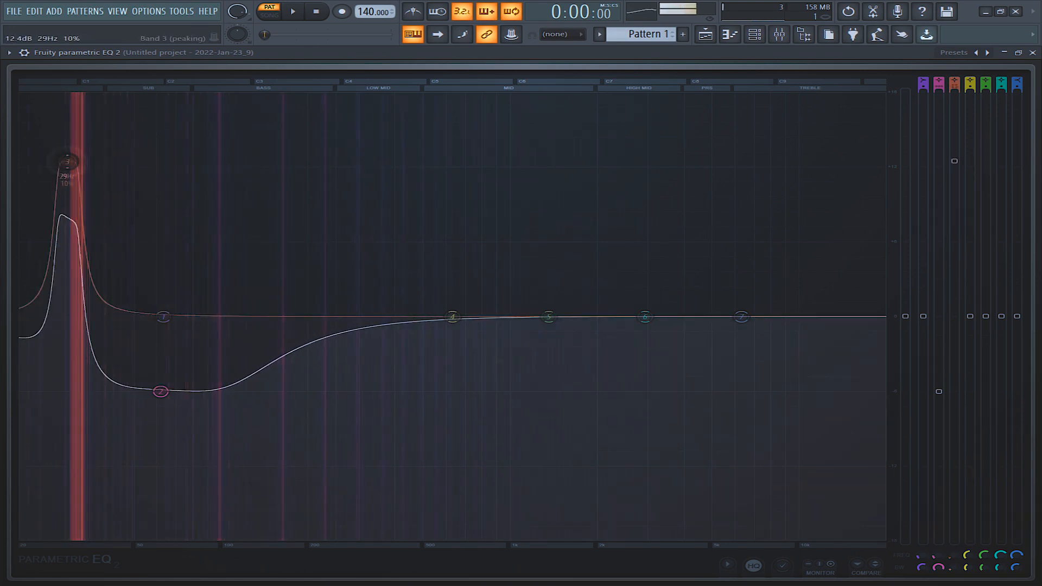
left_click_drag(69, 160, 219, 158)
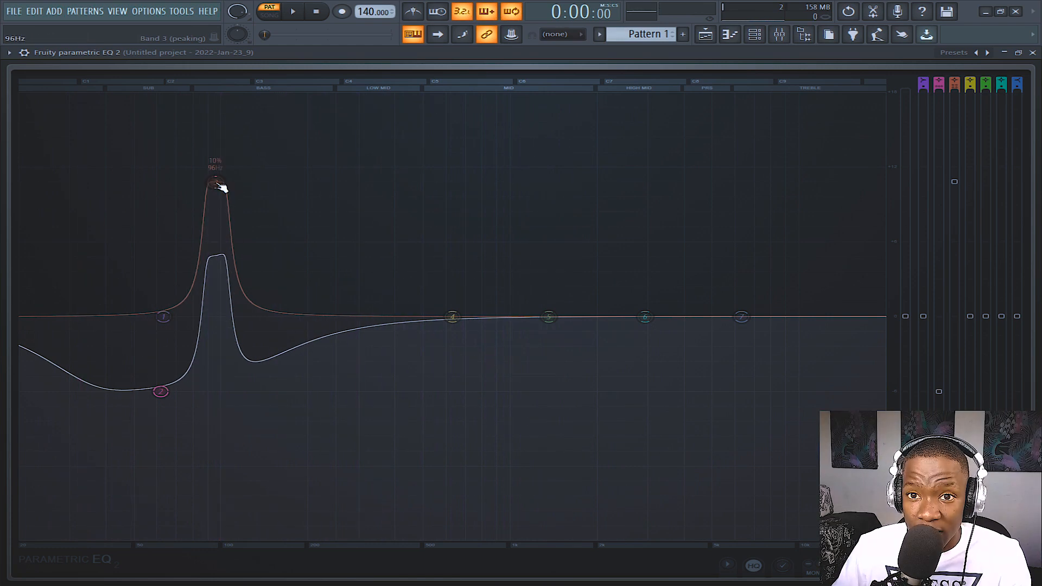
left_click_drag(213, 183, 263, 157)
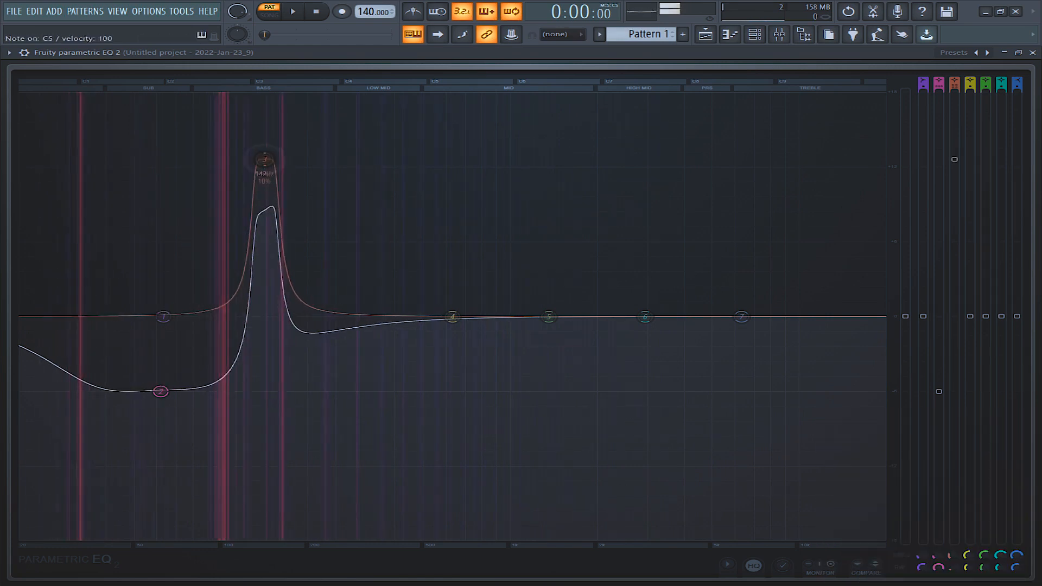
left_click_drag(263, 156, 276, 211)
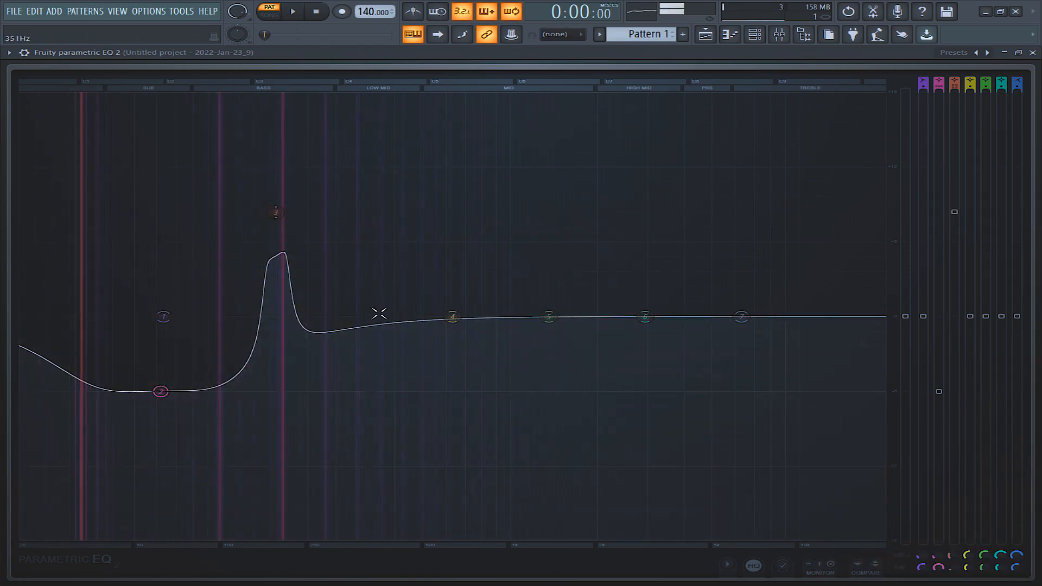
Add a narrow sub-bass peak, a wide low boost, and a band 7 low-pass near 2.6 kHz.
left_click_drag(453, 317, 185, 169)
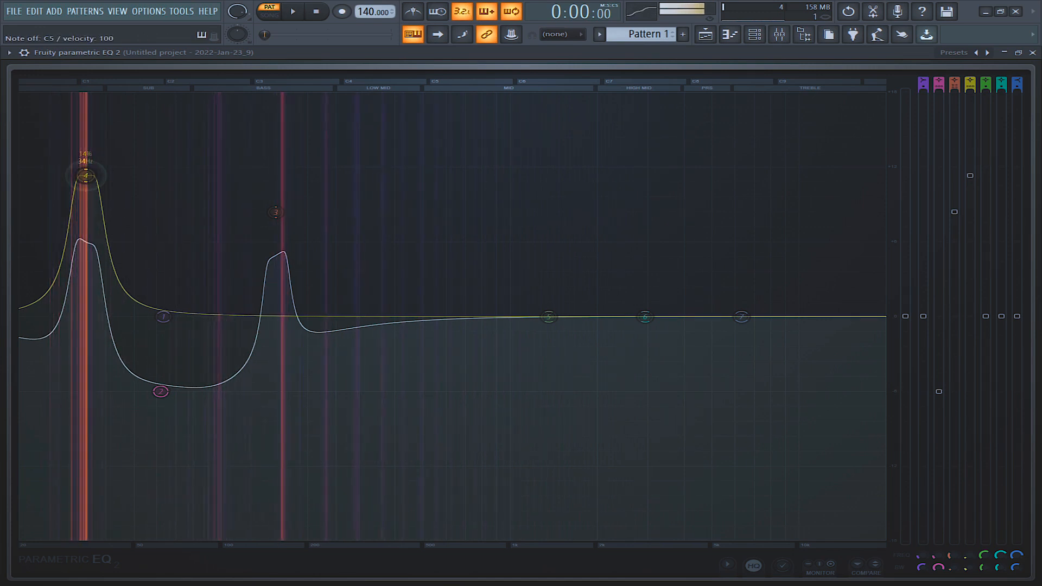
left_click_drag(85, 176, 188, 183)
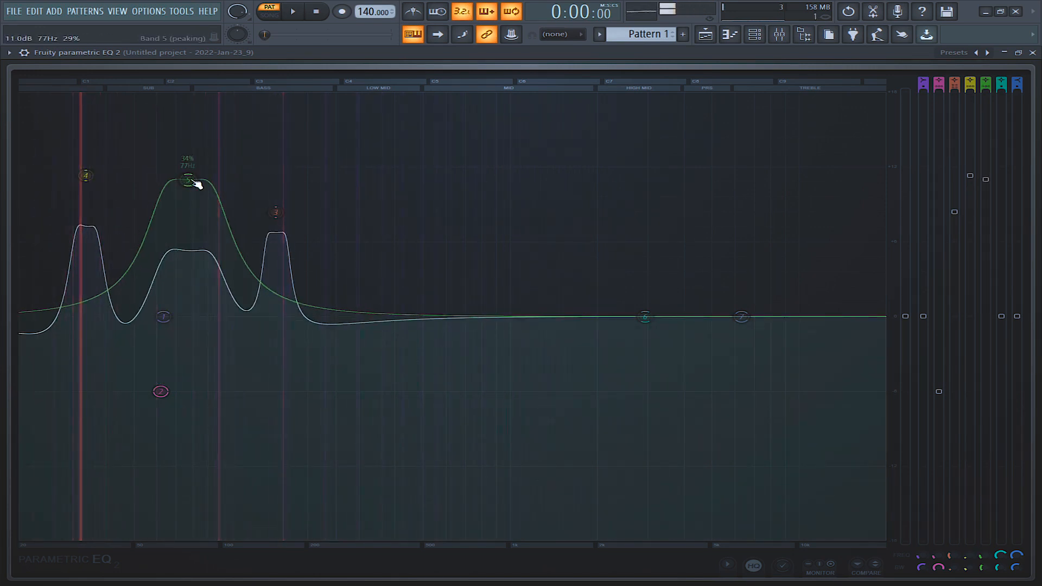
left_click_drag(188, 181, 213, 136)
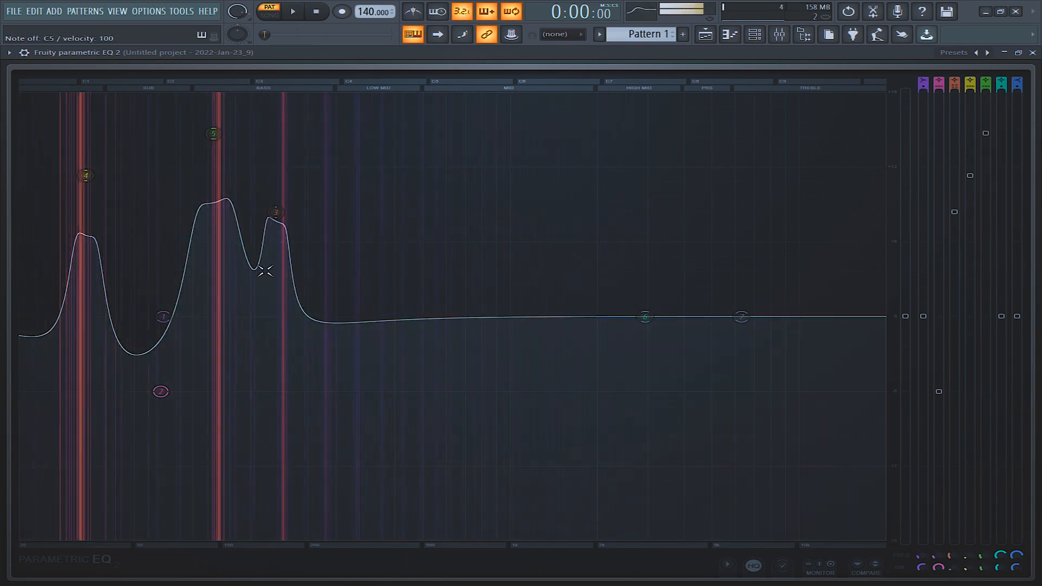
left_click_drag(741, 317, 741, 317)
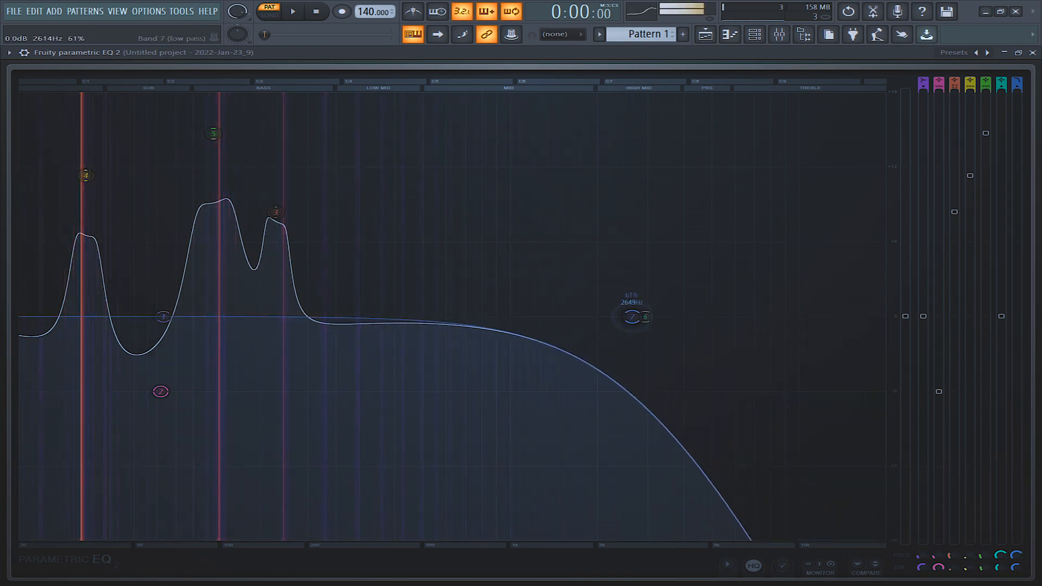
left_click_drag(632, 317, 643, 317)
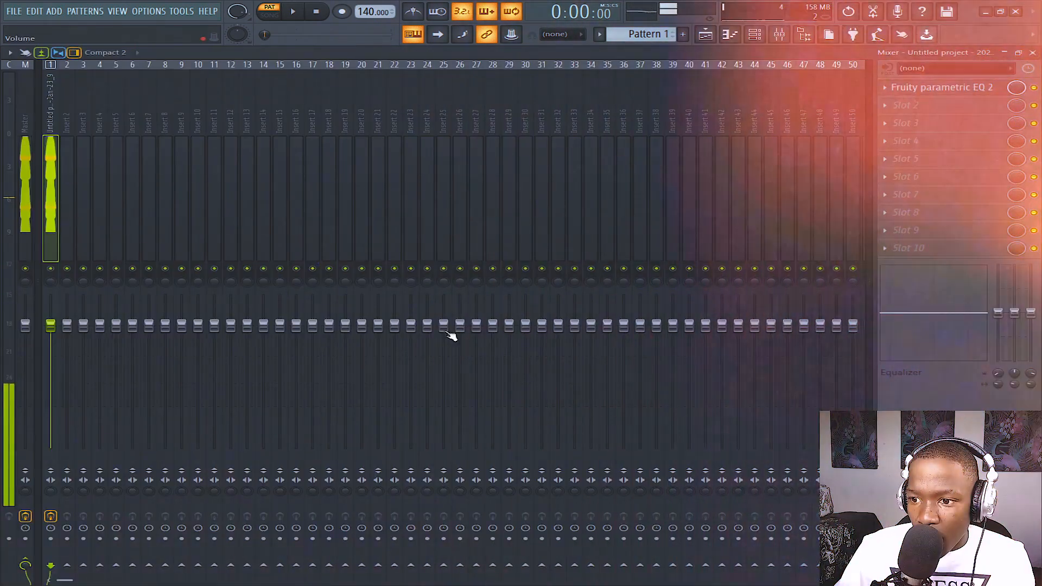
Edit Sytrus operator 1's envelope, center the EQ band-pass near 1239 Hz, and record into Edison.
left_click(780, 35)
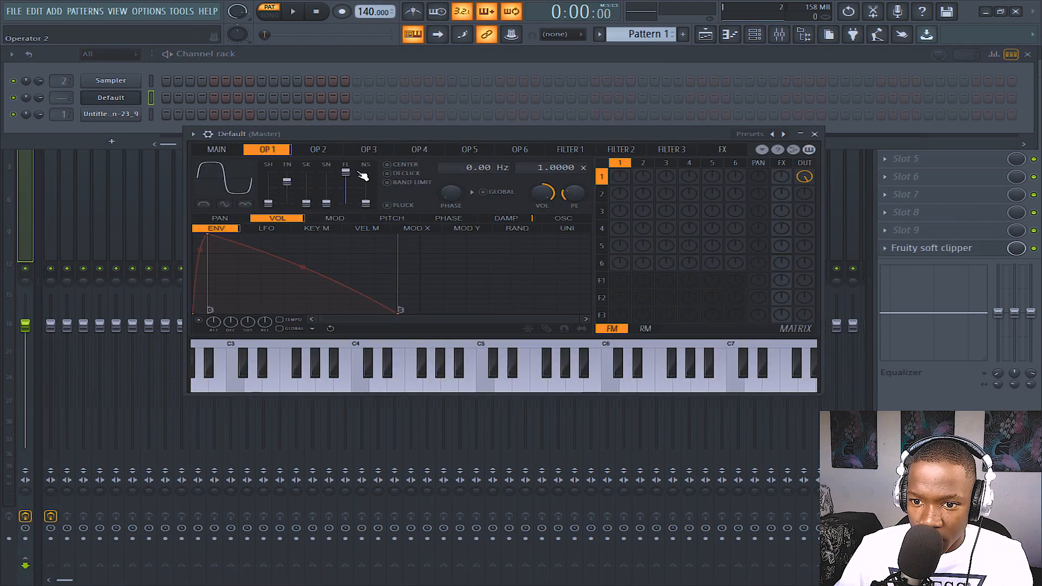
left_click(174, 153)
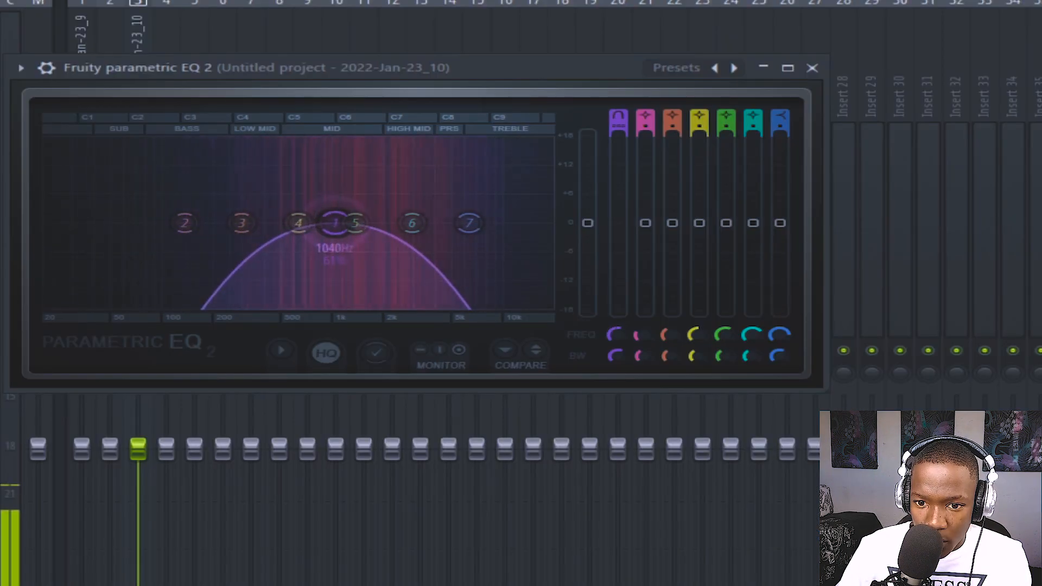
left_click_drag(338, 222, 352, 222)
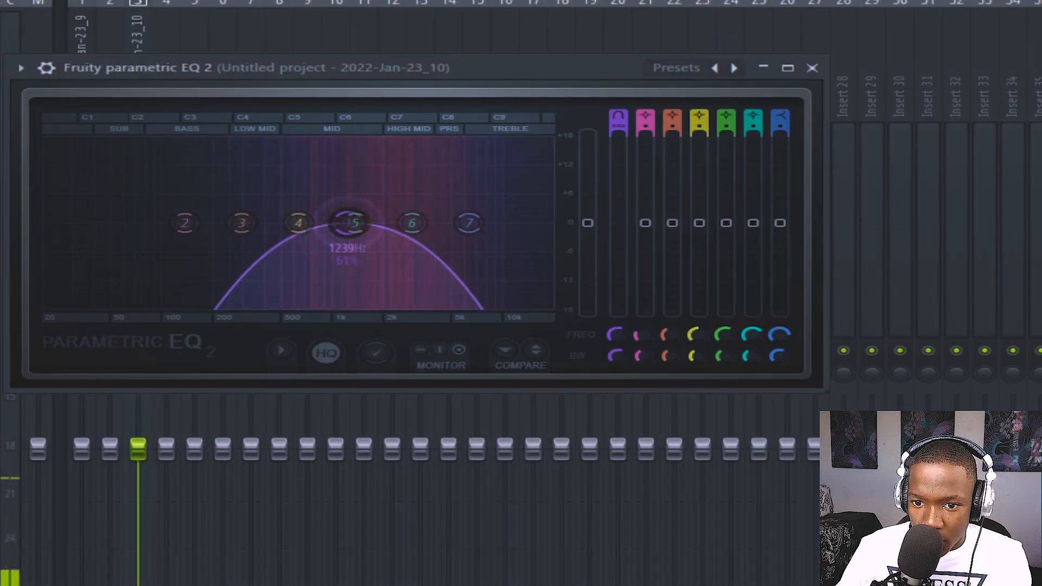
left_click(812, 67)
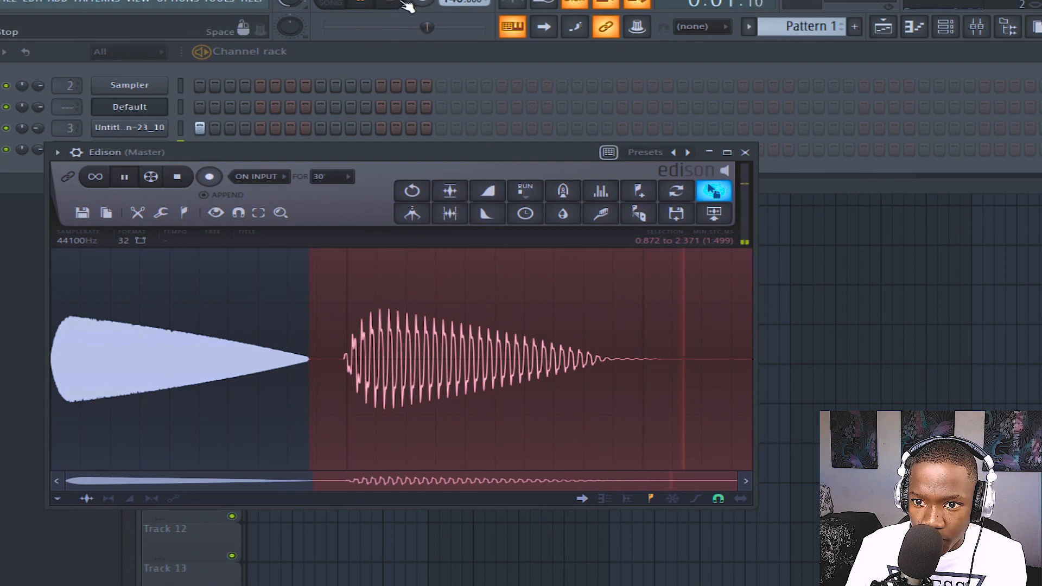
Load Fruity Parametric EQ 2 on insert 4 and boost the lows with bands 1 and 2.
left_click(450, 213)
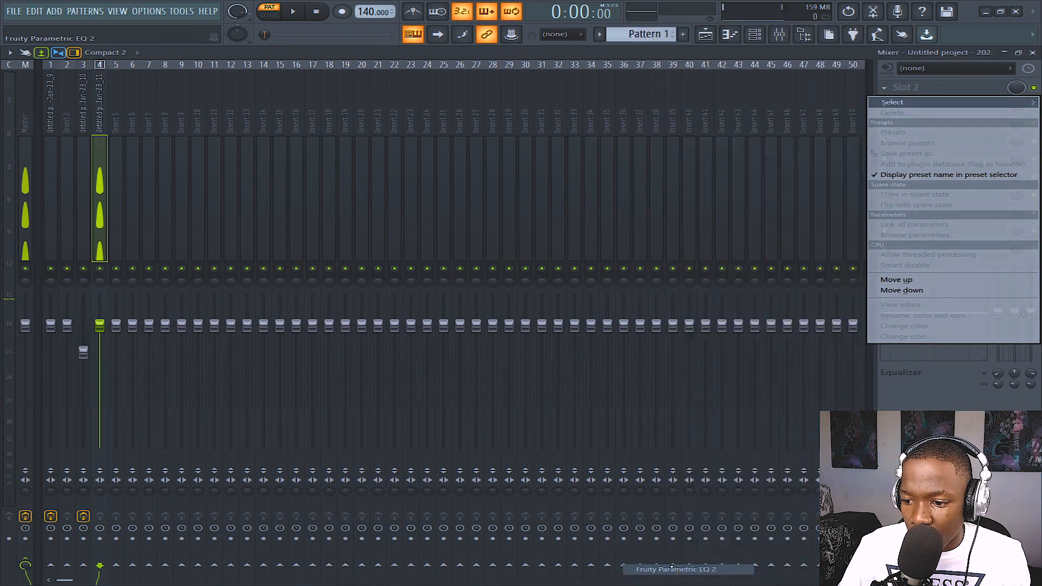
left_click(901, 305)
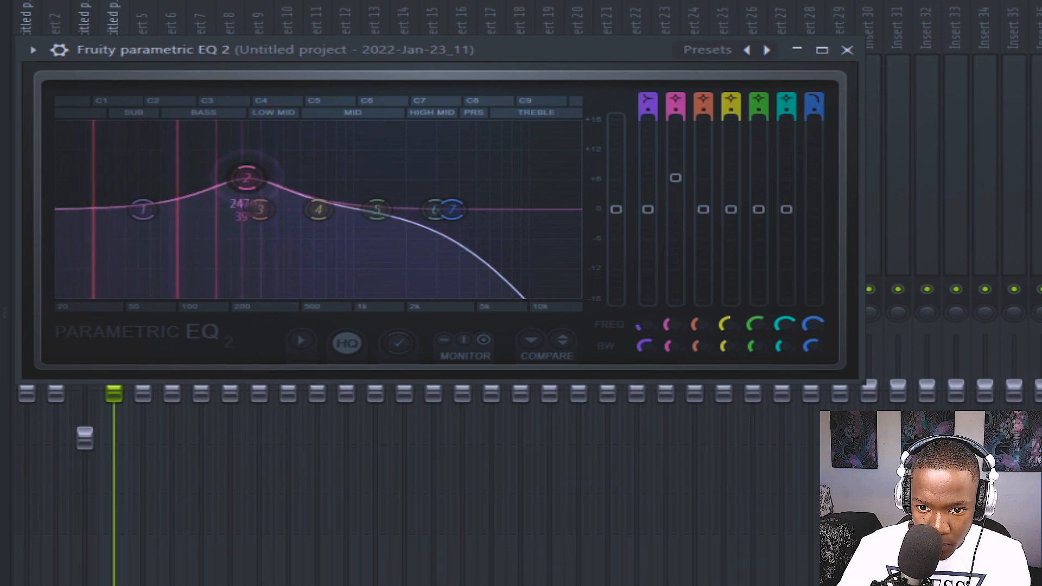
left_click_drag(249, 176, 312, 196)
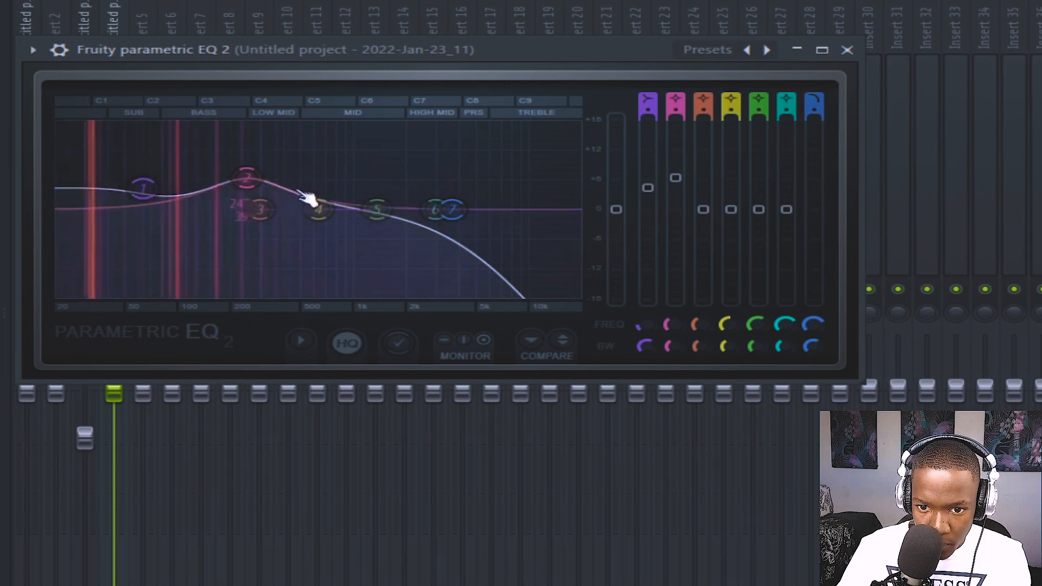
left_click_drag(316, 210, 382, 224)
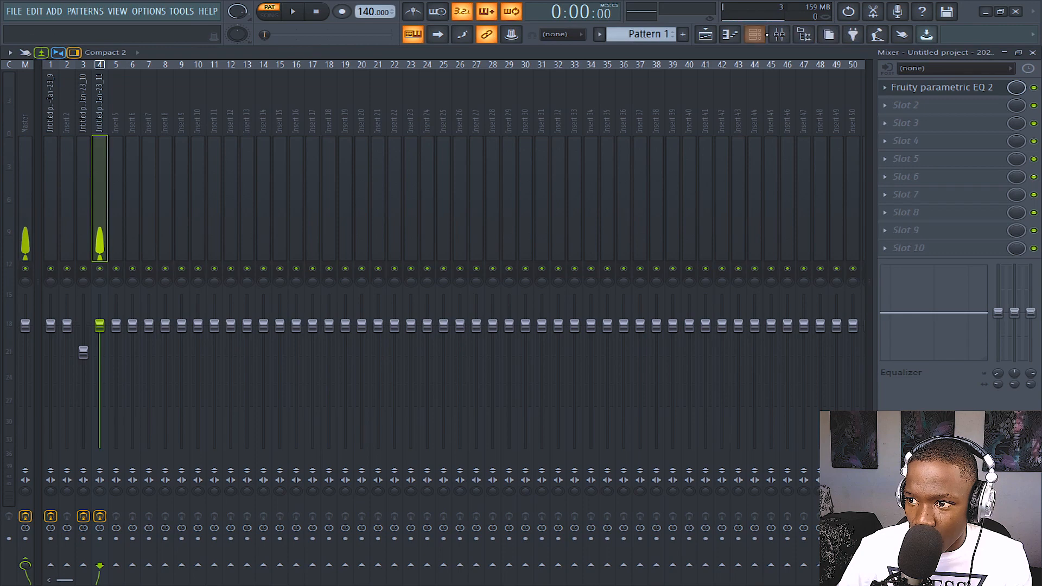
Turn the 808 insert's Saturation Knob down to about 2.4 and select the 808 channel.
left_click(754, 34)
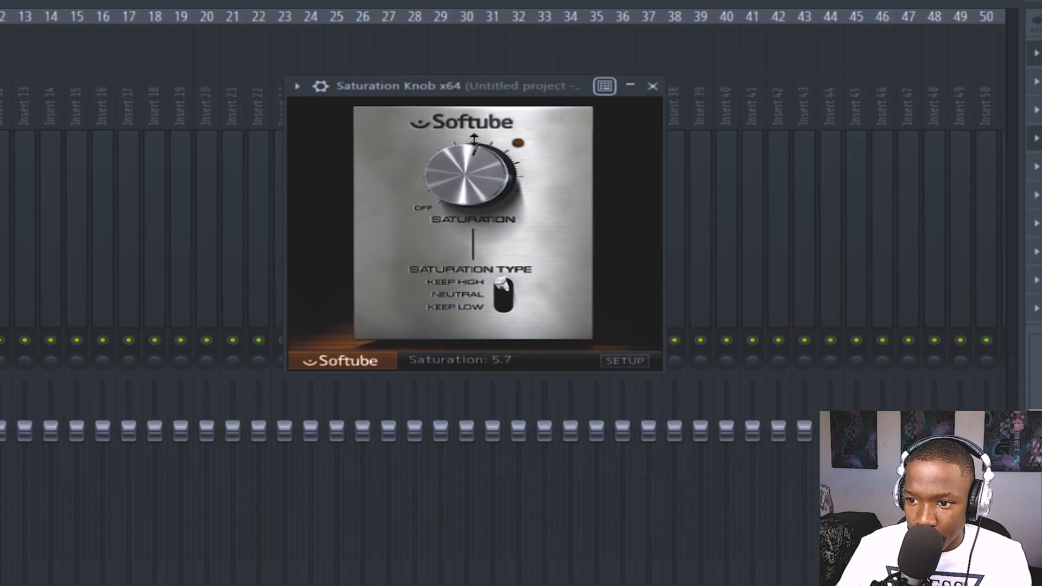
left_click_drag(470, 169, 475, 226)
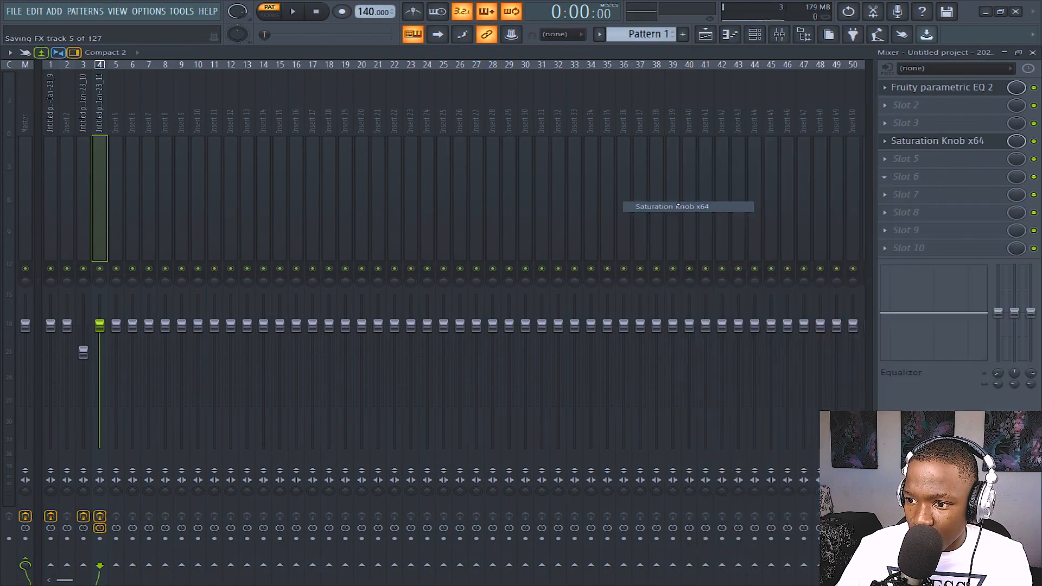
left_click(936, 142)
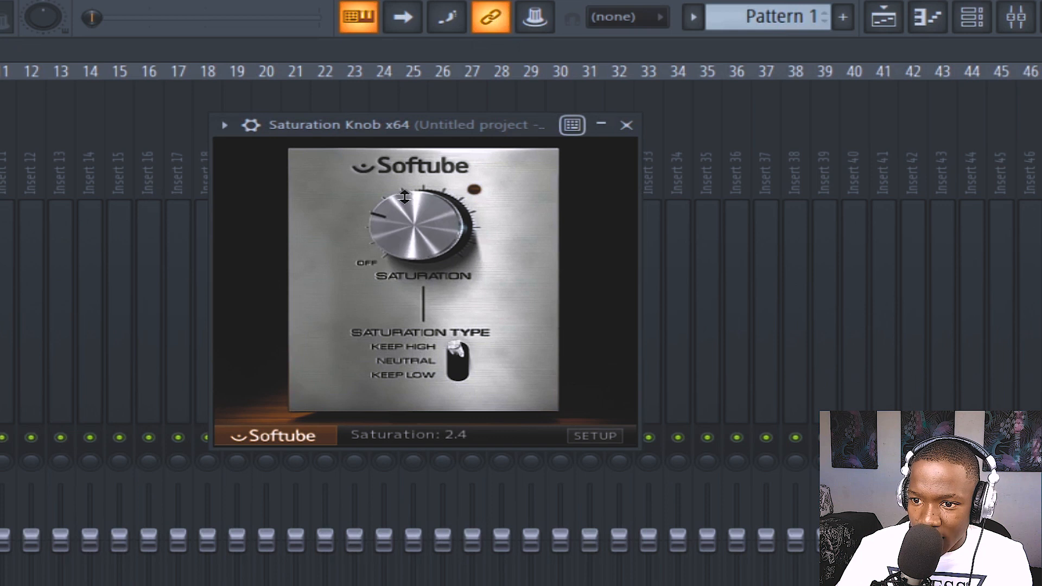
left_click_drag(404, 198, 399, 192)
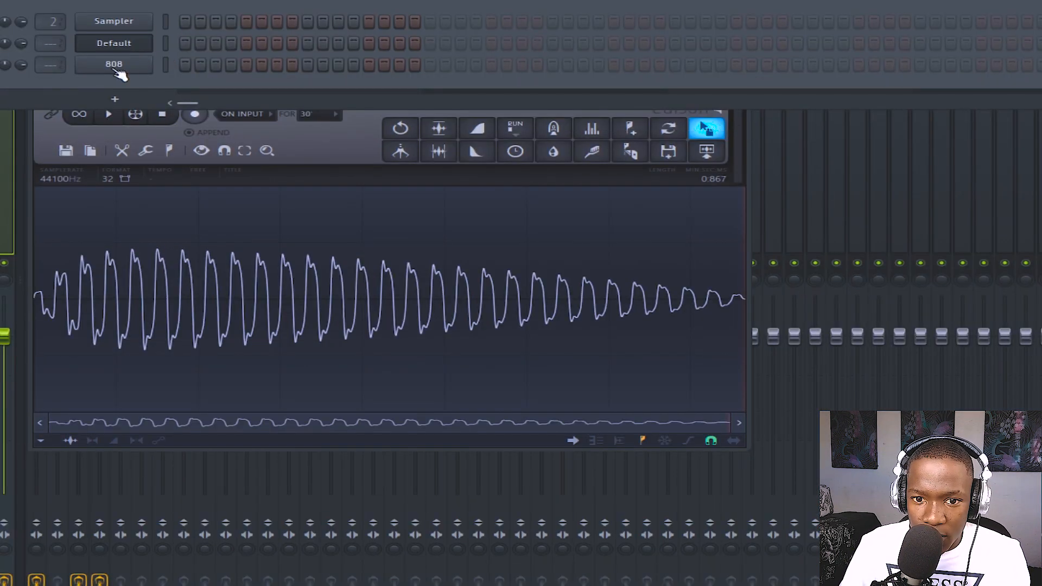
left_click(113, 64)
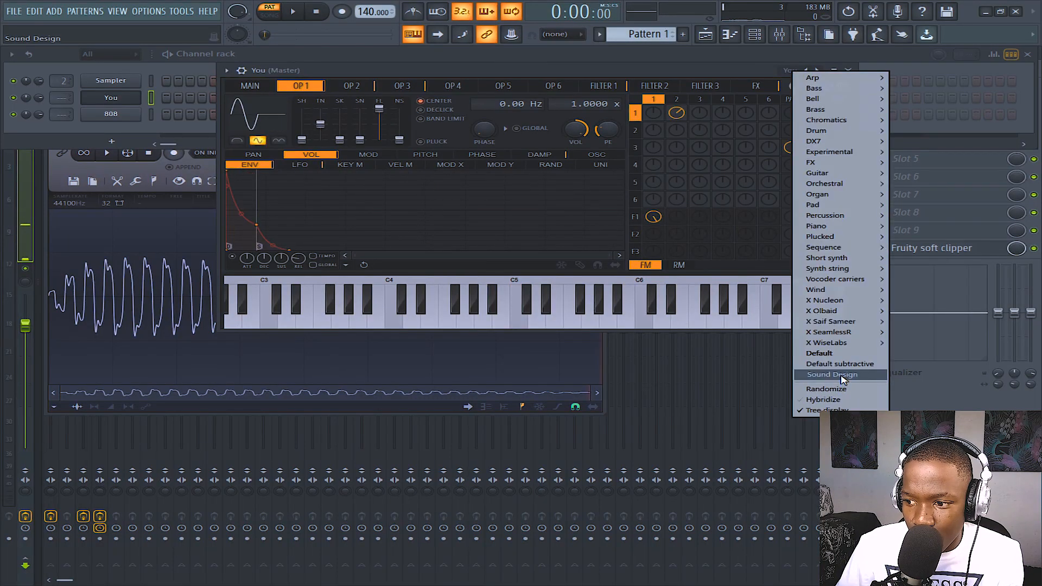
Load the Sound Design preset and shorten operator 1's pitch envelope into a quick drop.
left_click(832, 374)
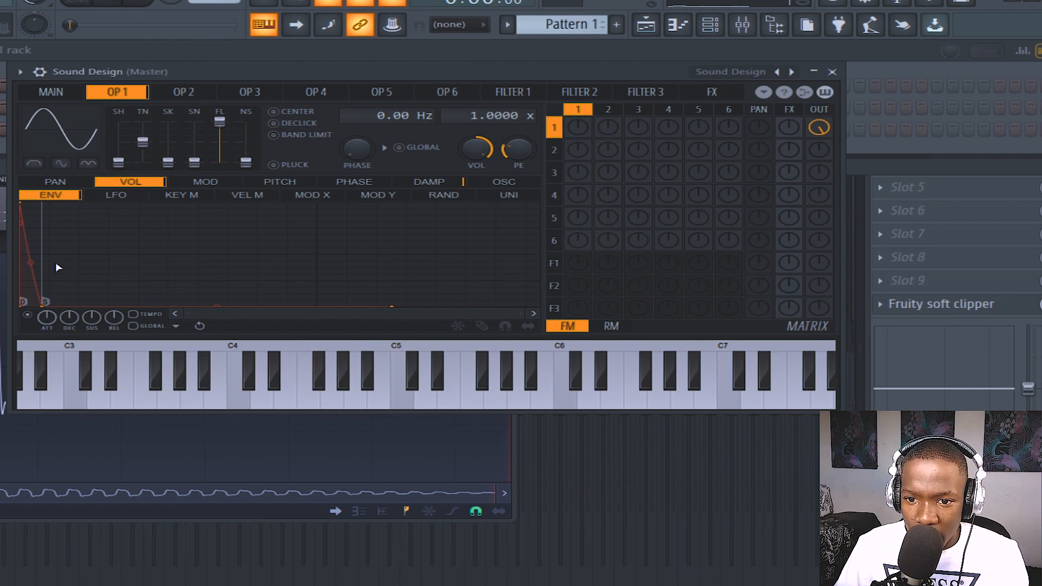
left_click(279, 181)
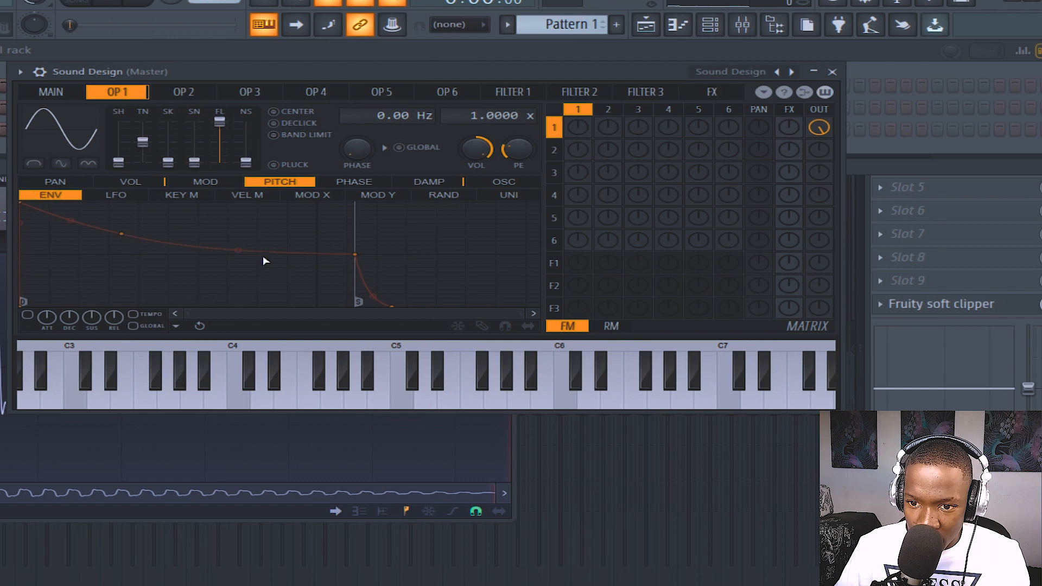
left_click_drag(355, 254, 394, 308)
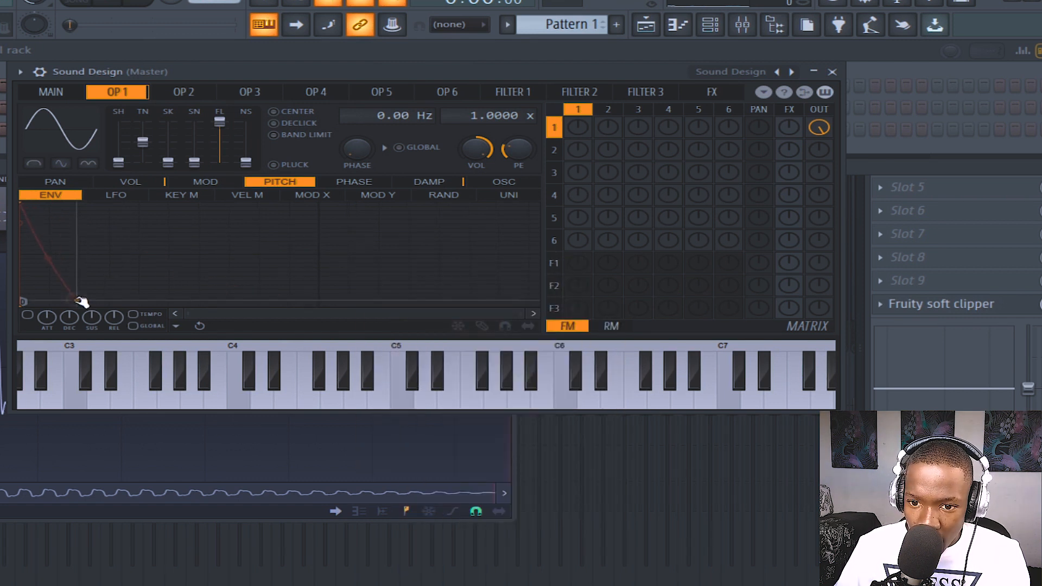
left_click(307, 382)
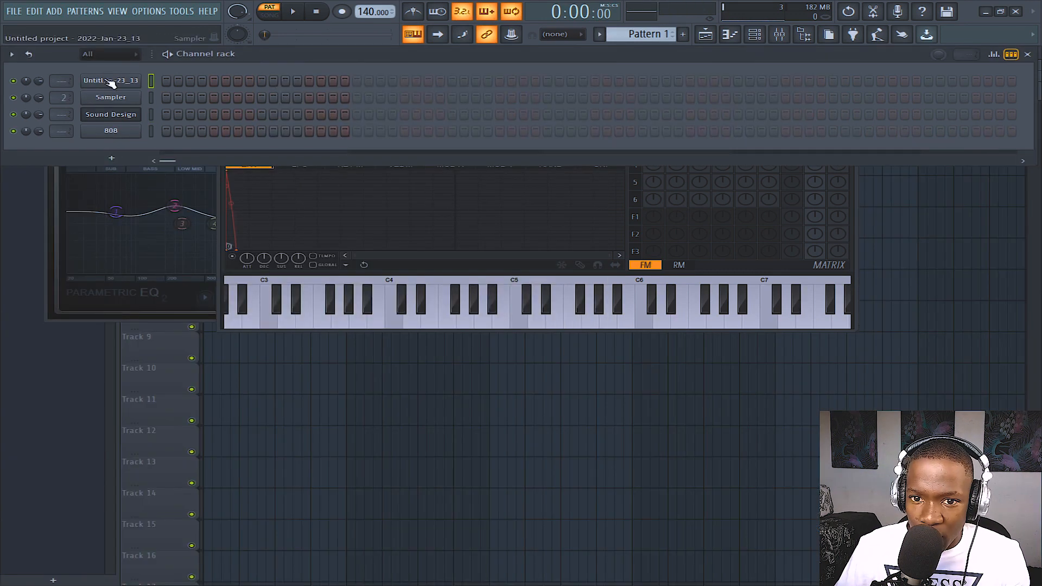
left_click(110, 115)
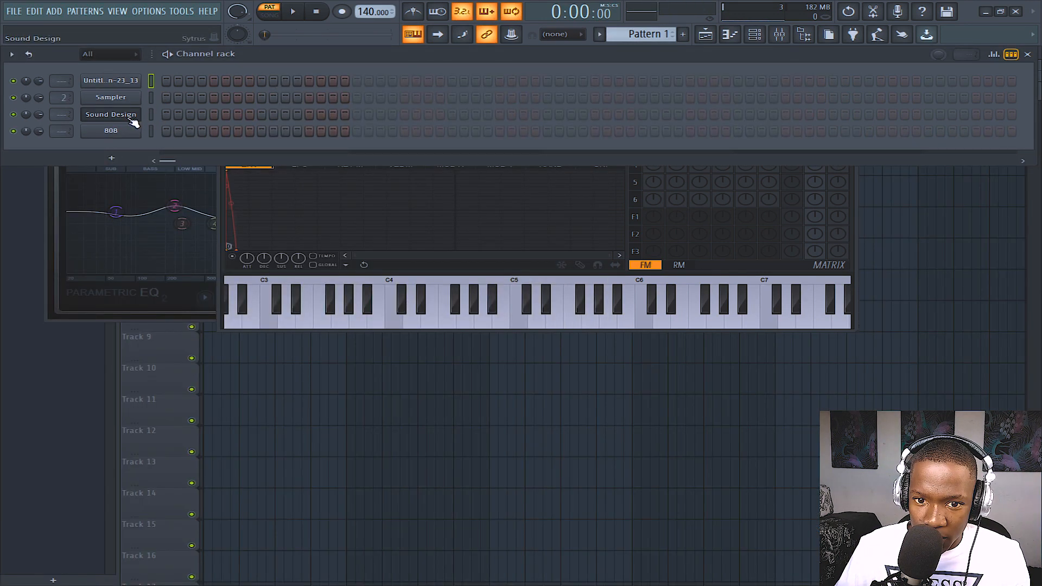
left_click(110, 97)
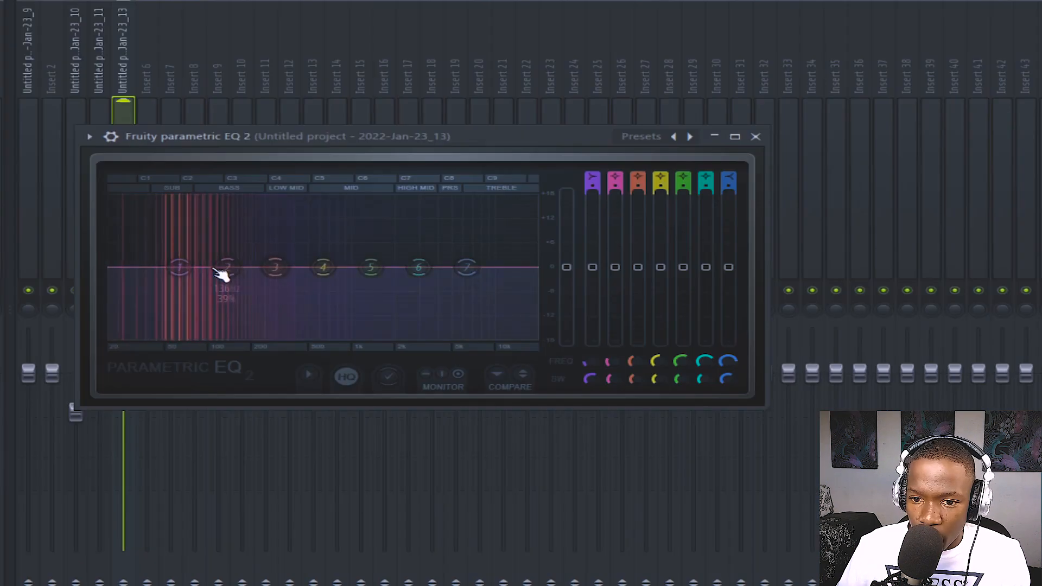
Cut the low bass with band 2 and settle a band 5 bass boost around 142 Hz.
left_click_drag(226, 269, 201, 322)
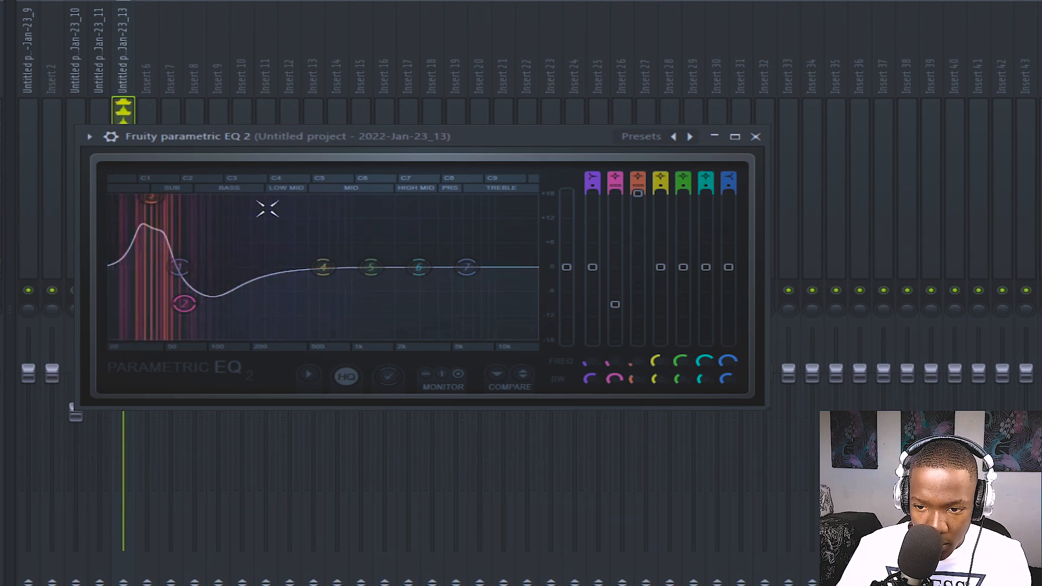
left_click_drag(371, 268, 314, 219)
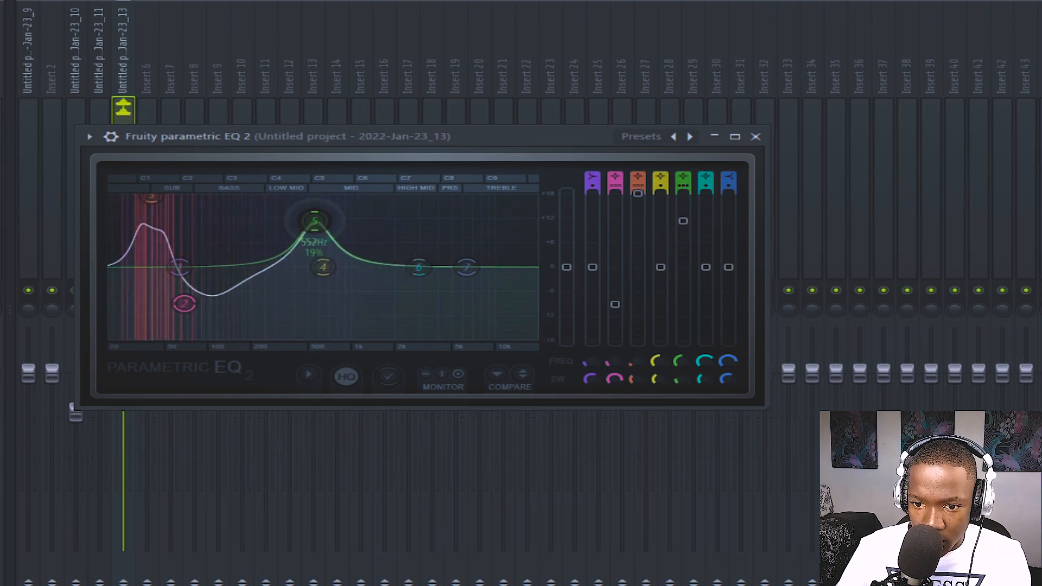
left_click_drag(313, 219, 230, 218)
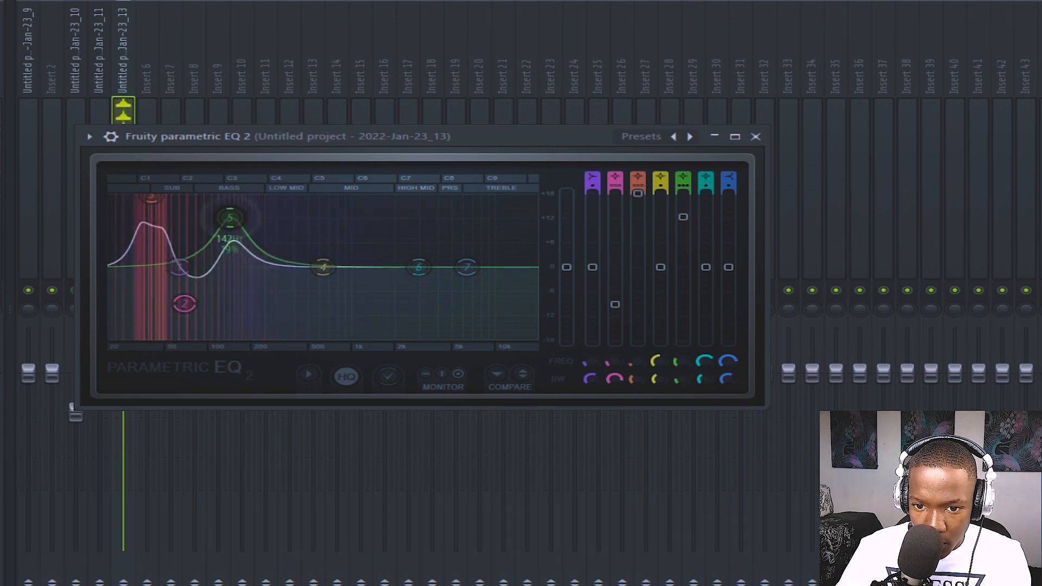
left_click_drag(229, 218, 199, 202)
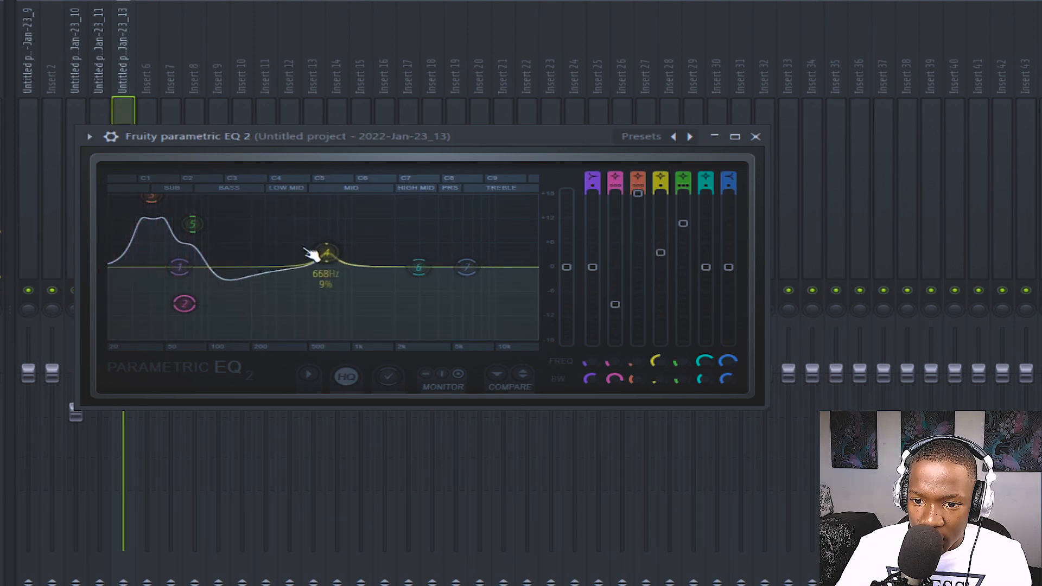
Boost EQ band 4 in the mids, settling it near 300 Hz.
left_click_drag(317, 252, 326, 222)
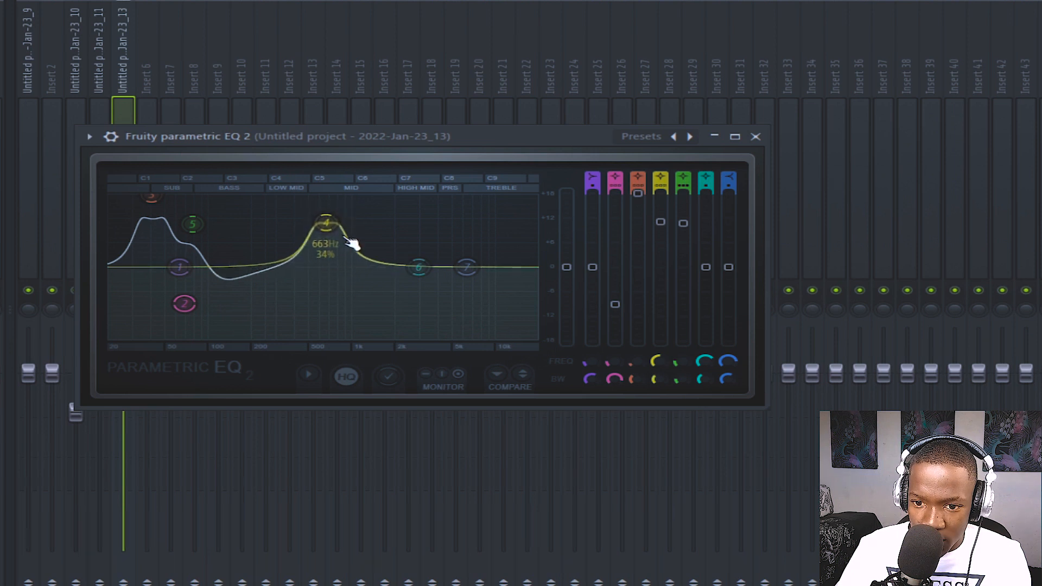
left_click_drag(326, 223, 342, 228)
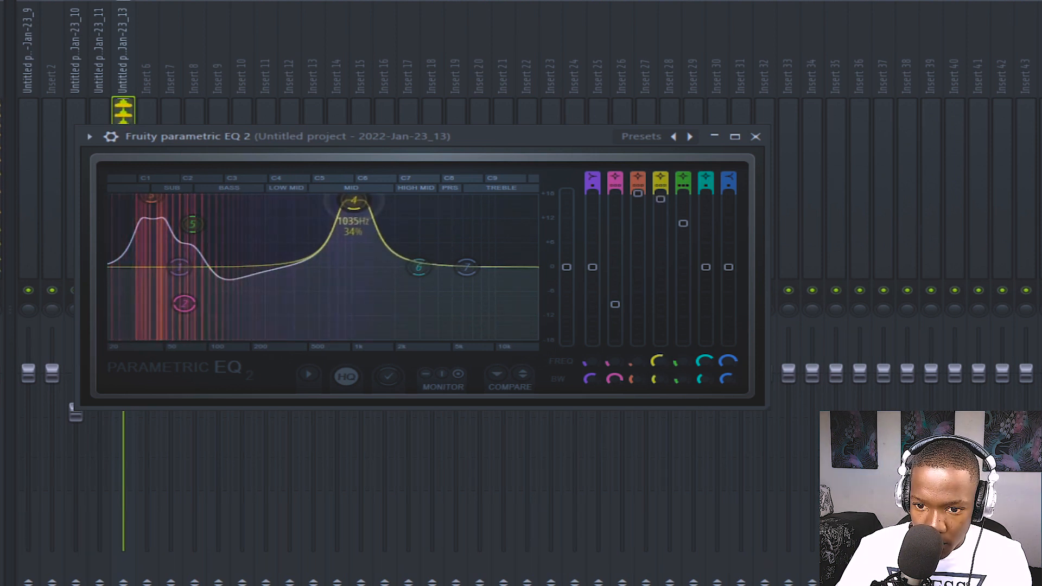
left_click_drag(352, 199, 275, 210)
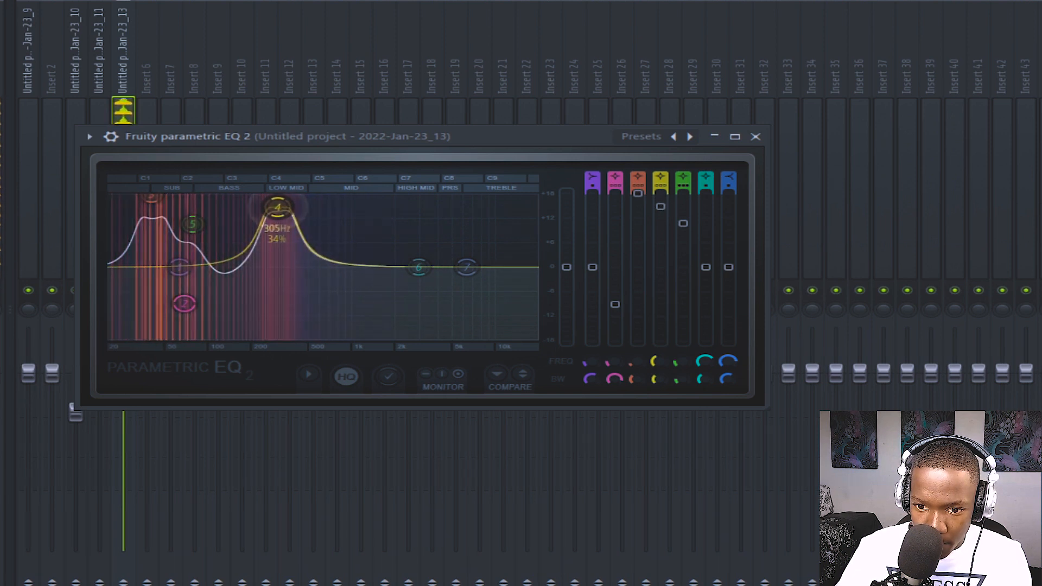
left_click_drag(278, 208, 264, 240)
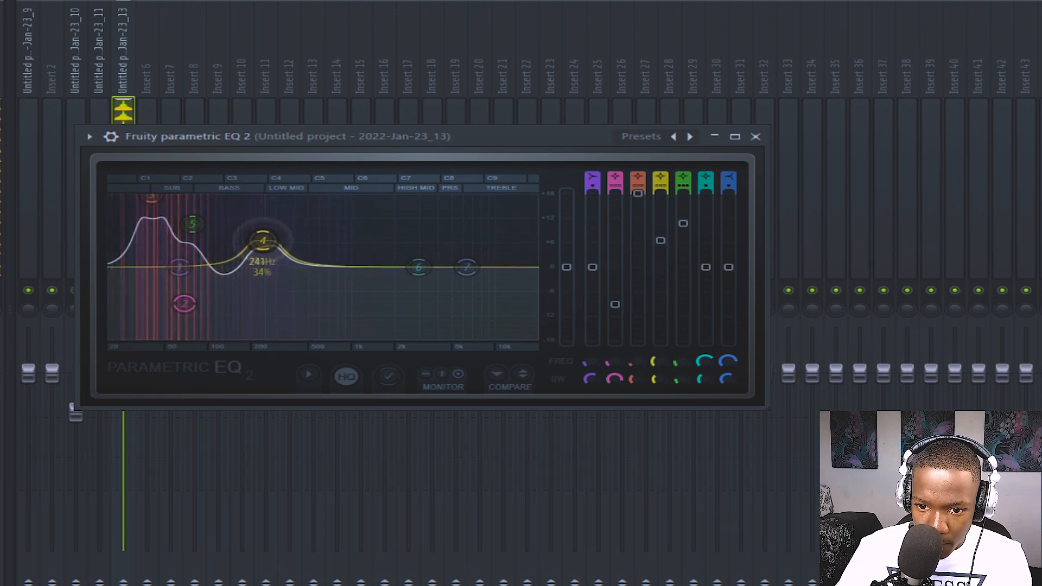
left_click_drag(264, 239, 276, 233)
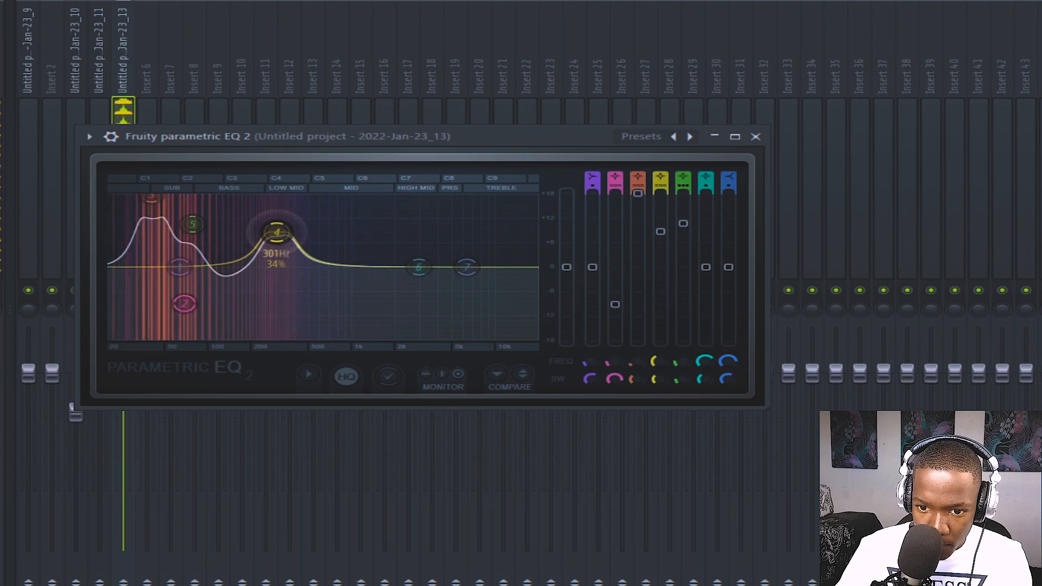
left_click_drag(419, 268, 392, 207)
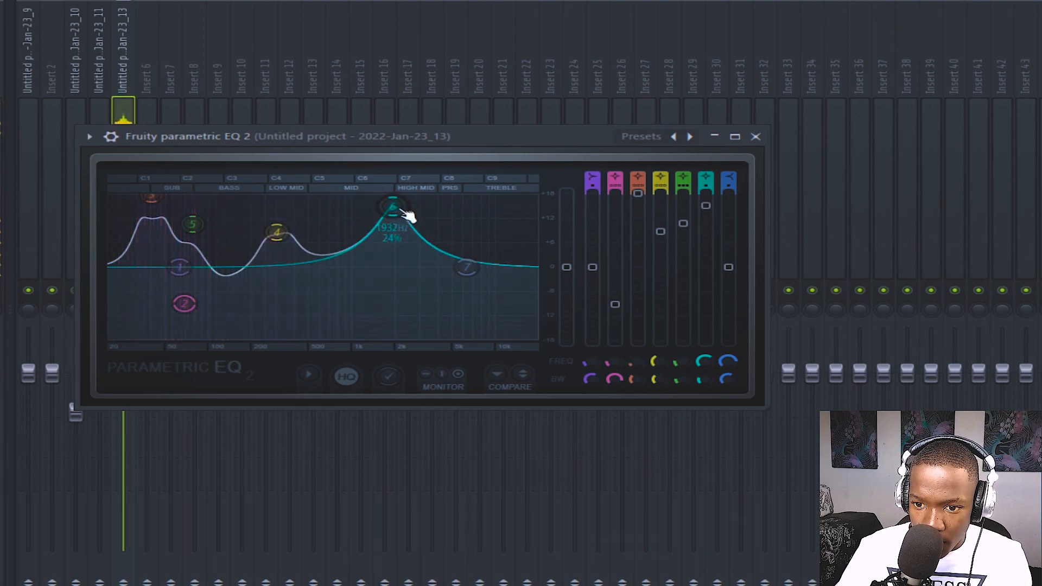
Boost band 6 near 1 kHz and roll off the highs with band 7.
left_click_drag(392, 208, 349, 199)
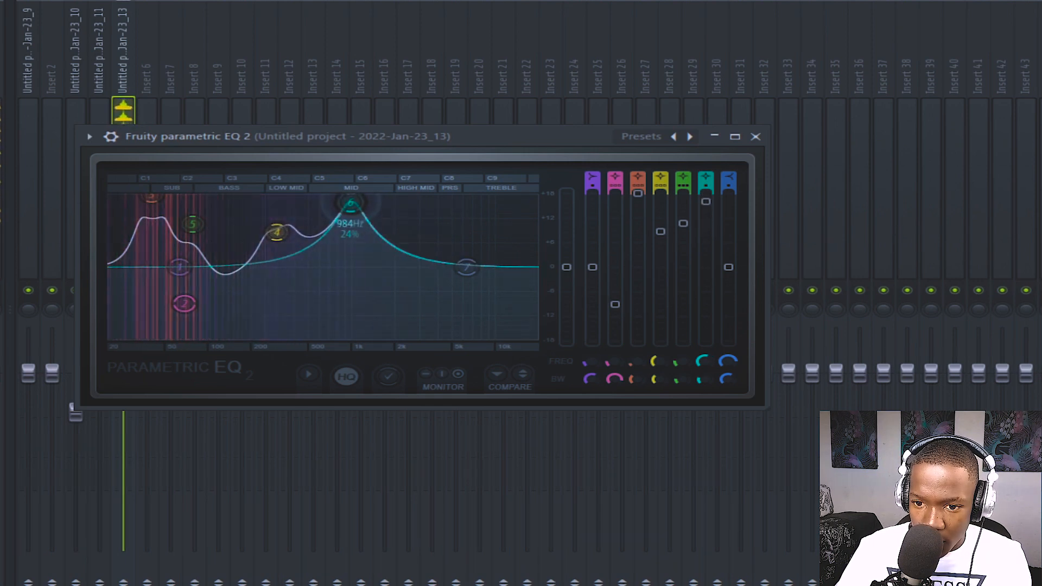
left_click_drag(352, 202, 349, 220)
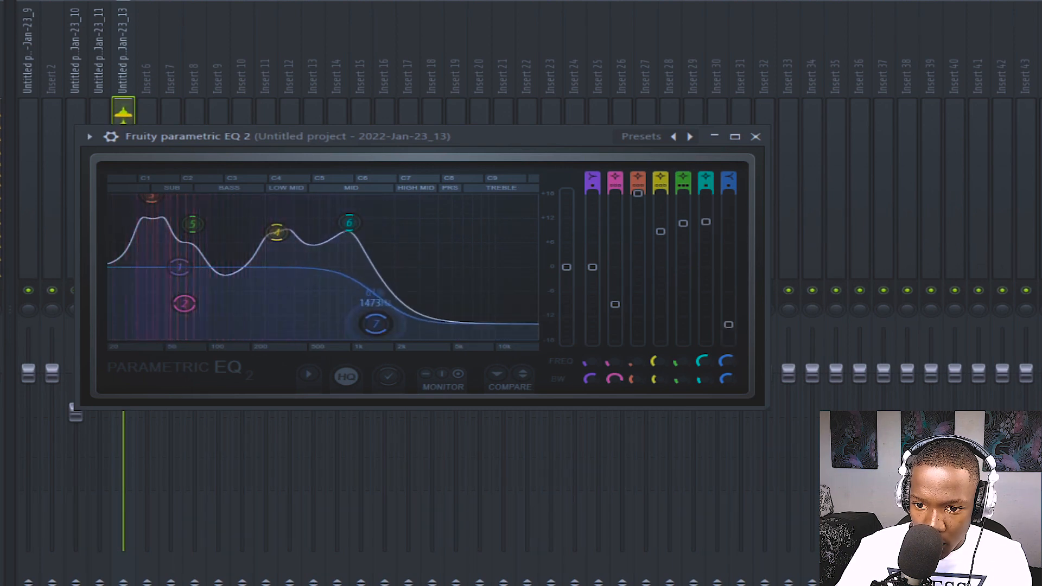
left_click(755, 136)
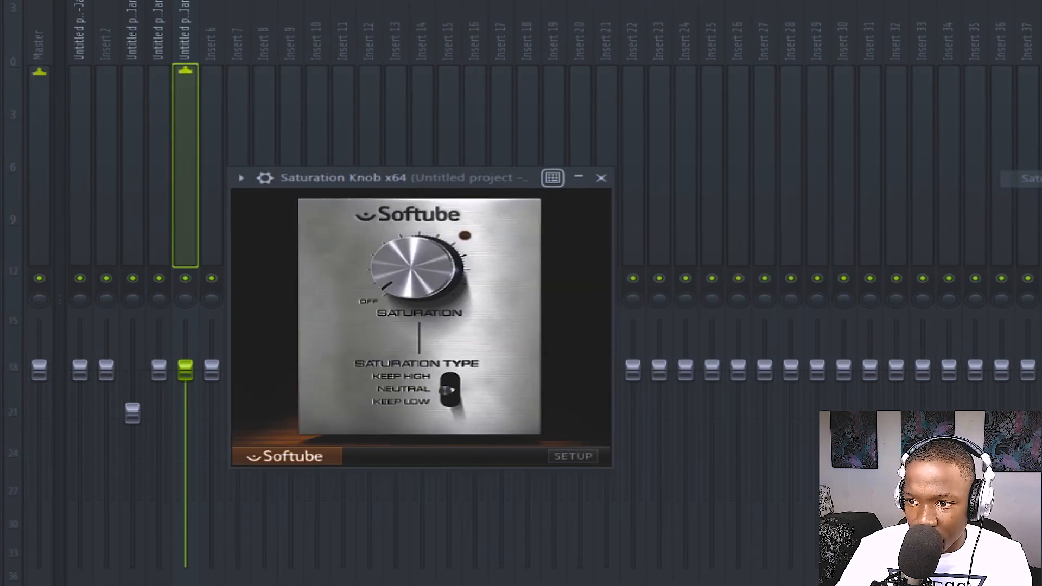
Dial the Softube Saturation Knob to about 1.3 on the new sound's insert.
left_click_drag(412, 259, 402, 253)
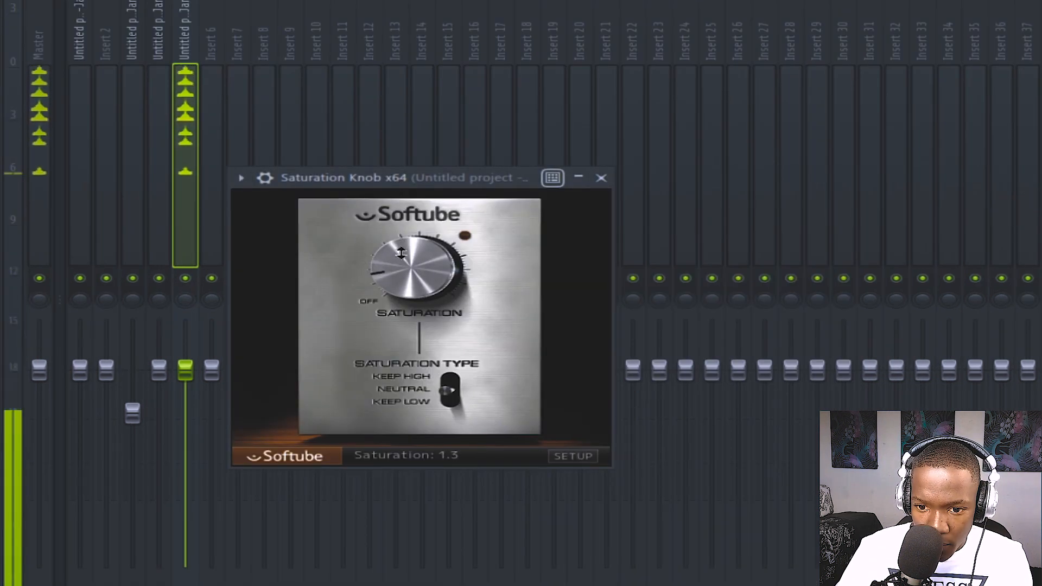
left_click_drag(403, 263, 412, 236)
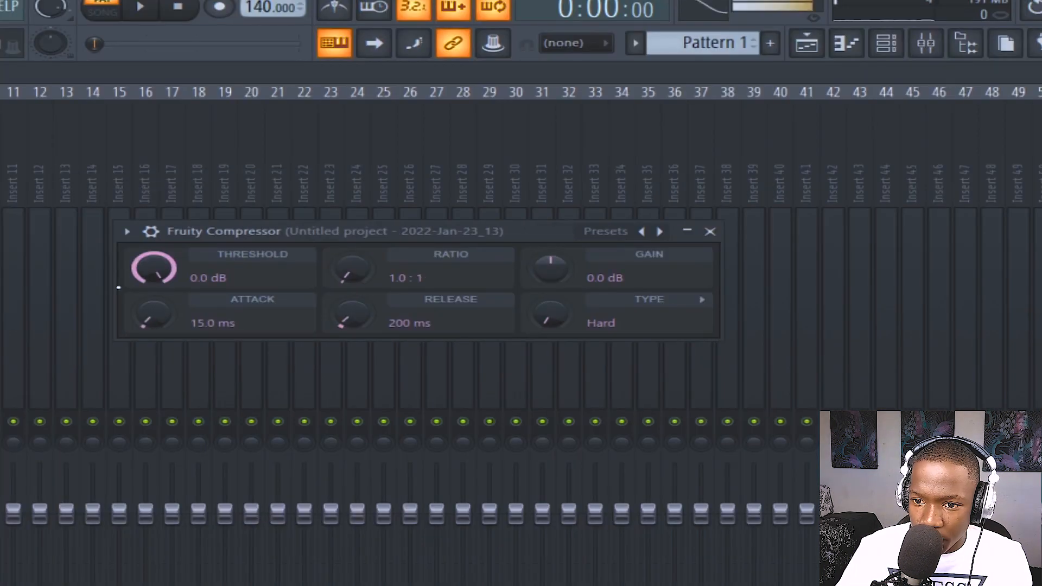
Set Fruity Compressor to -10 dB threshold, 10.8:1 ratio, 7.5 ms attack, 1825 ms release, 4.5 dB gain.
left_click_drag(153, 269, 153, 286)
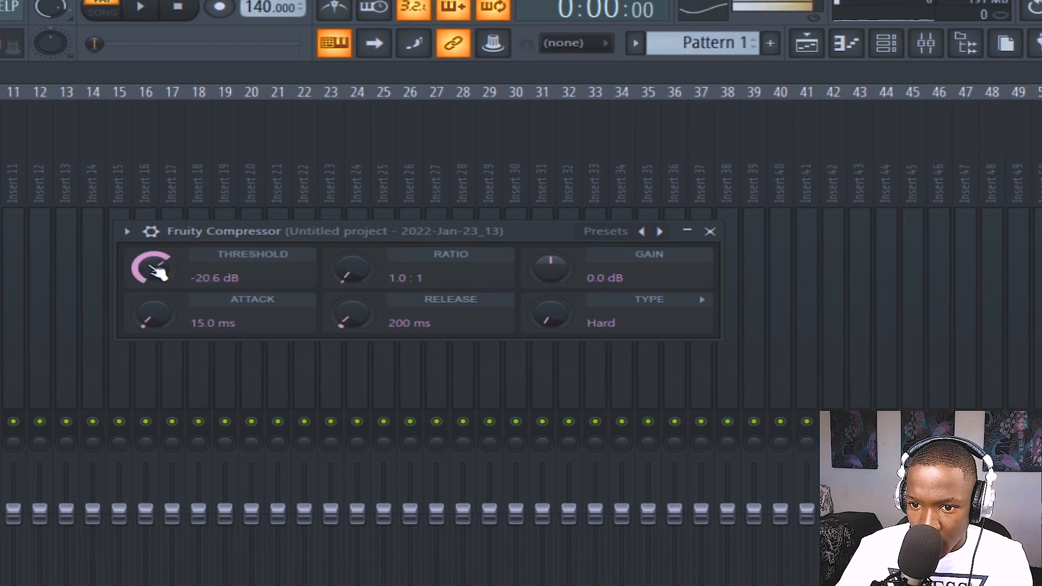
left_click_drag(152, 268, 163, 260)
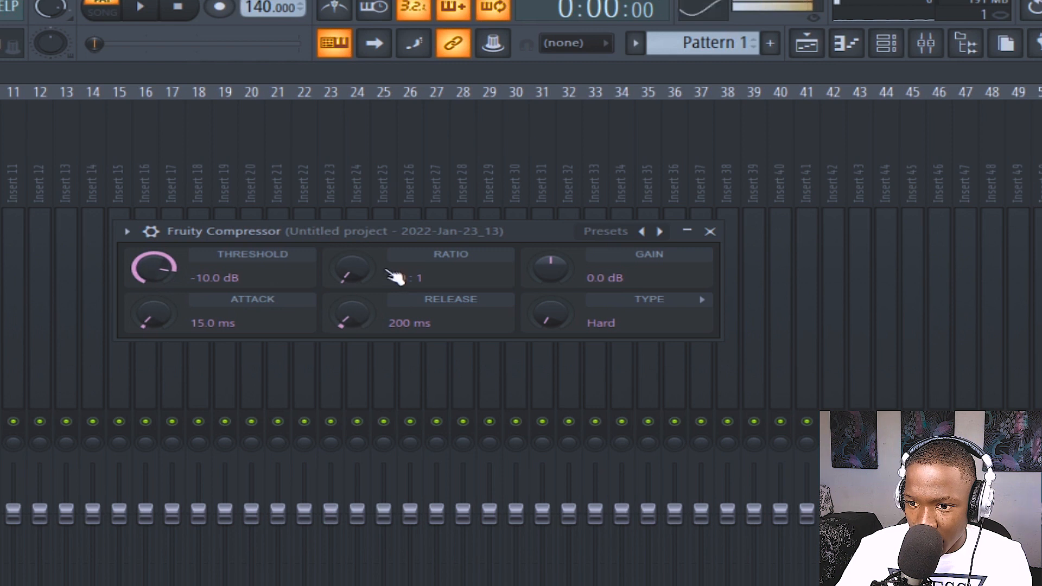
left_click_drag(350, 267, 350, 253)
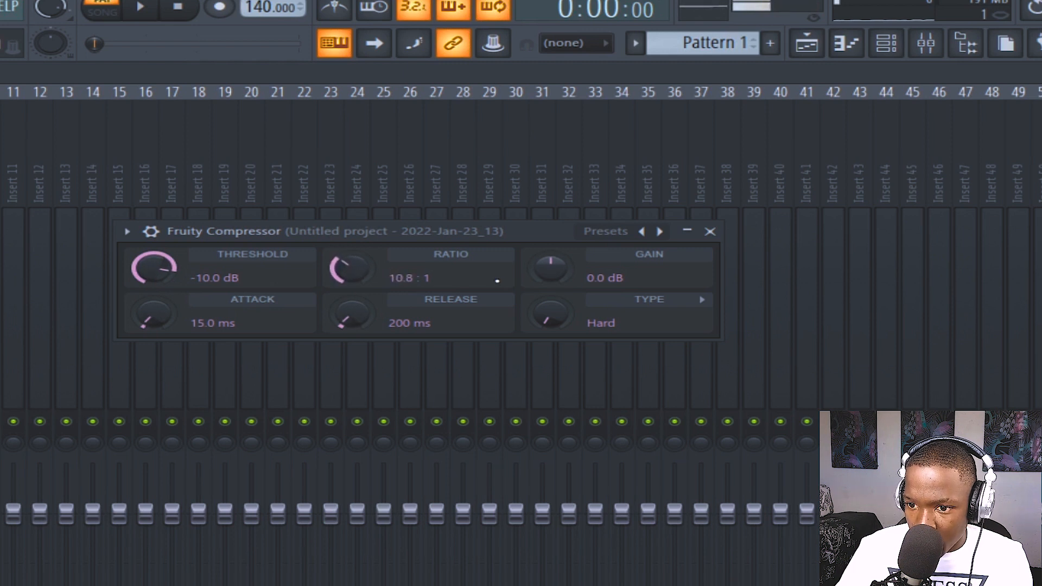
left_click_drag(550, 269, 550, 279)
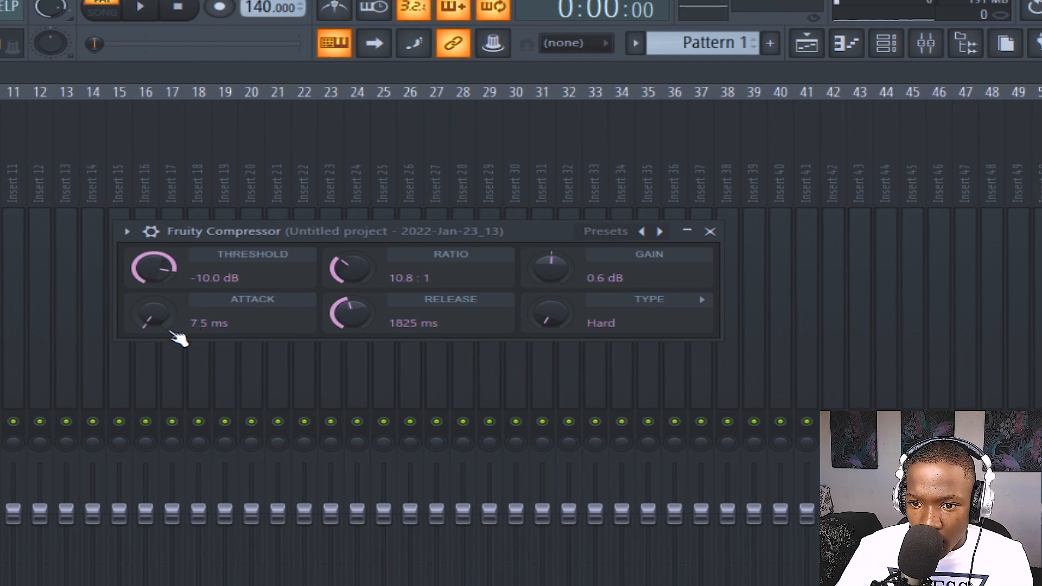
mouse_move(186, 335)
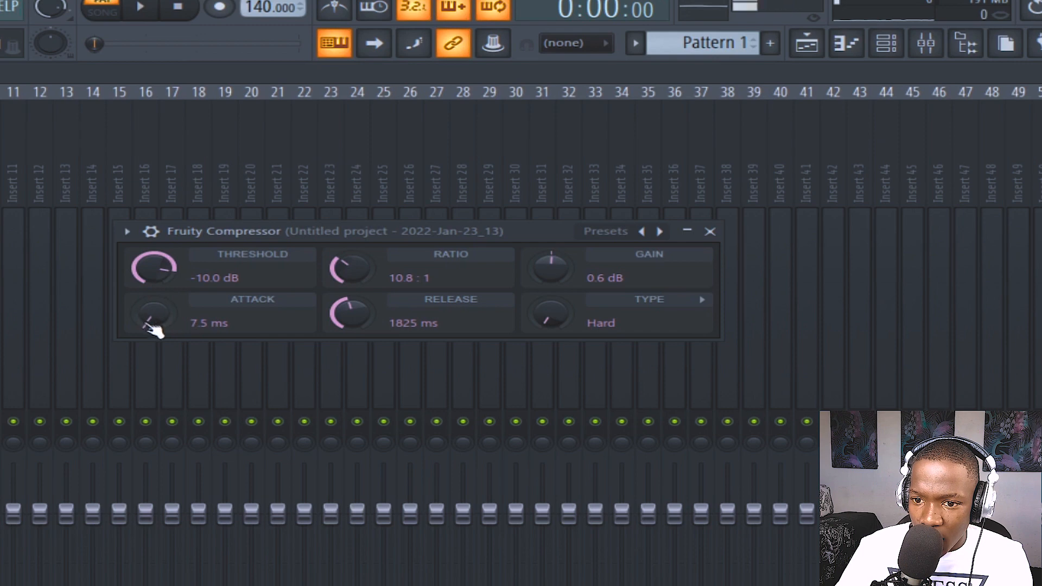
left_click_drag(548, 266, 552, 255)
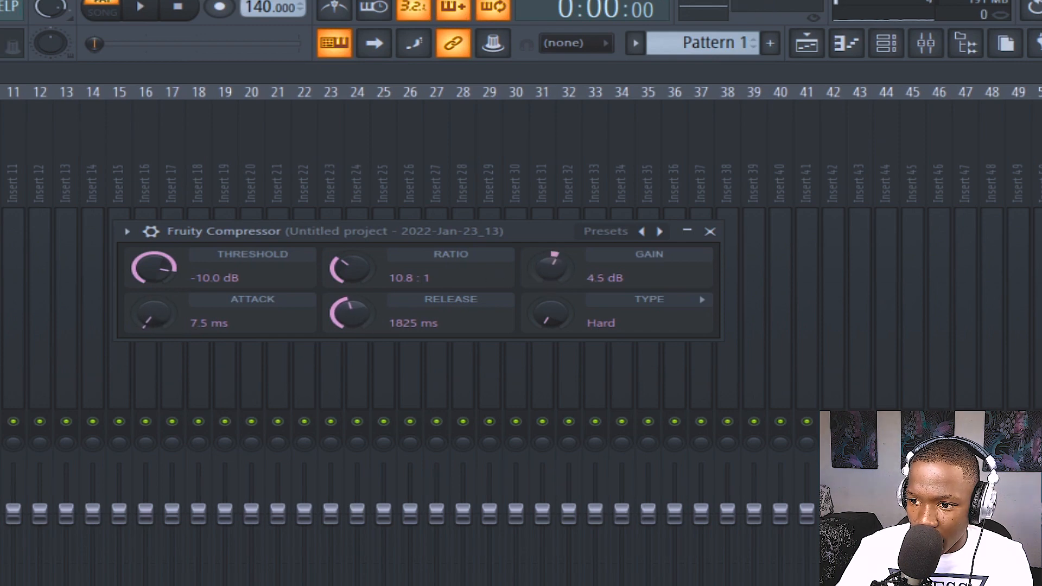
left_click_drag(549, 268, 549, 273)
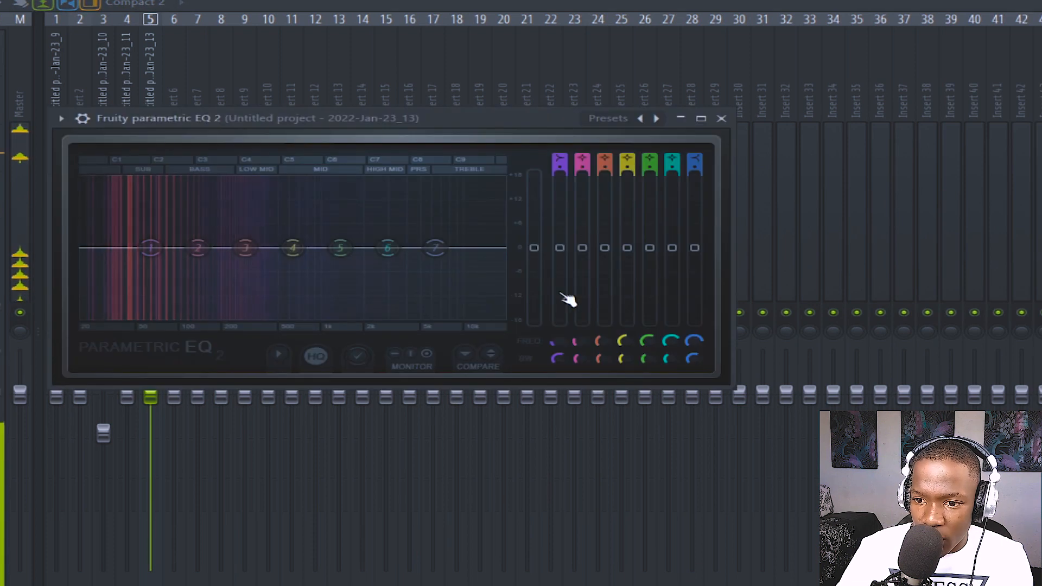
Raise Parametric EQ 2 band 2 for a low-end boost around 142 Hz.
left_click_drag(199, 248, 201, 211)
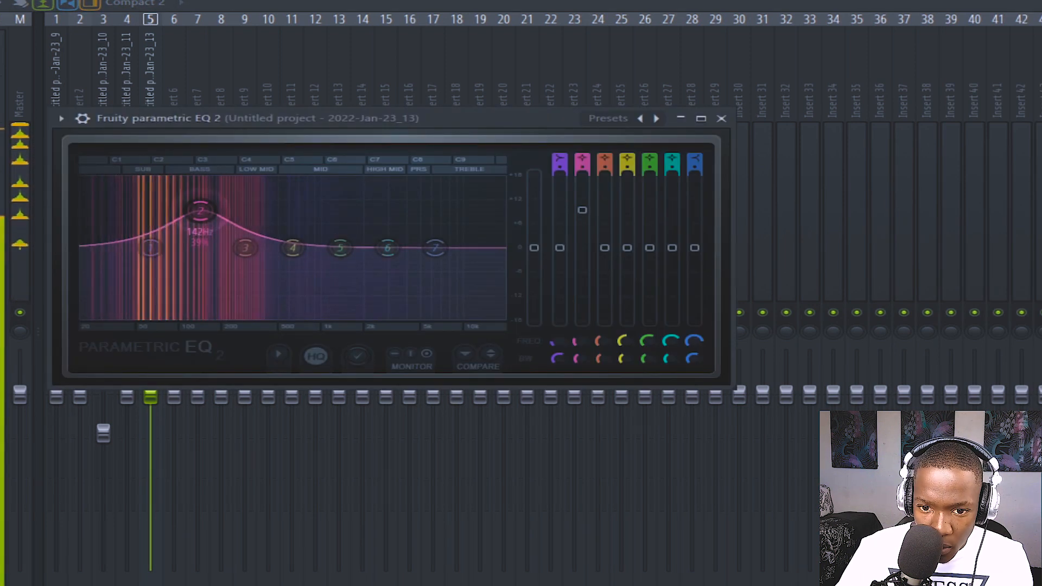
left_click_drag(201, 211, 341, 213)
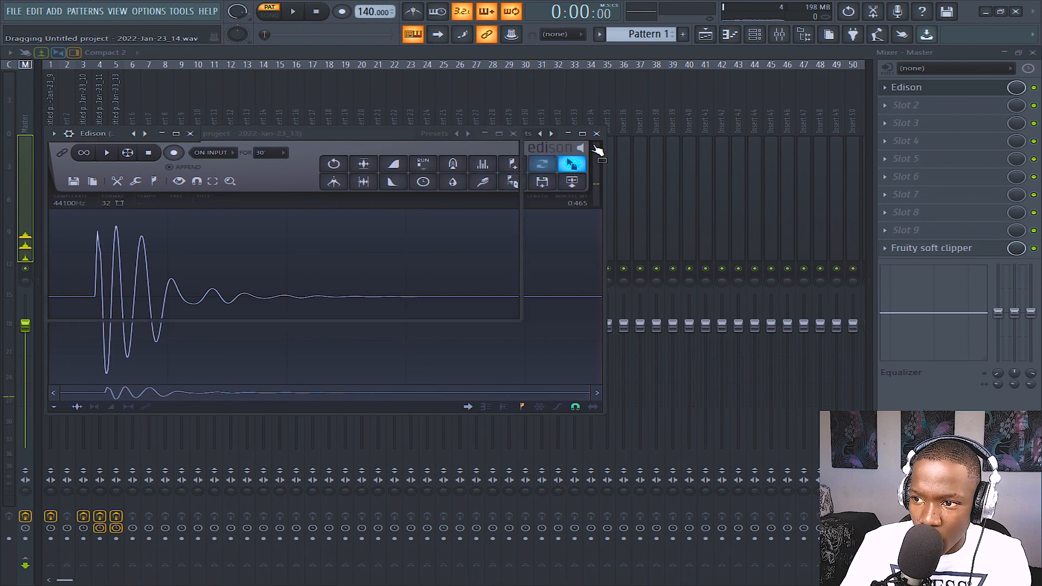
Close the Edison recording window once the kick is captured.
left_click(595, 133)
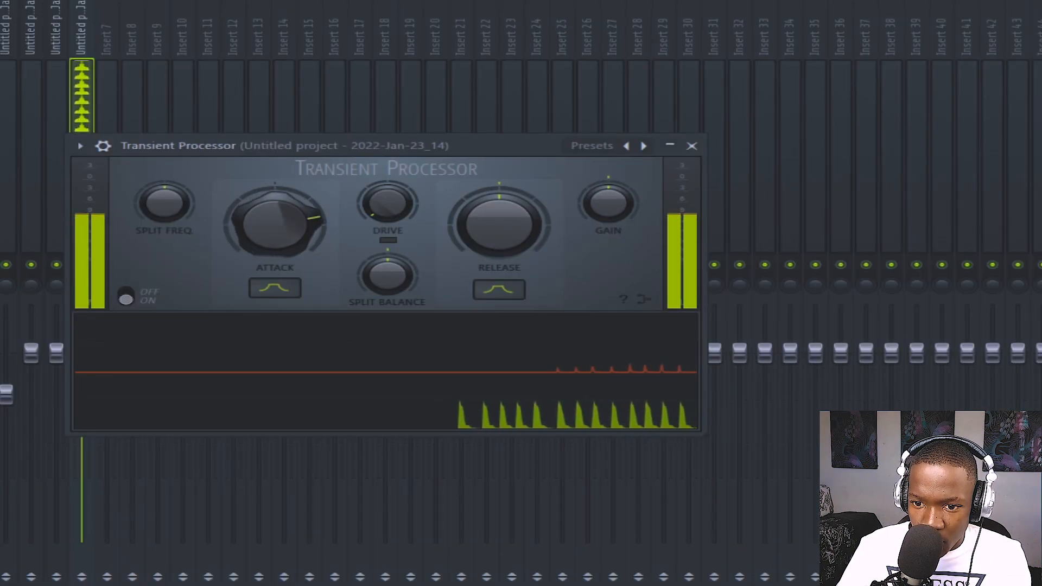
Turn up the Transient Processor's attack and drive for punchier hits.
left_click_drag(498, 226, 465, 239)
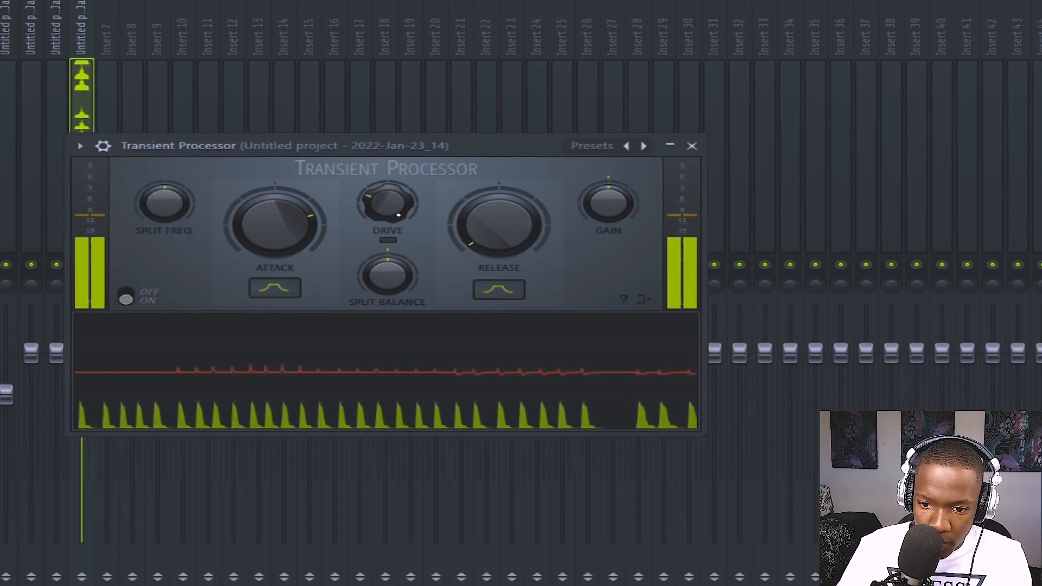
left_click_drag(498, 223, 502, 243)
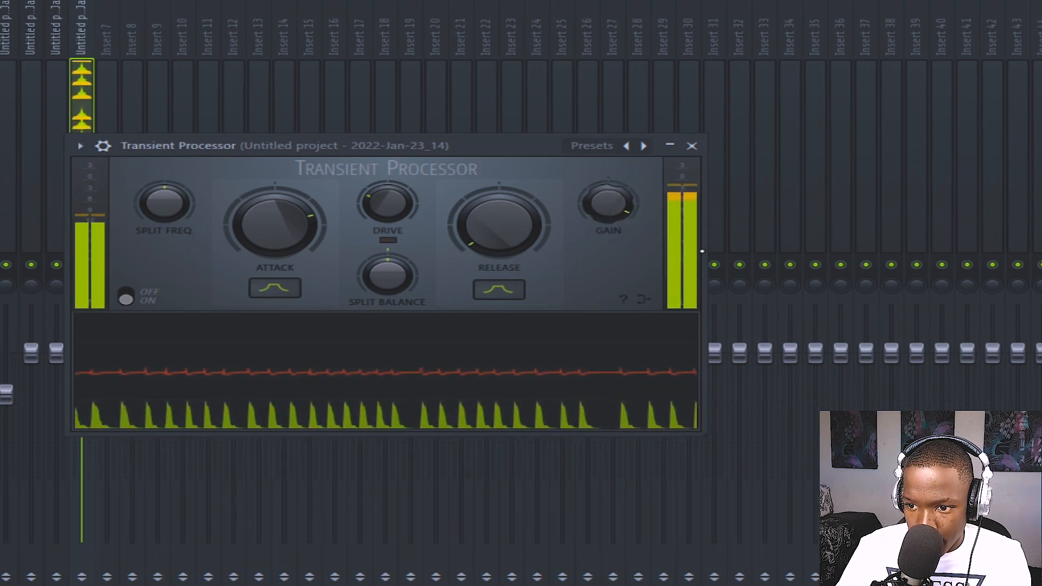
left_click(691, 146)
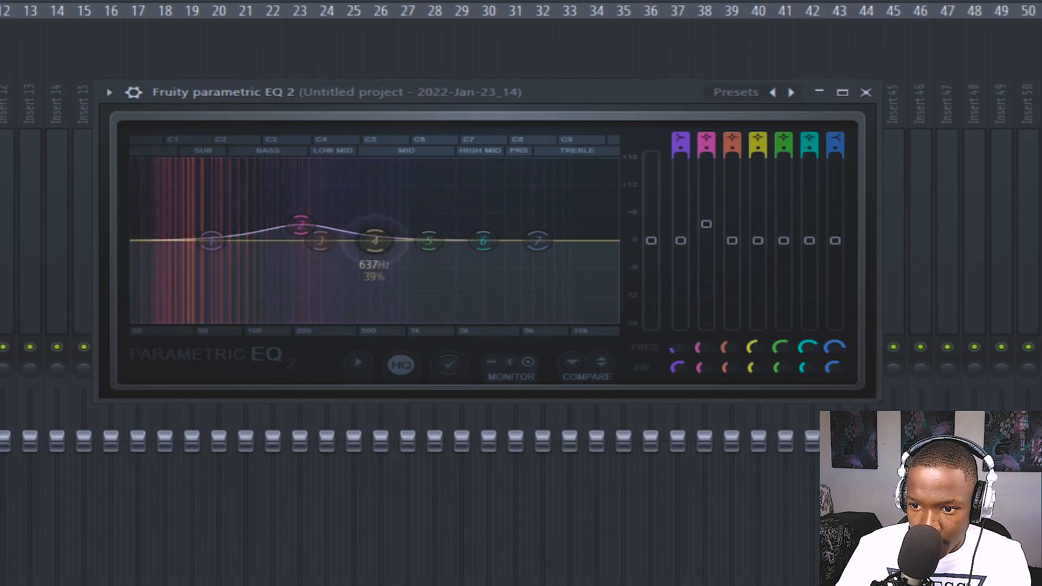
Sweep EQ band 4 through the lows to a ~208 Hz boost, then boost band 2 in the bass.
left_click_drag(377, 240, 162, 211)
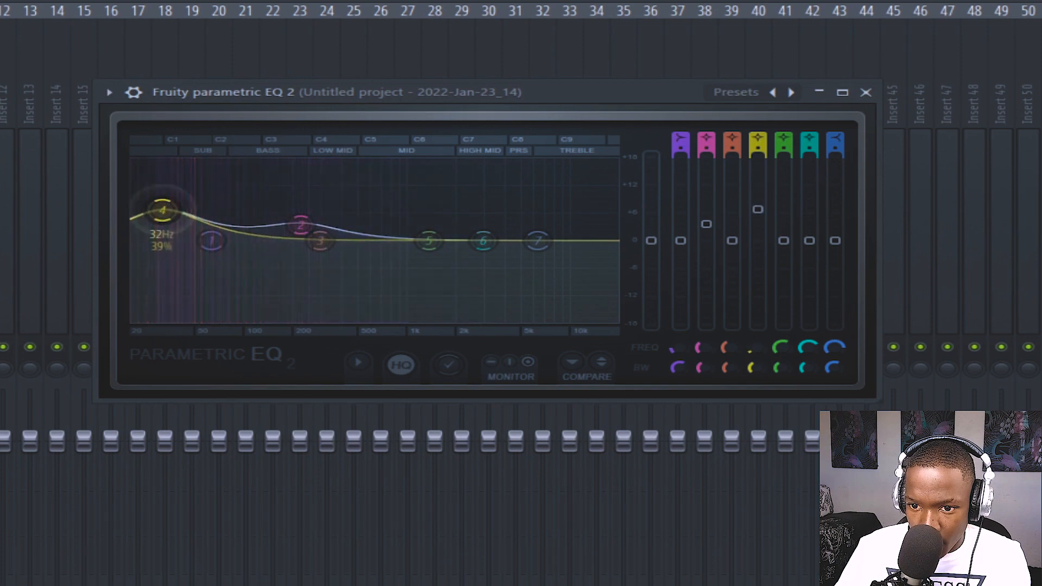
left_click_drag(163, 210, 169, 230)
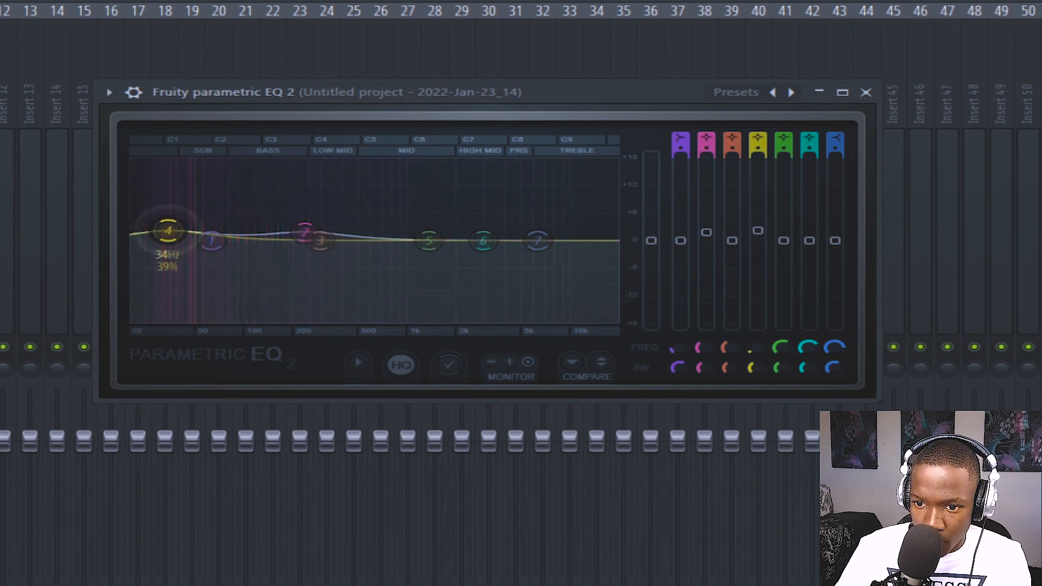
left_click_drag(170, 231, 231, 198)
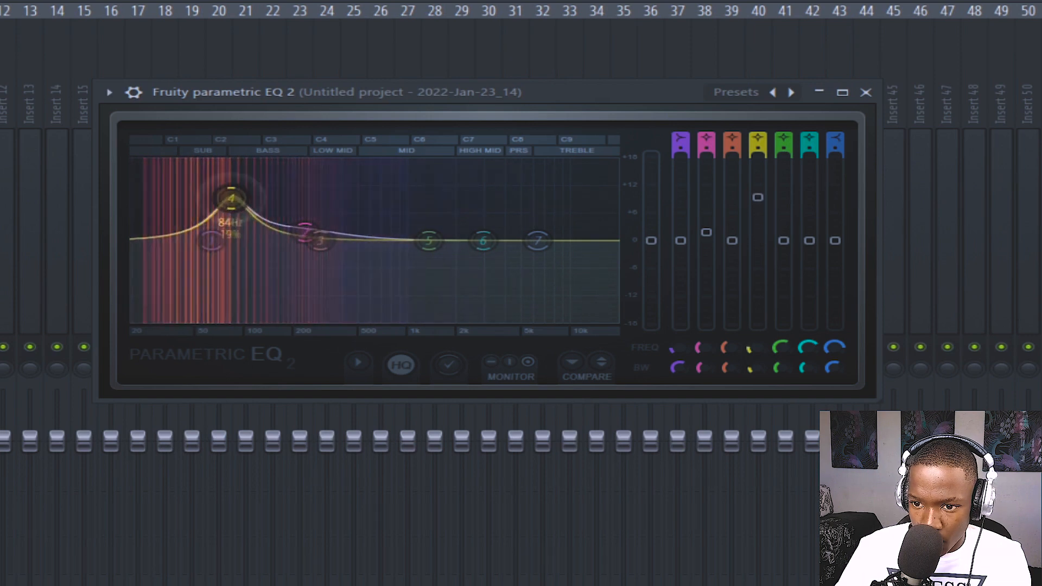
left_click_drag(232, 196, 295, 171)
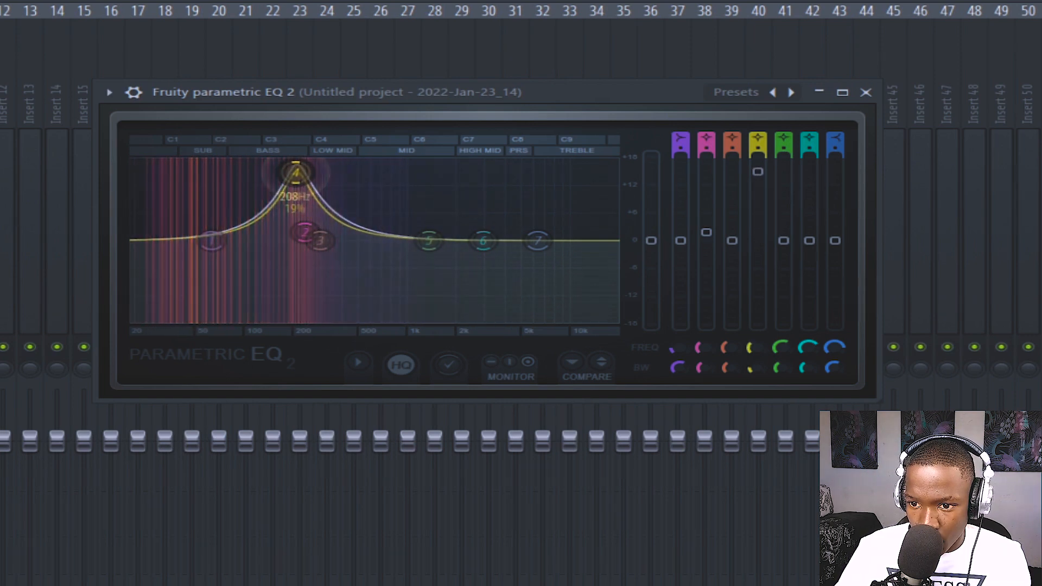
left_click_drag(296, 173, 256, 199)
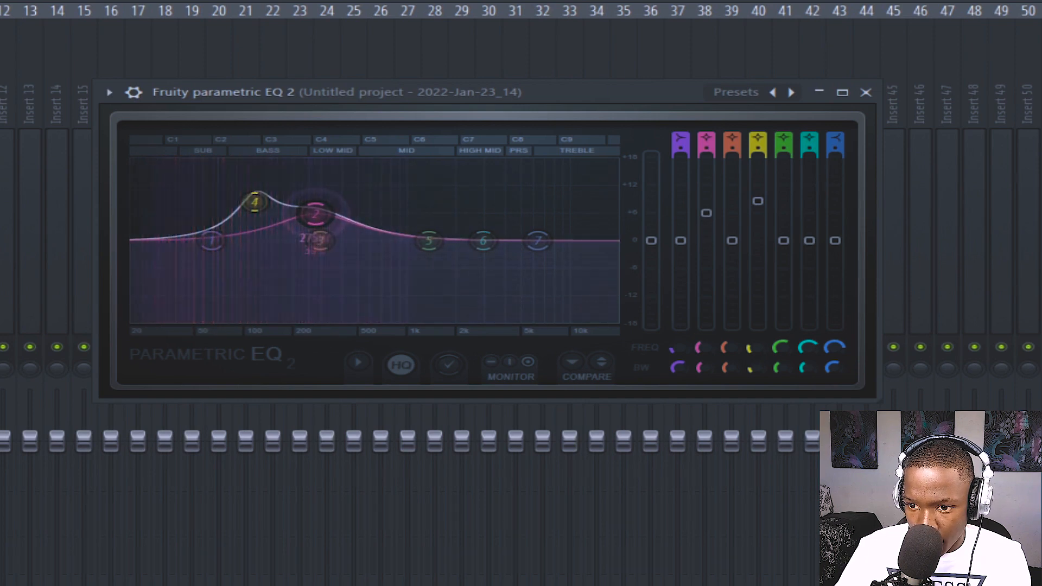
left_click_drag(211, 240, 177, 171)
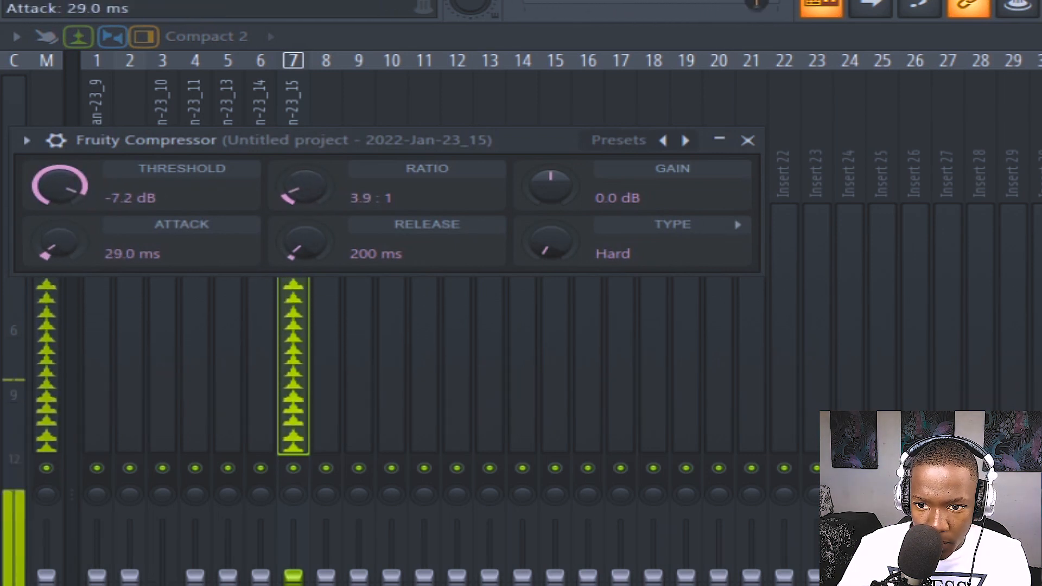
Set the Fruity Compressor release to 1287 ms and makeup gain to about 8.8 dB.
left_click_drag(305, 253, 305, 226)
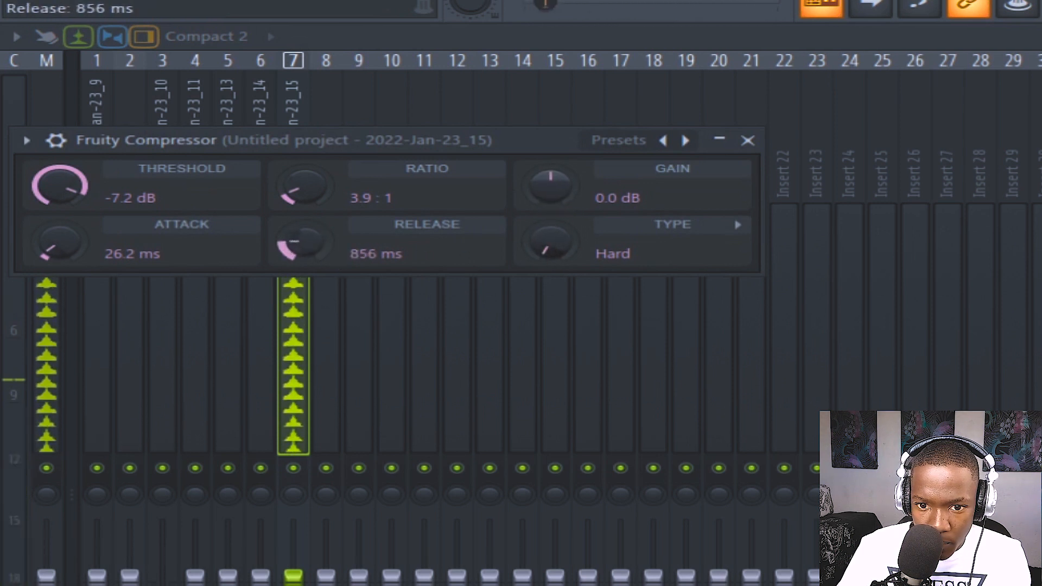
left_click_drag(548, 185, 558, 170)
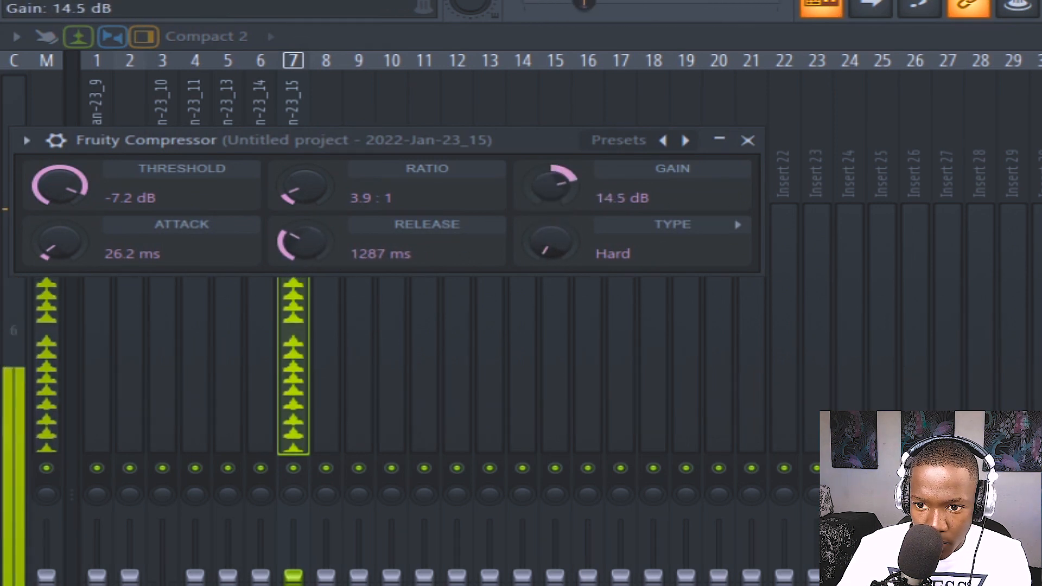
left_click_drag(549, 184, 562, 206)
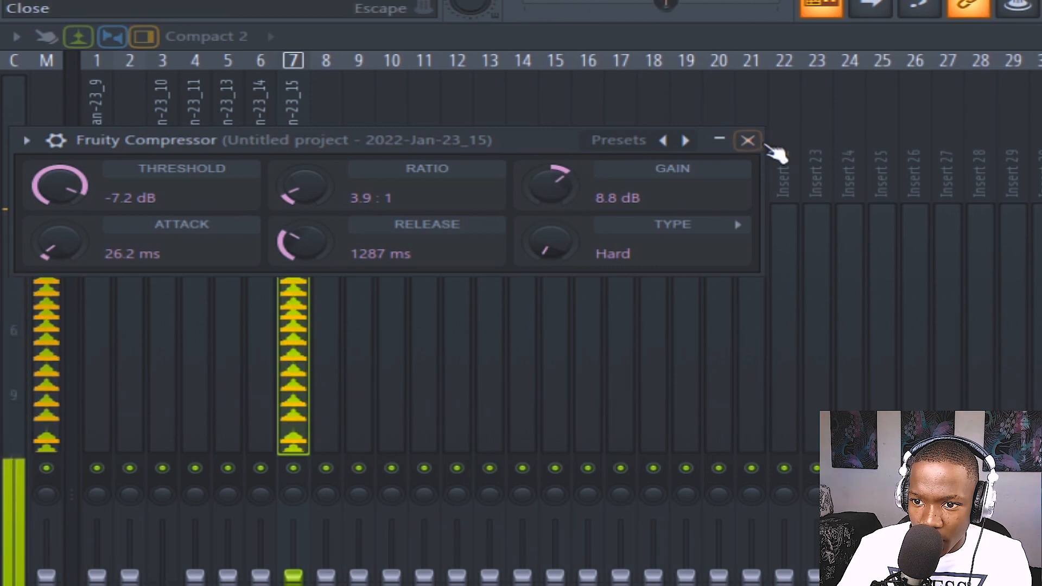
Close the compressor and load Saturation Knob in the next effect slot.
left_click(747, 140)
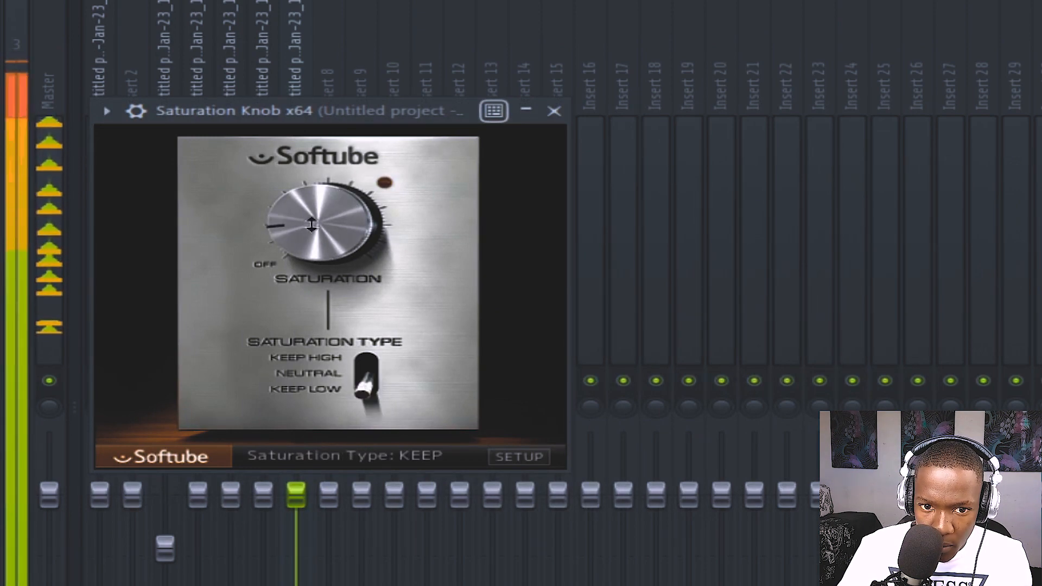
left_click(555, 110)
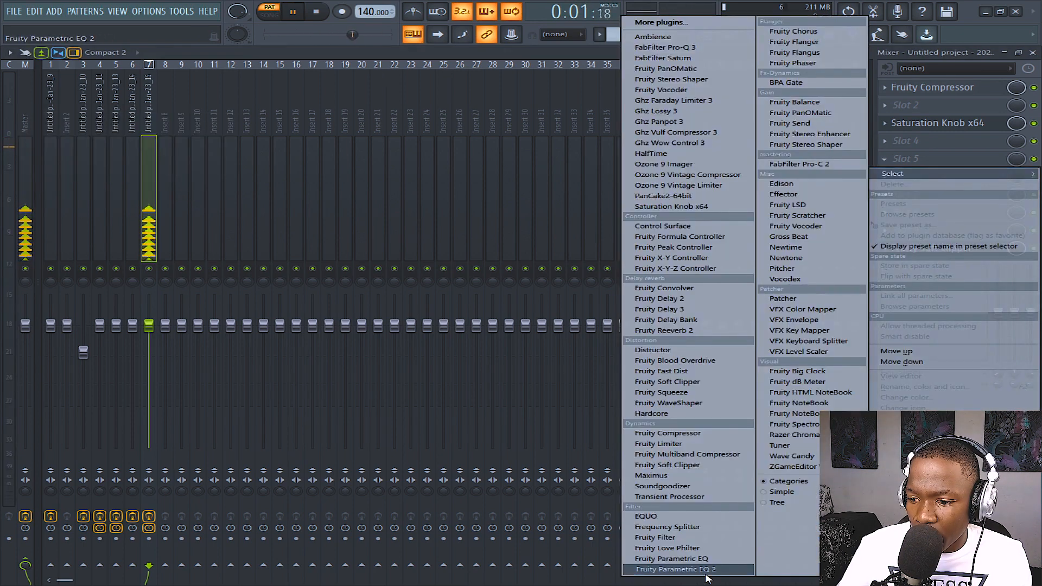
Load Fruity Parametric EQ 2, cut the sub lows and dip the low mids with band 3.
left_click(676, 569)
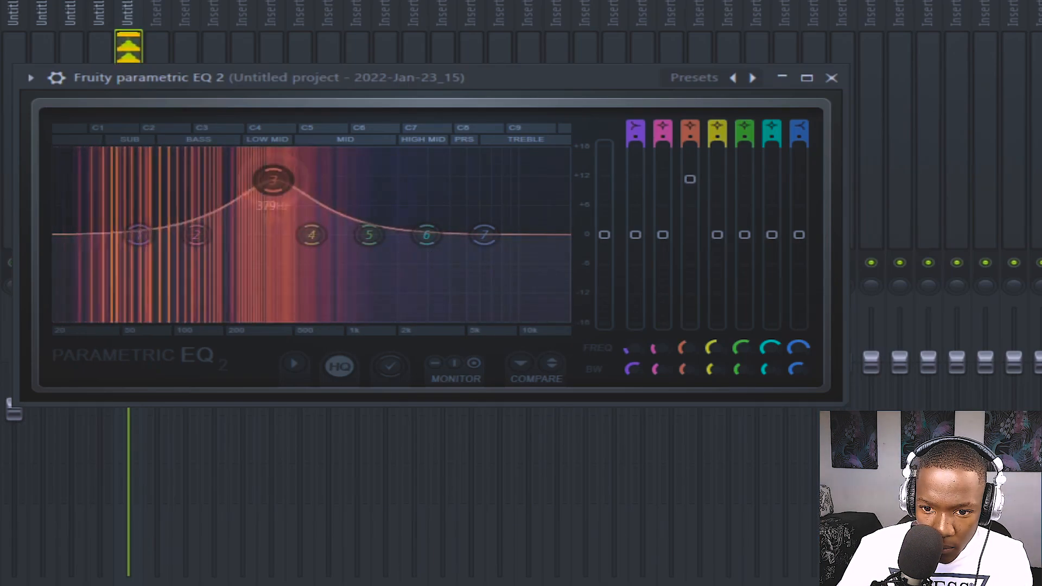
left_click_drag(273, 180, 127, 192)
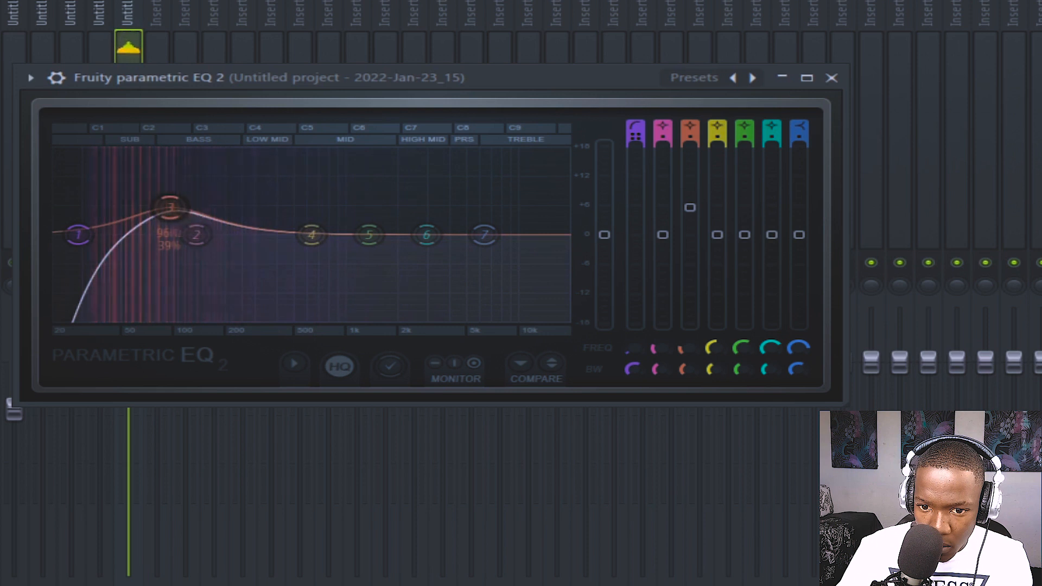
left_click_drag(171, 208, 274, 254)
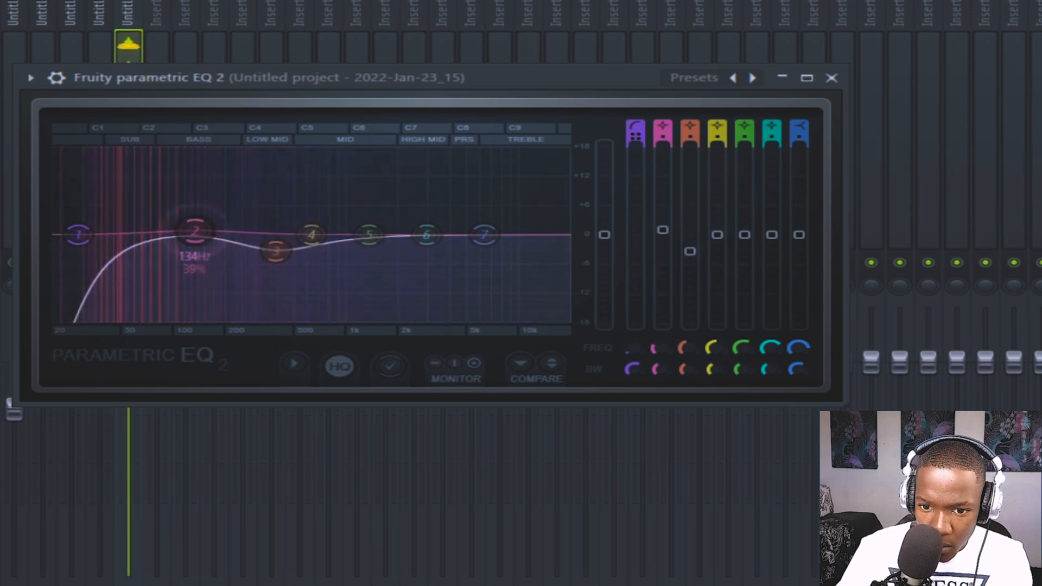
left_click_drag(198, 233, 181, 210)
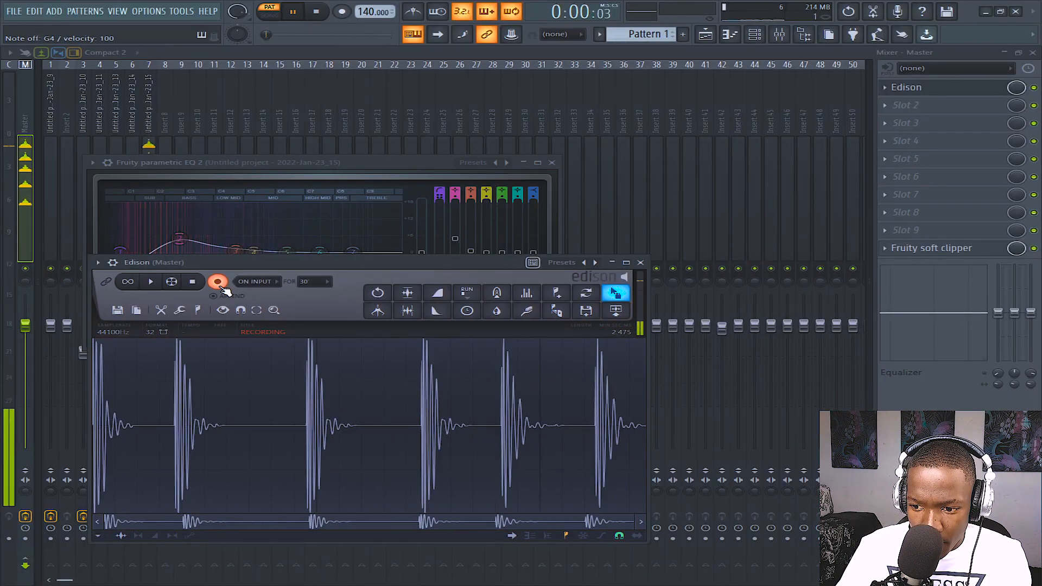
Start Edison recording of the master output while the hits repeat.
left_click(219, 281)
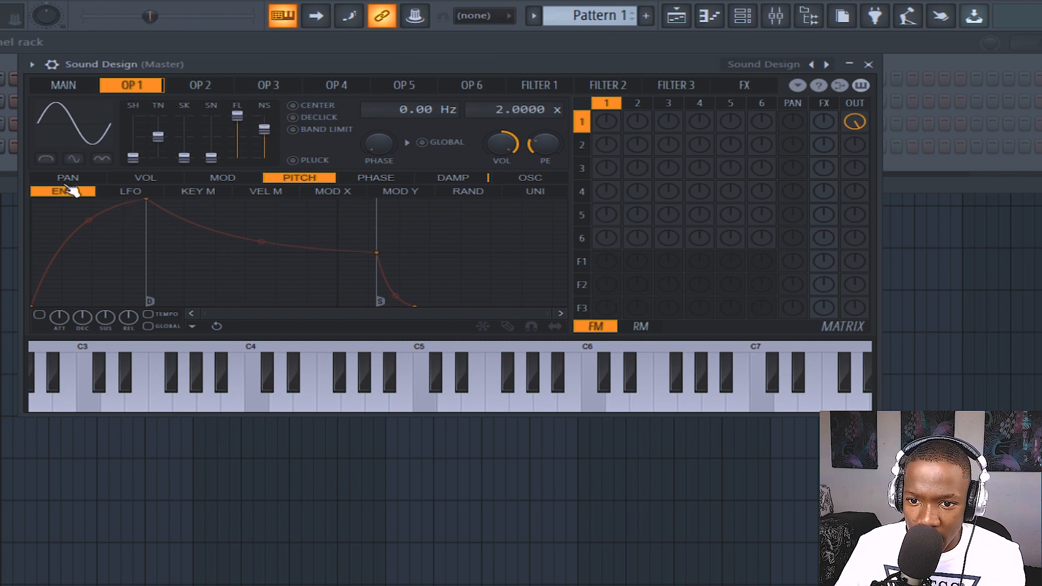
Shorten the Sound Design OP1 volume envelope decay and record the hits into Edison.
left_click(144, 177)
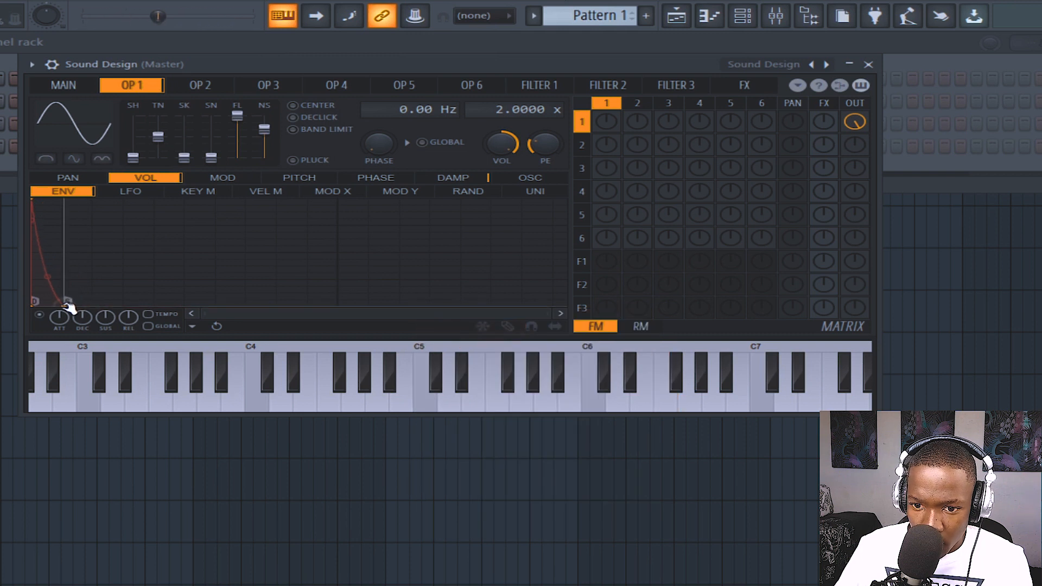
left_click_drag(70, 302, 83, 305)
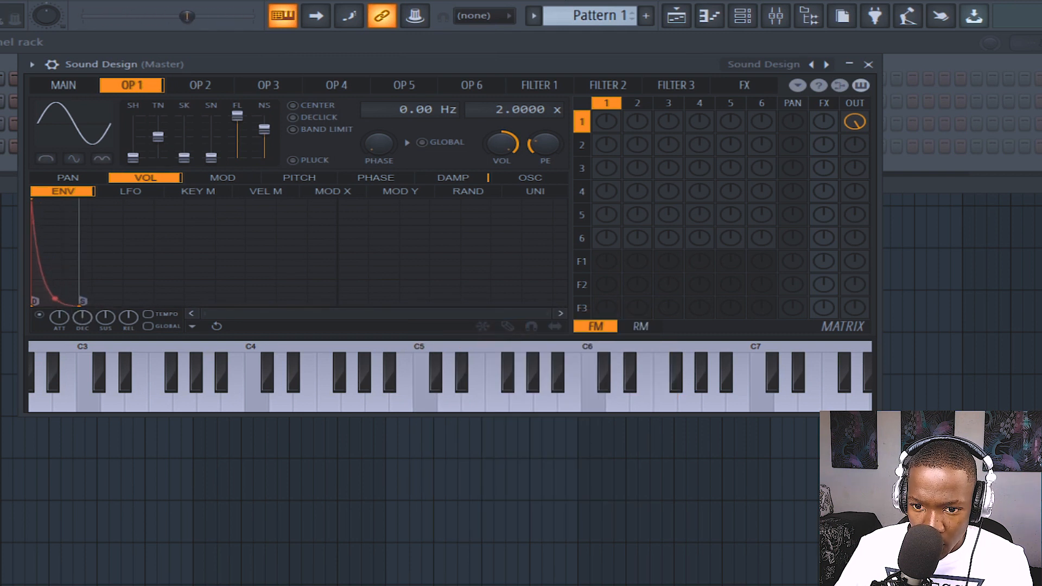
left_click(665, 385)
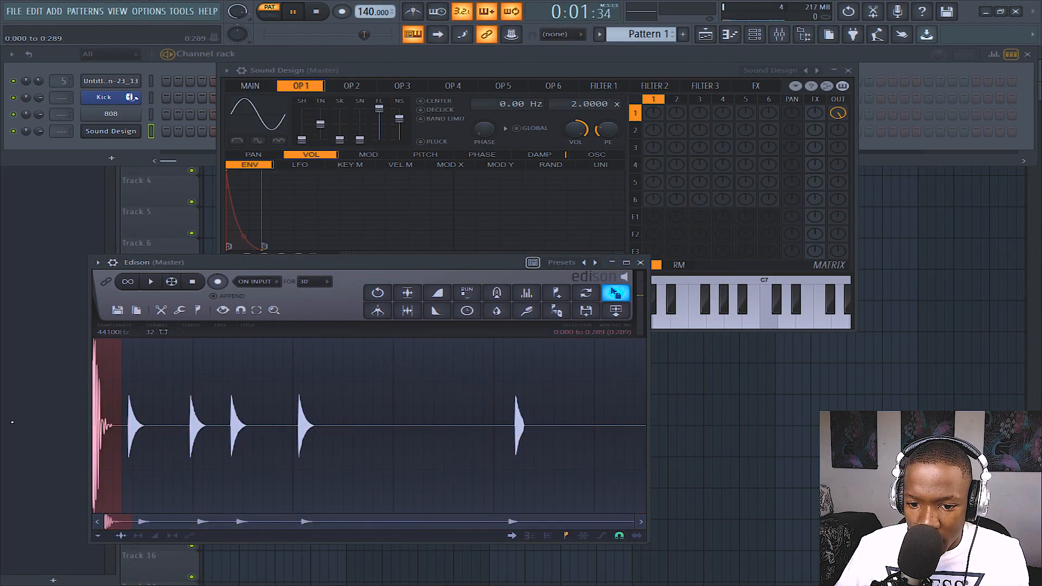
left_click(150, 281)
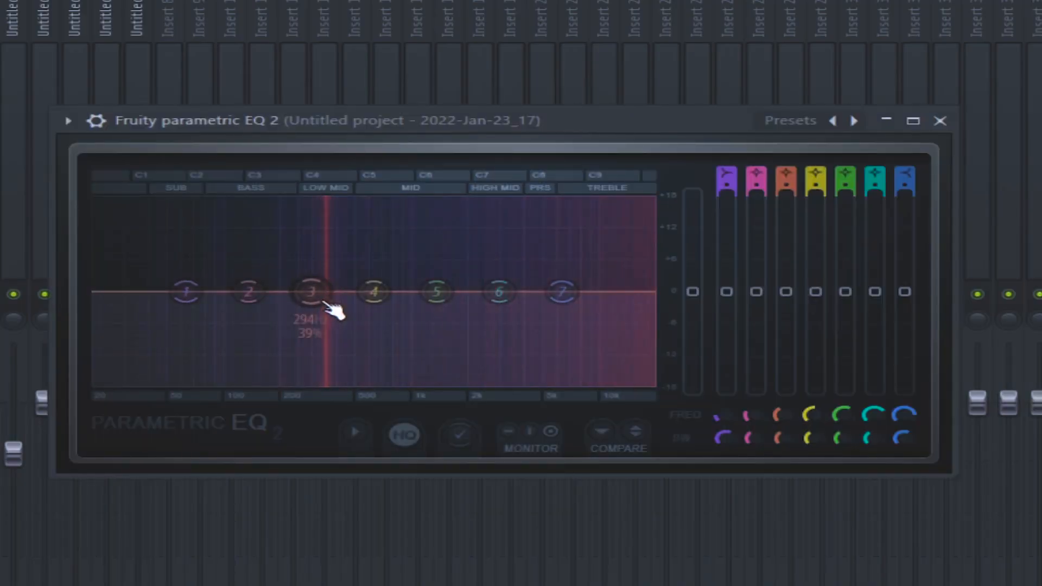
Add a low-mid boost, a sharp ~1 kHz boost, and roll off highs above ~5.5 kHz.
left_click_drag(312, 292, 316, 261)
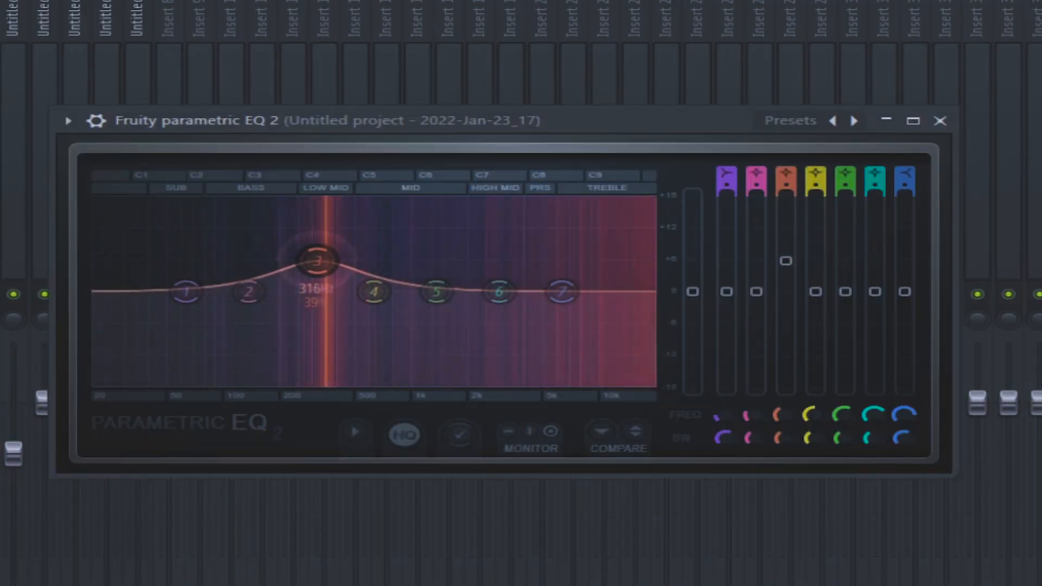
left_click_drag(186, 293, 269, 292)
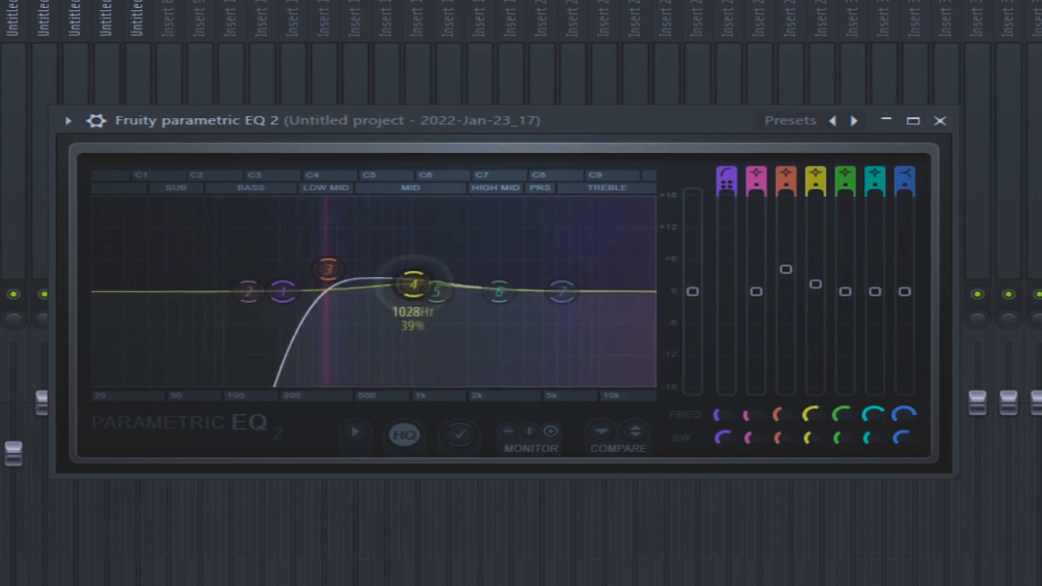
left_click_drag(408, 282, 412, 203)
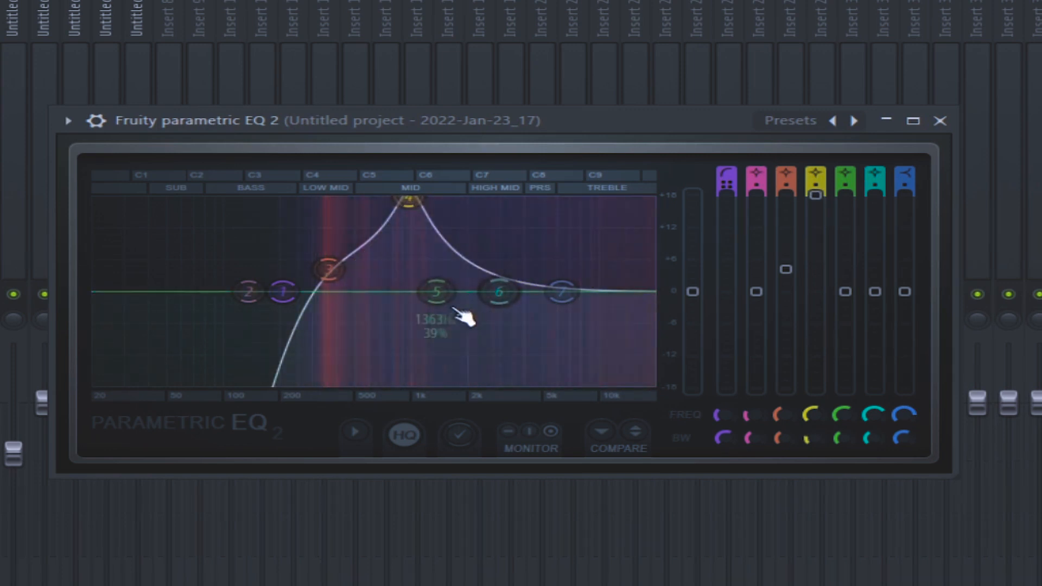
left_click_drag(562, 291, 568, 293)
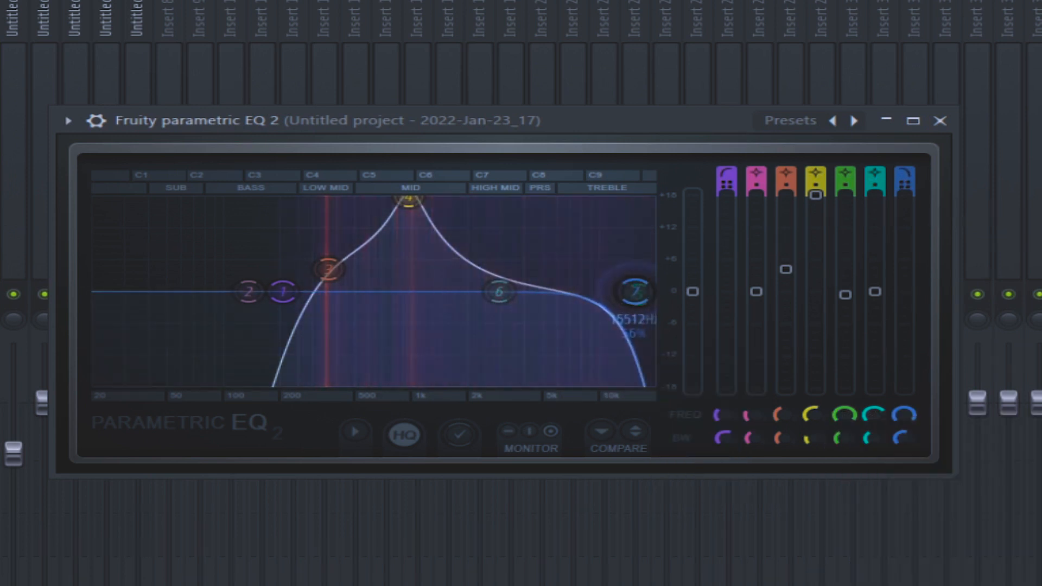
left_click_drag(499, 293, 569, 234)
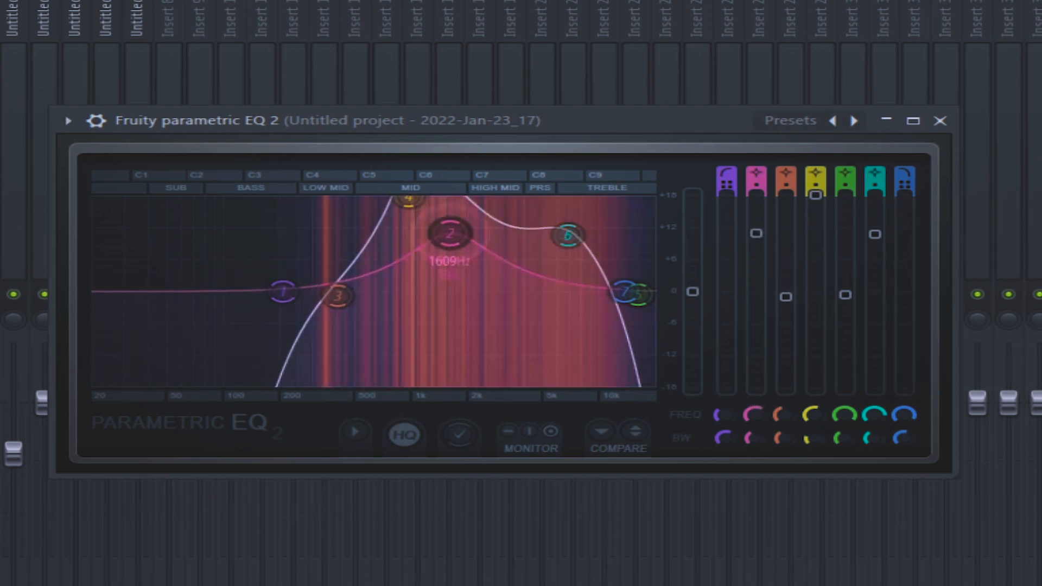
Adjust bands 2 and 4 into mid boosts near 570 Hz and 930 Hz.
left_click_drag(339, 296, 512, 336)
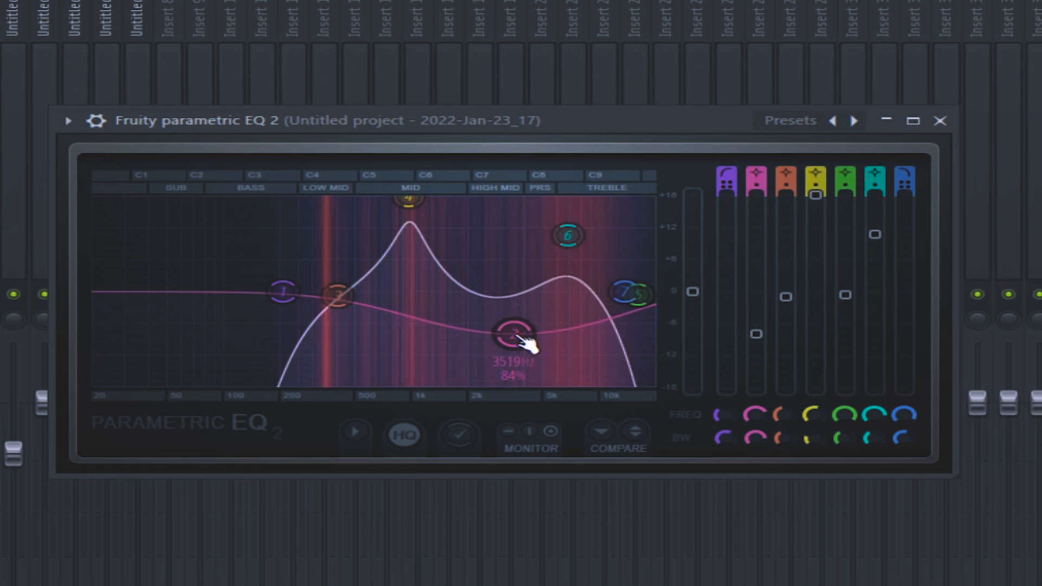
left_click_drag(515, 333, 525, 199)
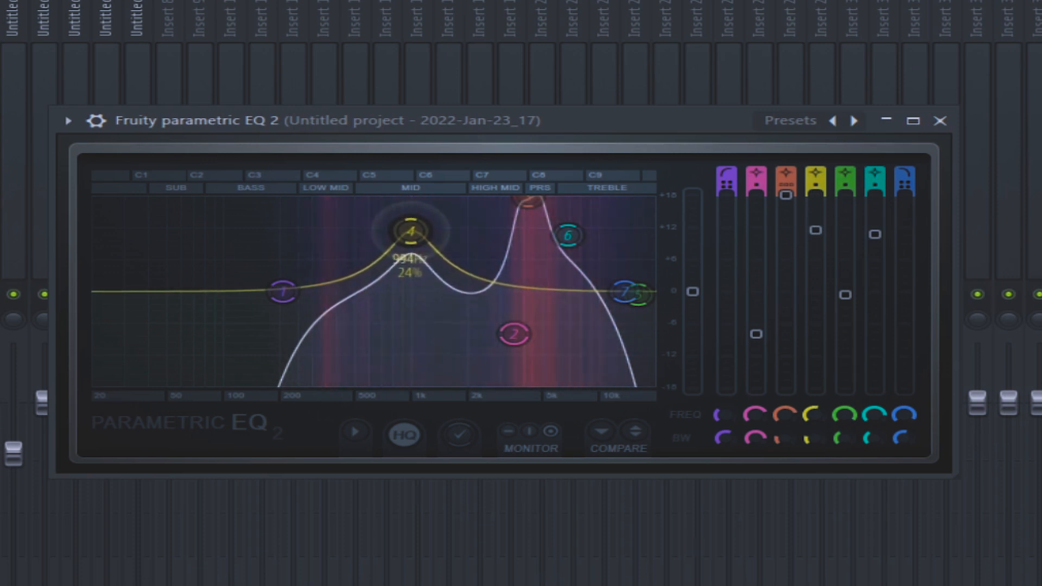
left_click_drag(411, 231, 349, 236)
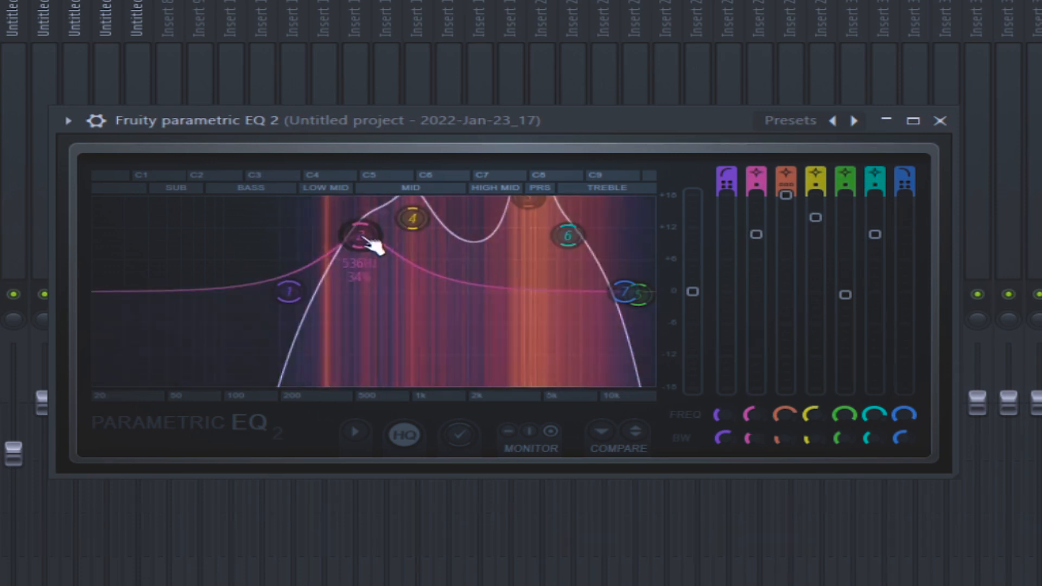
left_click_drag(361, 233, 364, 237)
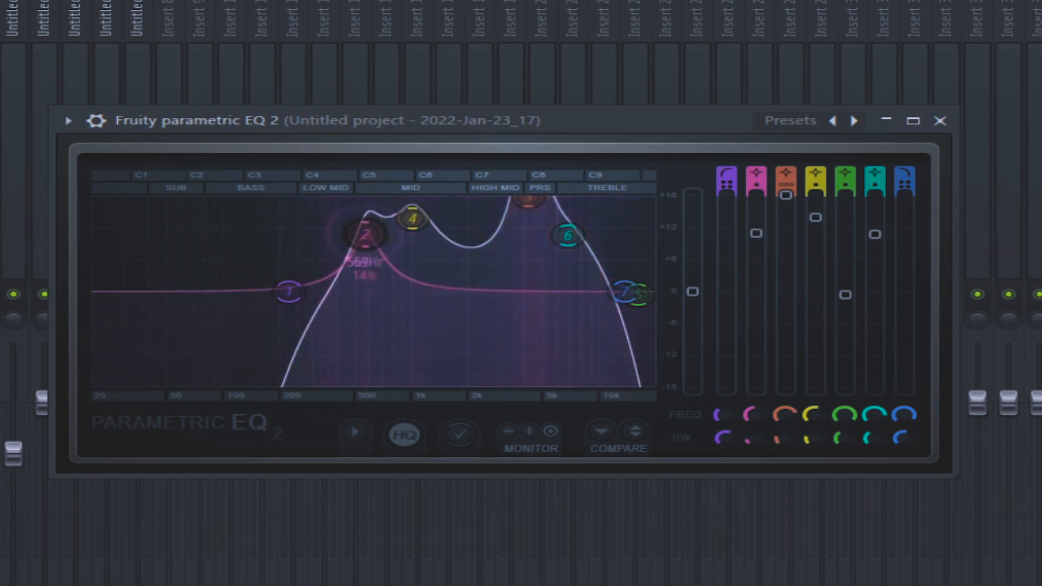
left_click_drag(366, 234, 364, 259)
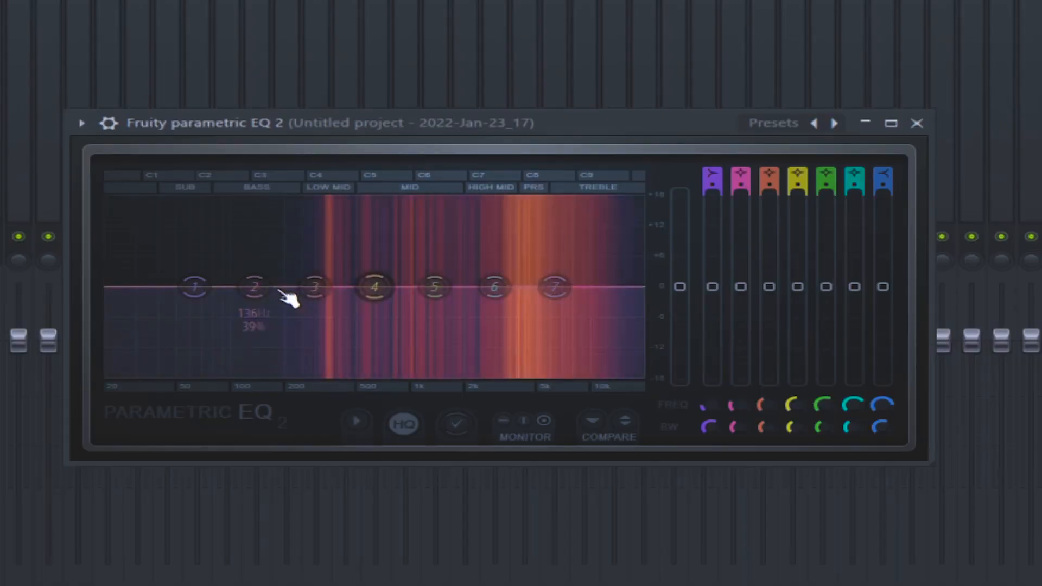
Turn EQ band 3 into a cut near 655 Hz and band 5 into a narrow ~2 kHz peak.
left_click_drag(313, 287, 382, 239)
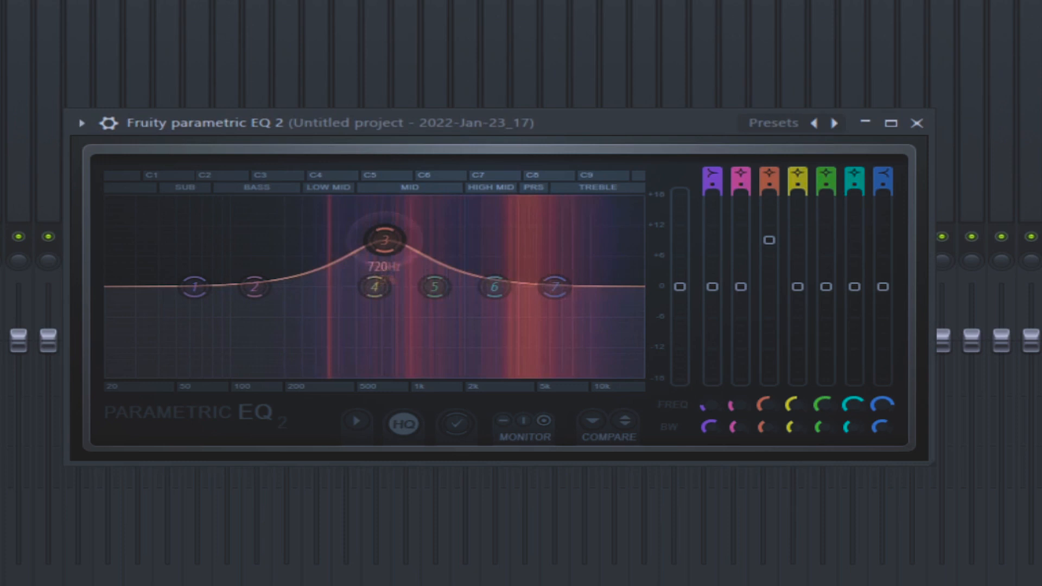
left_click_drag(382, 241, 382, 313)
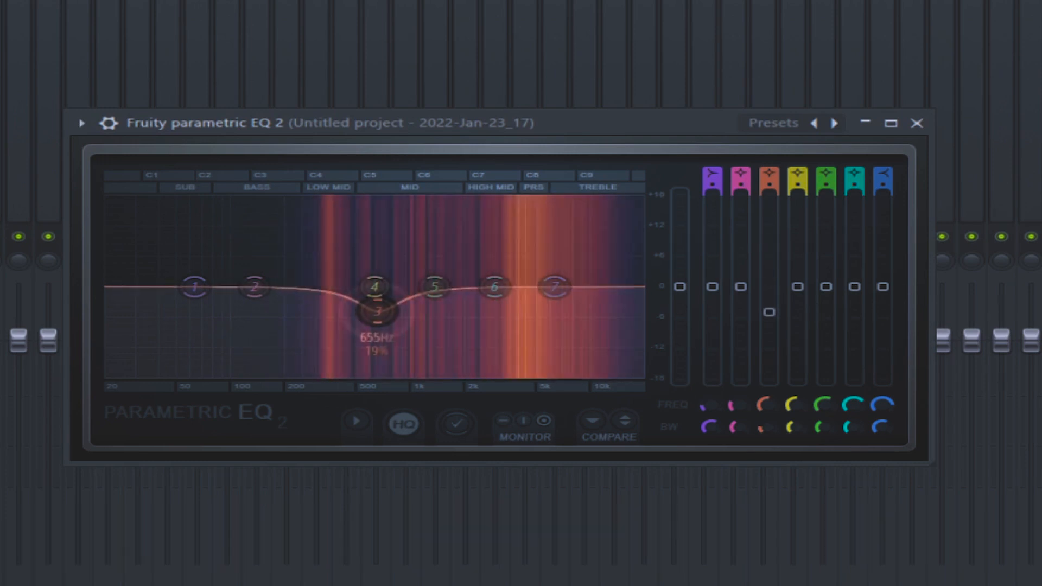
left_click_drag(435, 286, 438, 260)
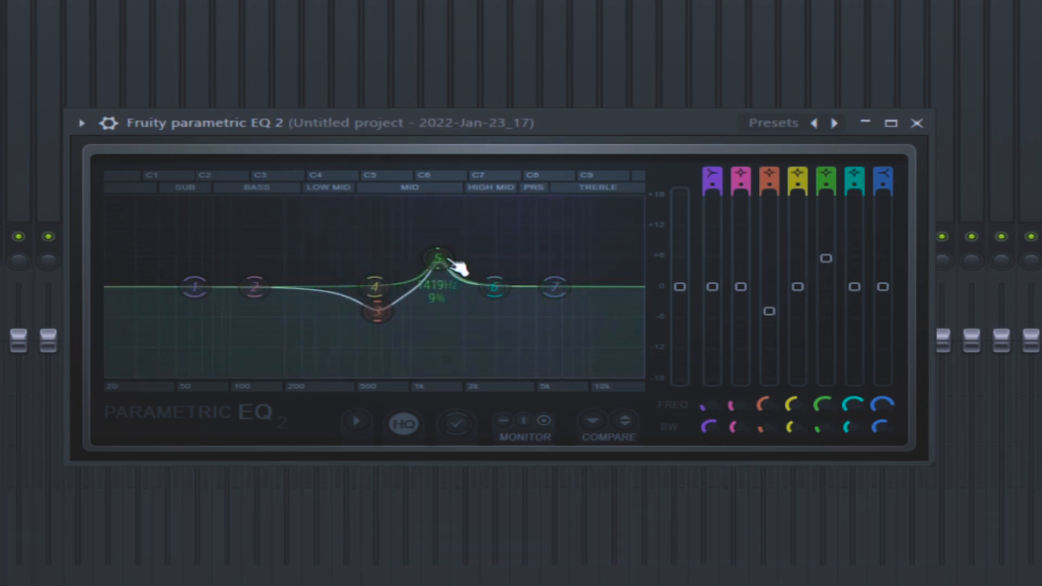
left_click_drag(442, 259, 415, 213)
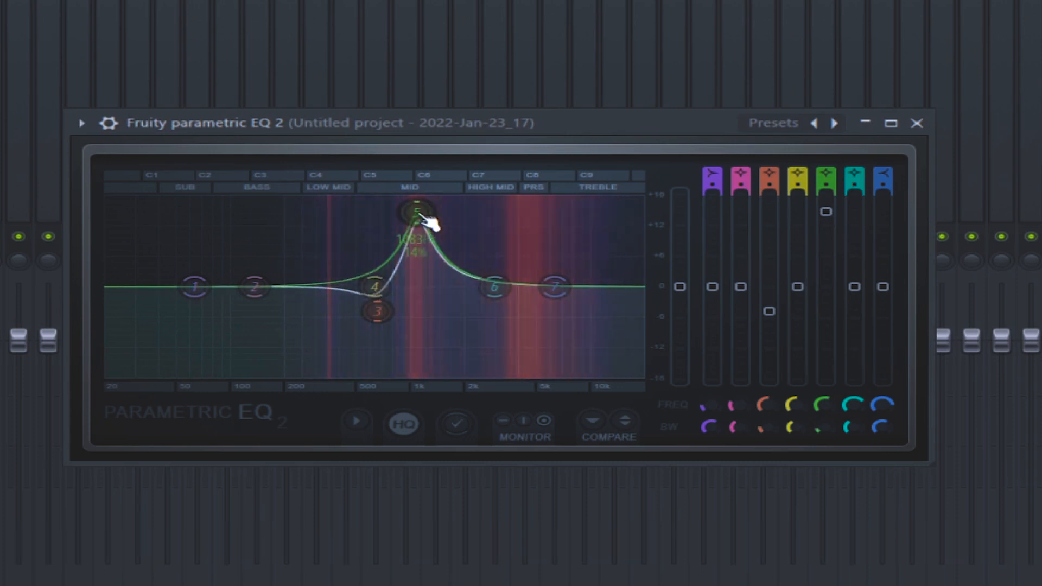
left_click_drag(411, 213, 522, 249)
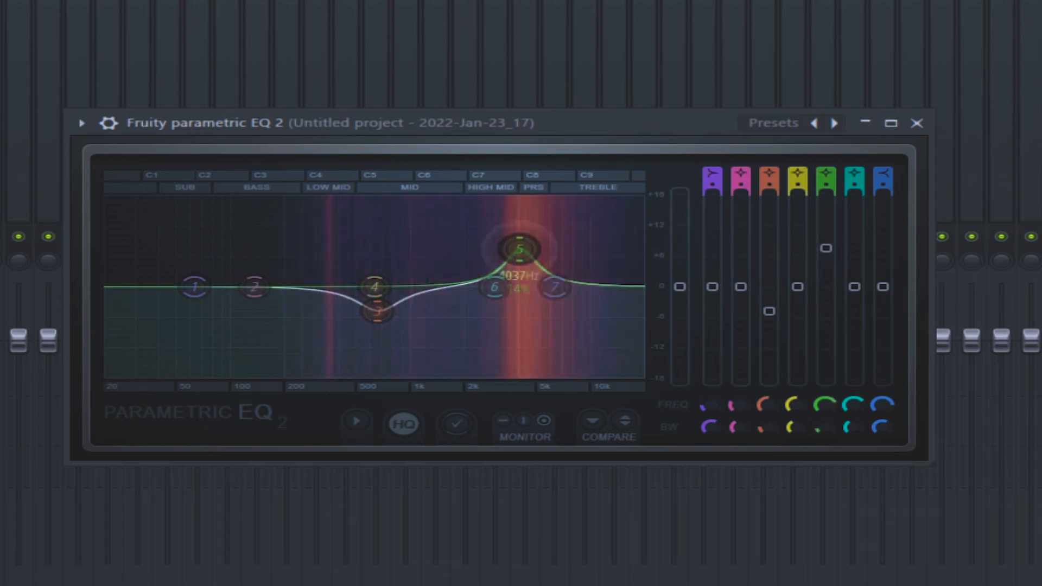
left_click_drag(522, 247, 479, 231)
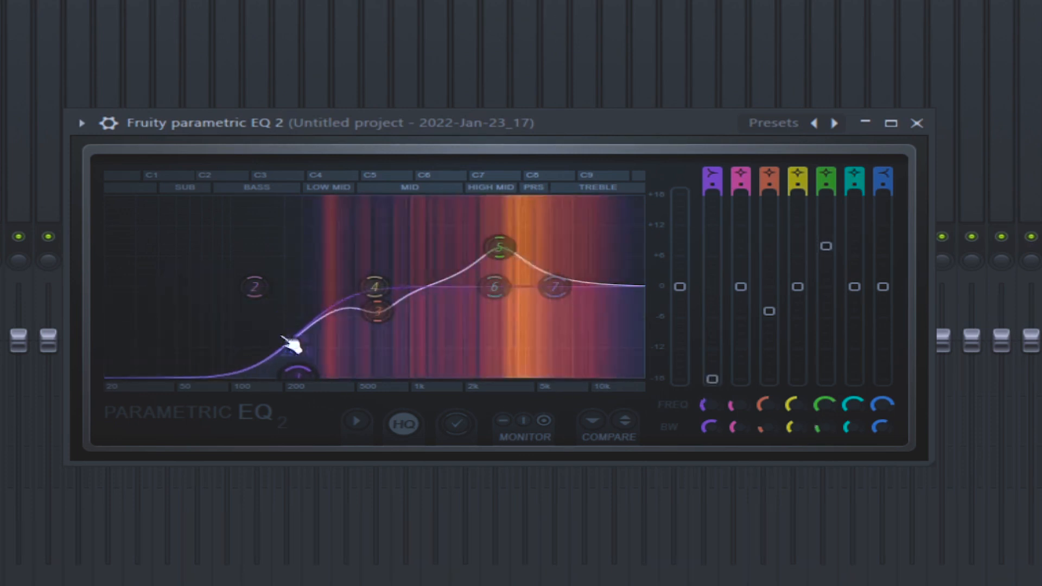
Cut below about 200 Hz, boost band 2 near 10 kHz and band 6 around 1.2 kHz.
left_click_drag(286, 342, 445, 229)
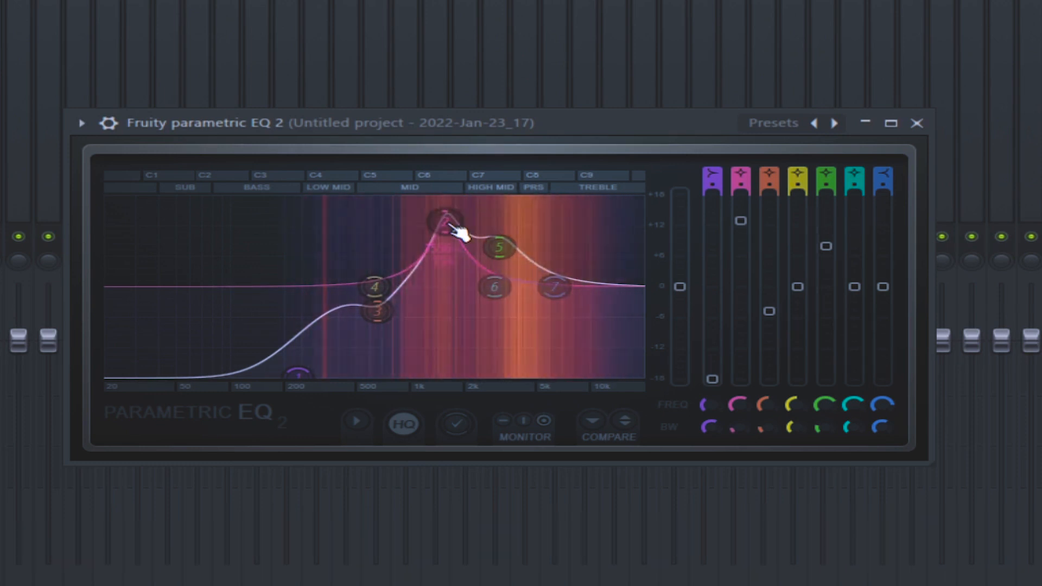
left_click_drag(450, 225, 450, 269)
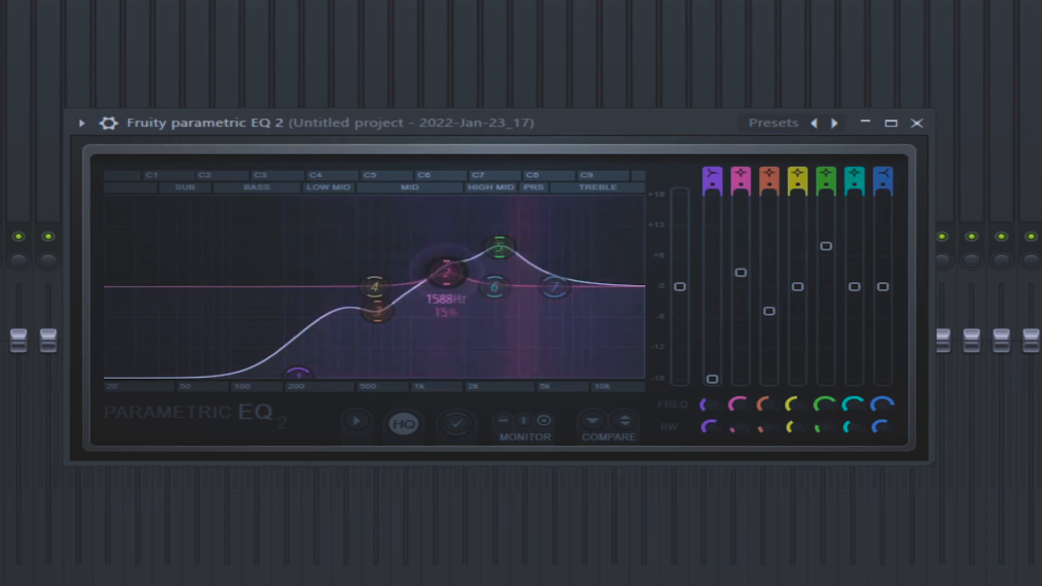
left_click_drag(448, 275, 591, 229)
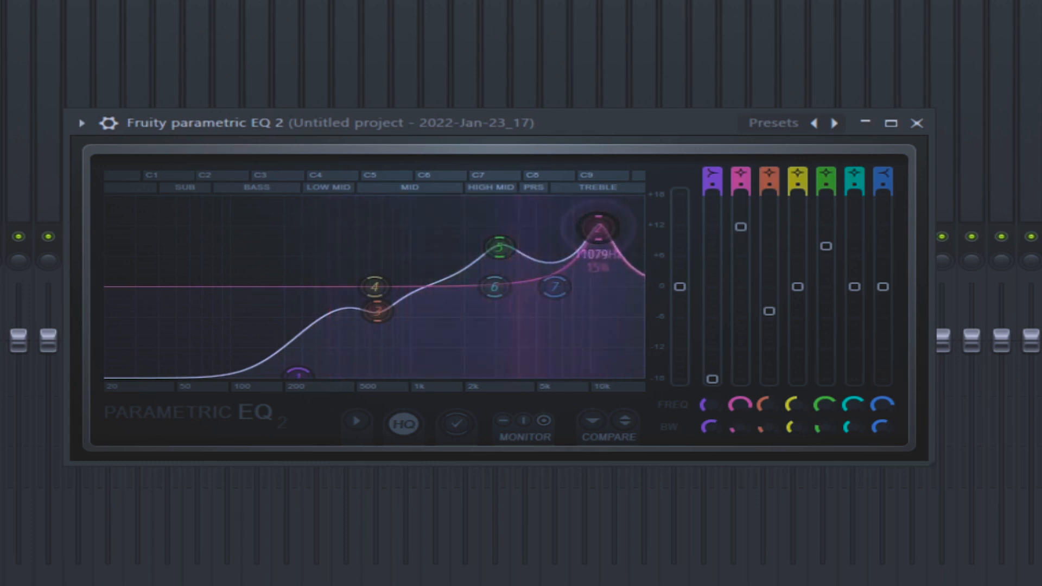
left_click_drag(495, 287, 424, 231)
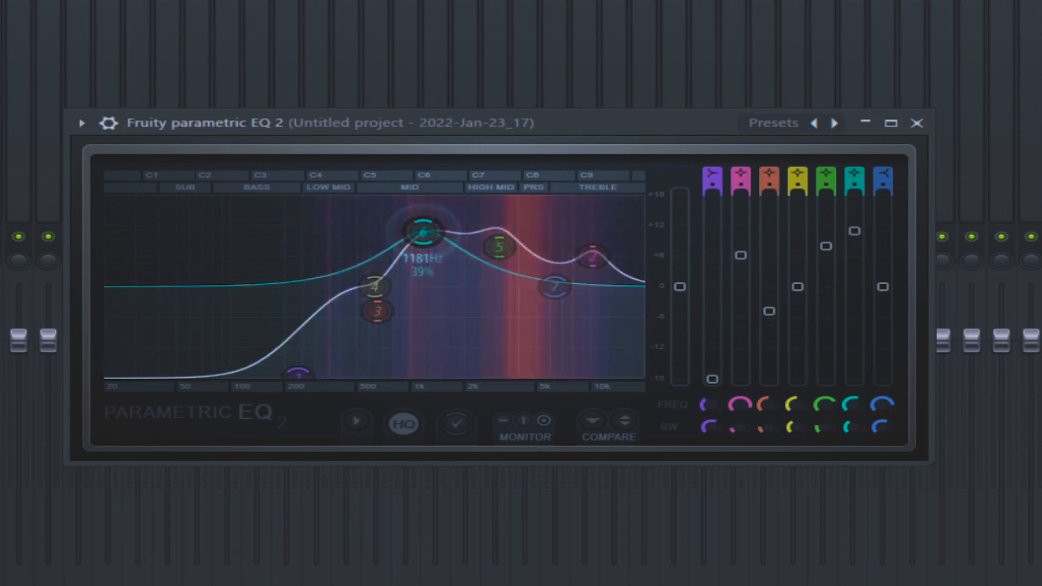
left_click_drag(422, 231, 423, 287)
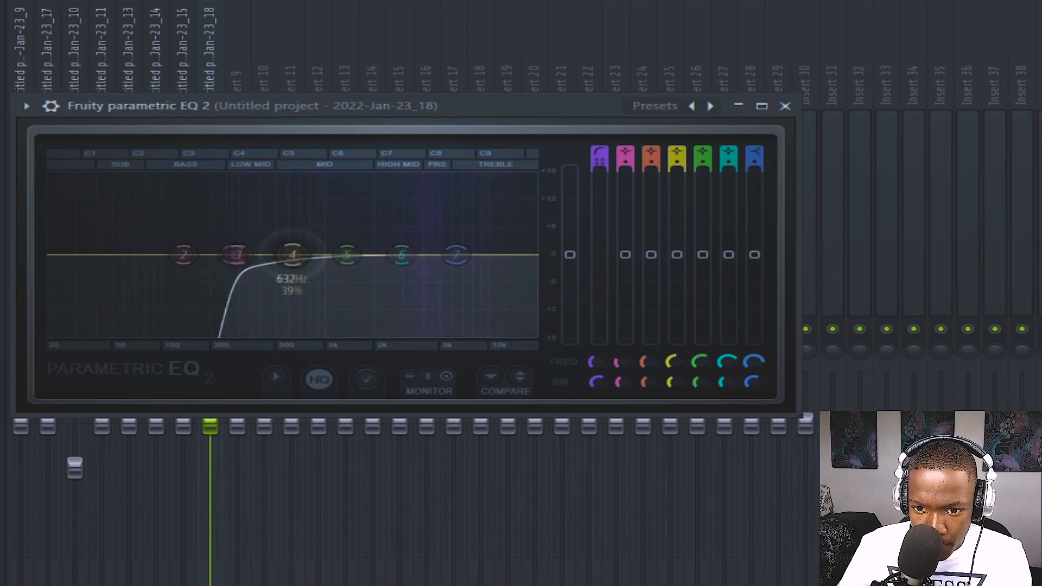
Raise EQ band 4 to boost around 1 kHz and adjust band 5 near 1.4 kHz.
left_click_drag(293, 255, 348, 188)
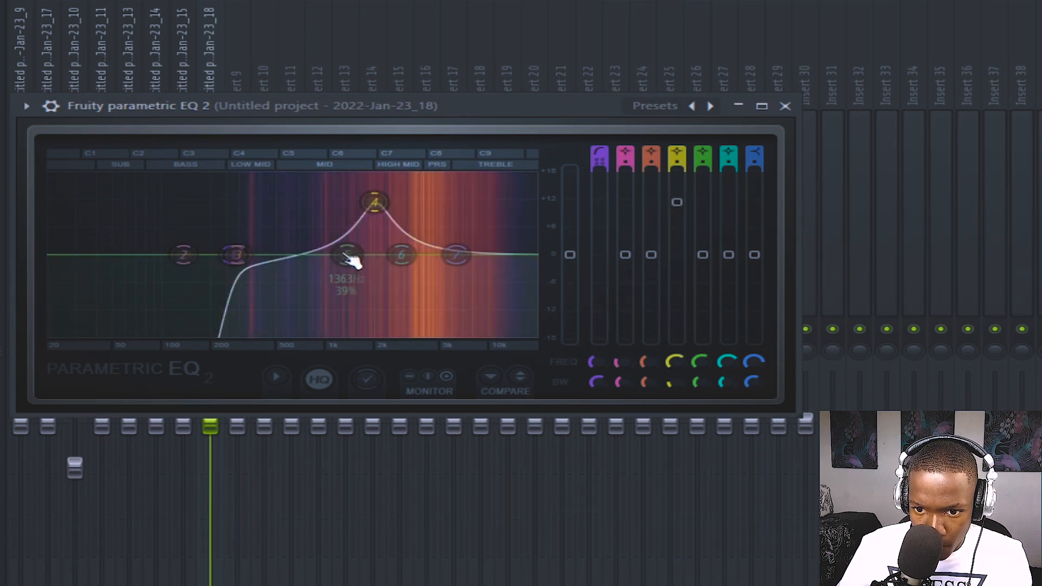
left_click_drag(349, 256, 331, 278)
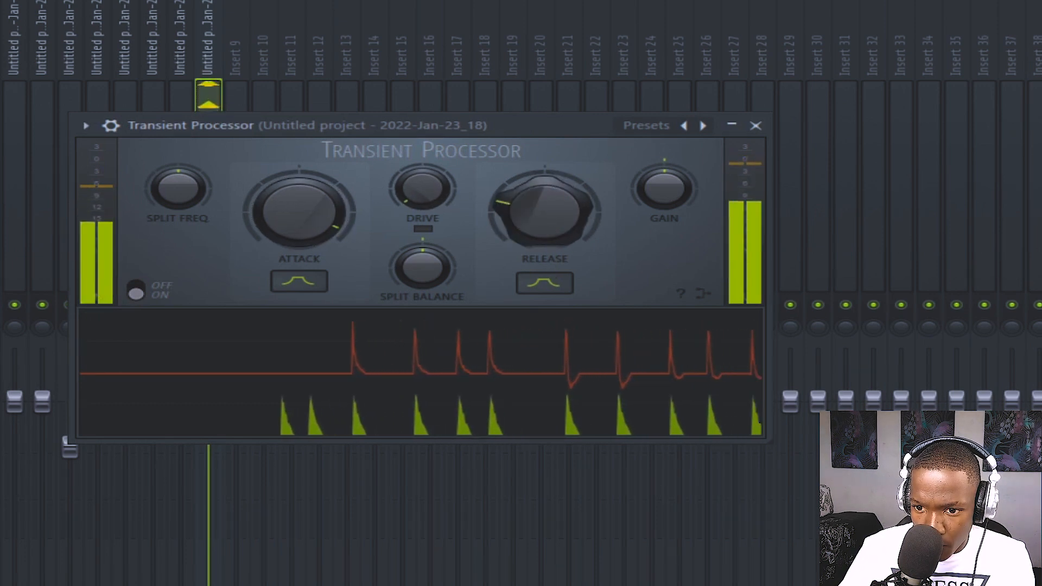
Tweak the transient release, then set the compressor to 3.7:1 ratio and 54.4 ms attack.
left_click_drag(545, 209, 552, 226)
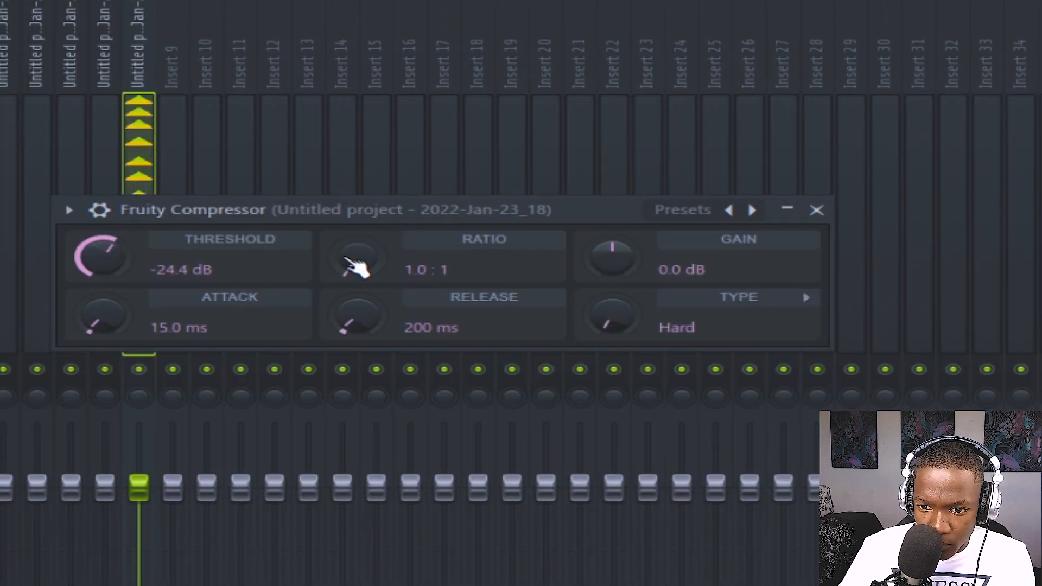
left_click_drag(356, 259, 362, 239)
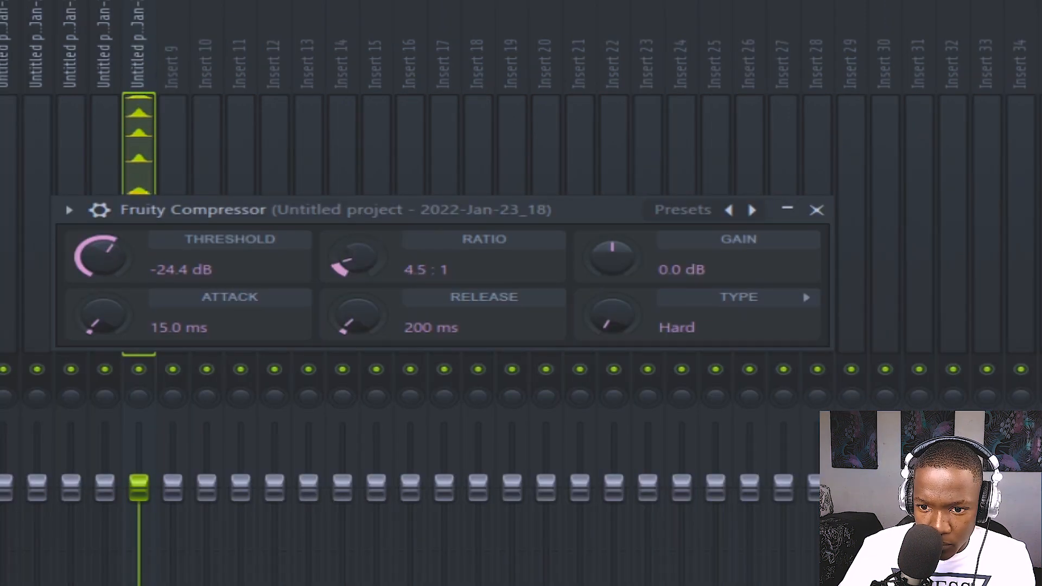
left_click_drag(103, 317, 103, 292)
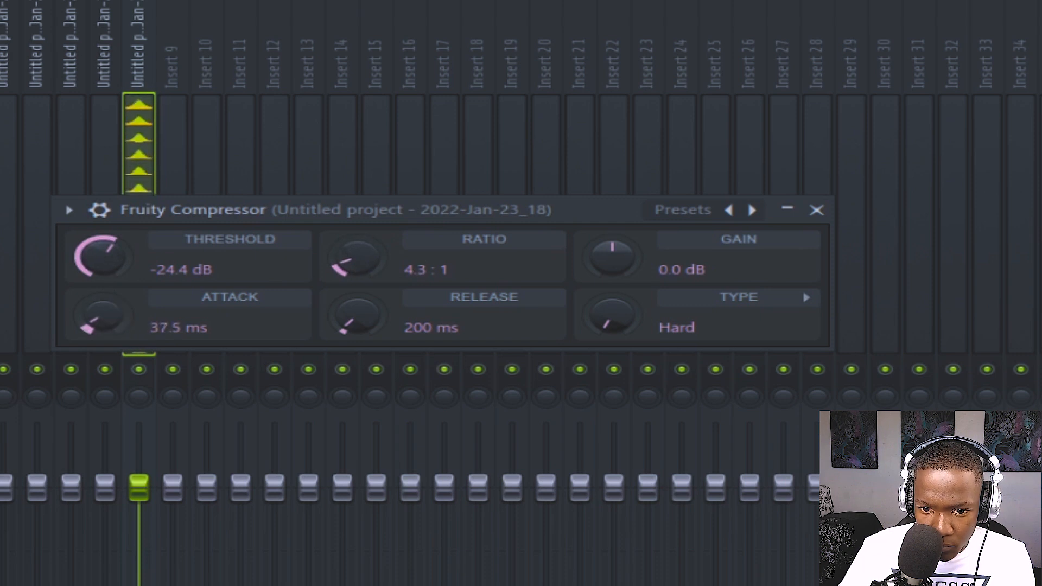
left_click_drag(355, 259, 352, 273)
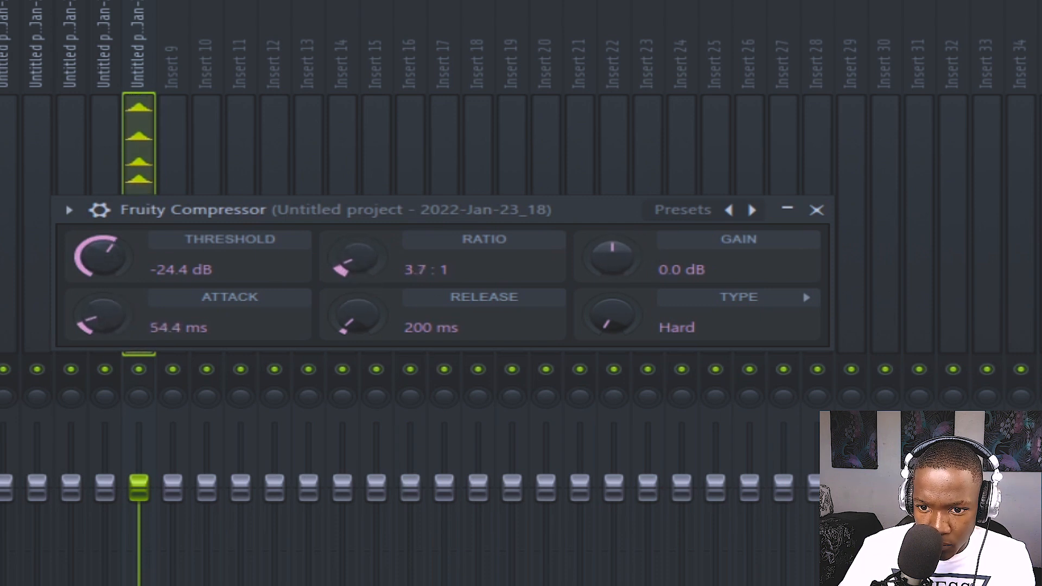
left_click_drag(358, 259, 352, 272)
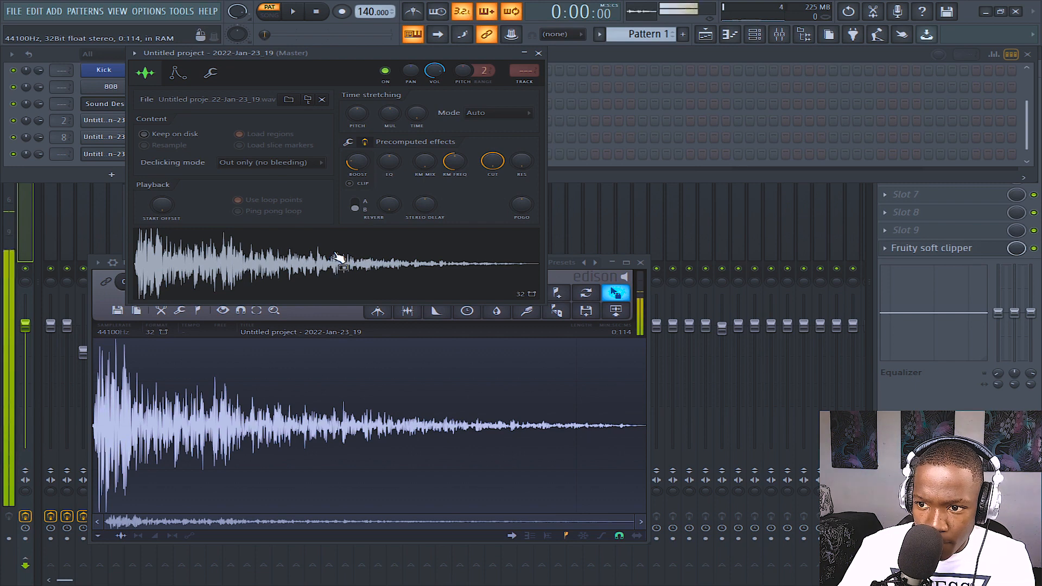
Close the sampler channel settings, leaving Channel Rack, Fruity Compressor and Edison visible.
right_click(110, 153)
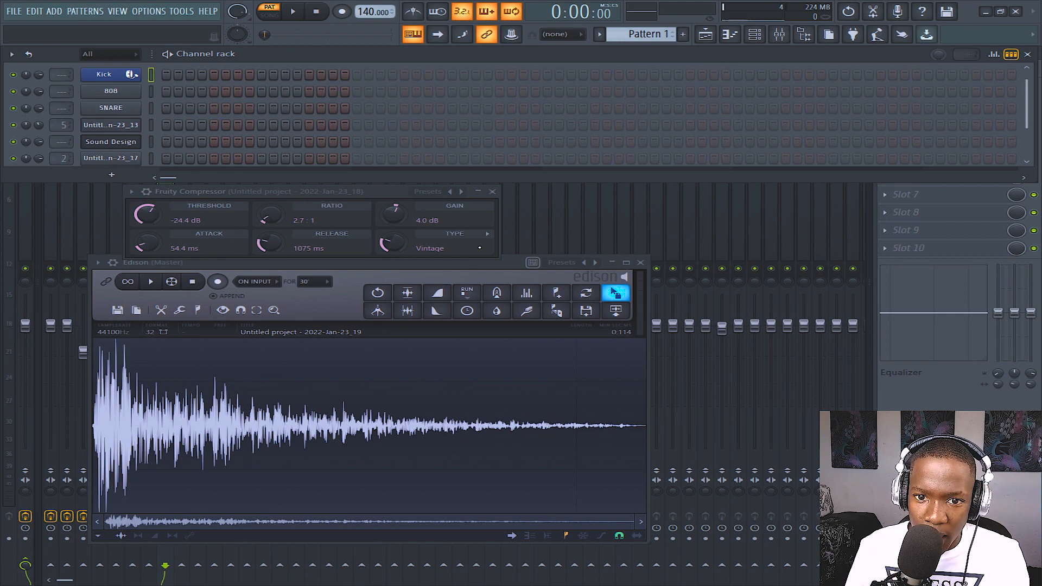
scroll("down", 3)
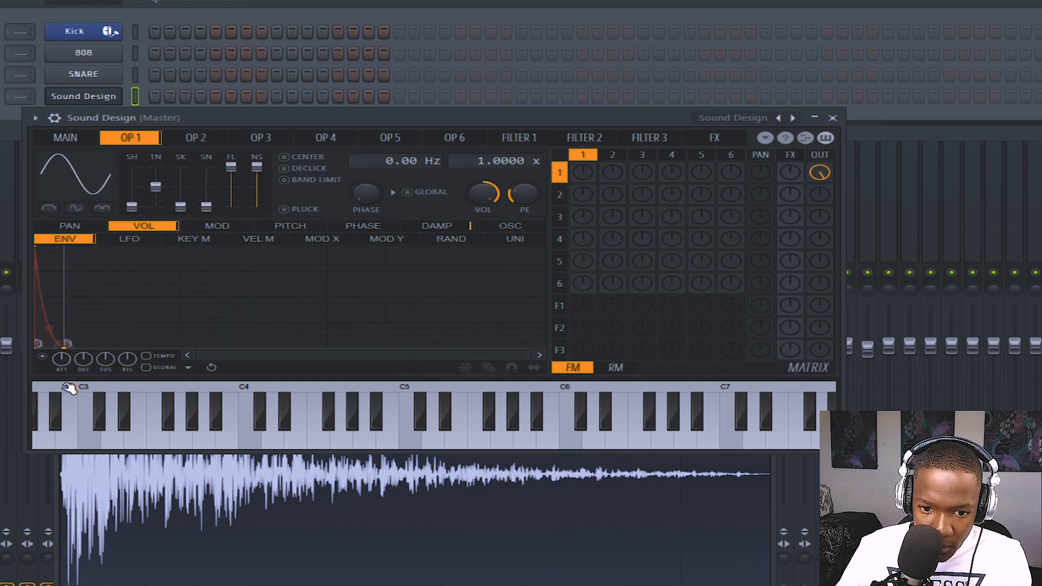
Play a note on the Sound Design synth's keyboard, then bring Edison to the front.
left_click(270, 418)
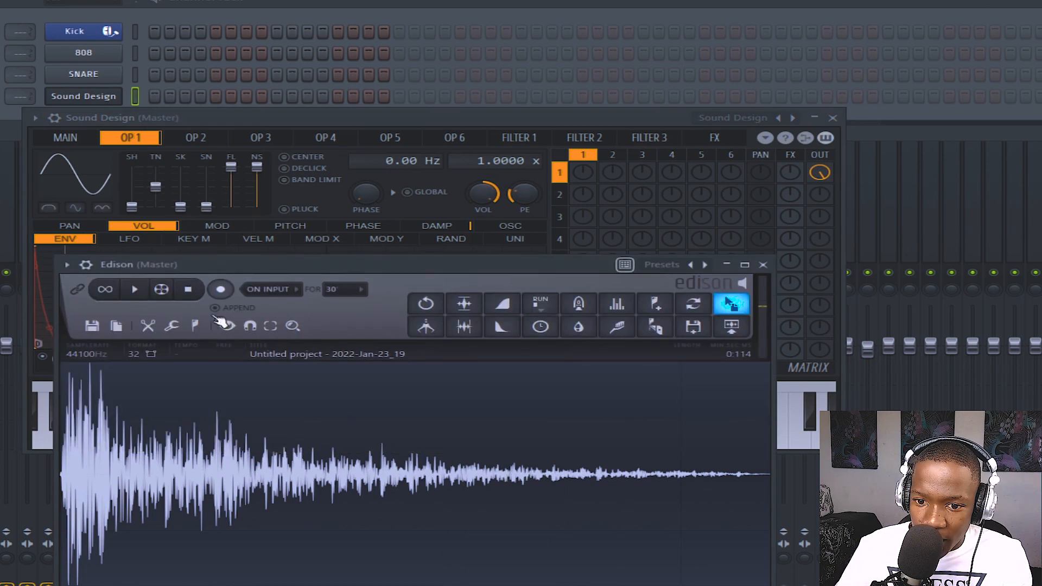
left_click(220, 288)
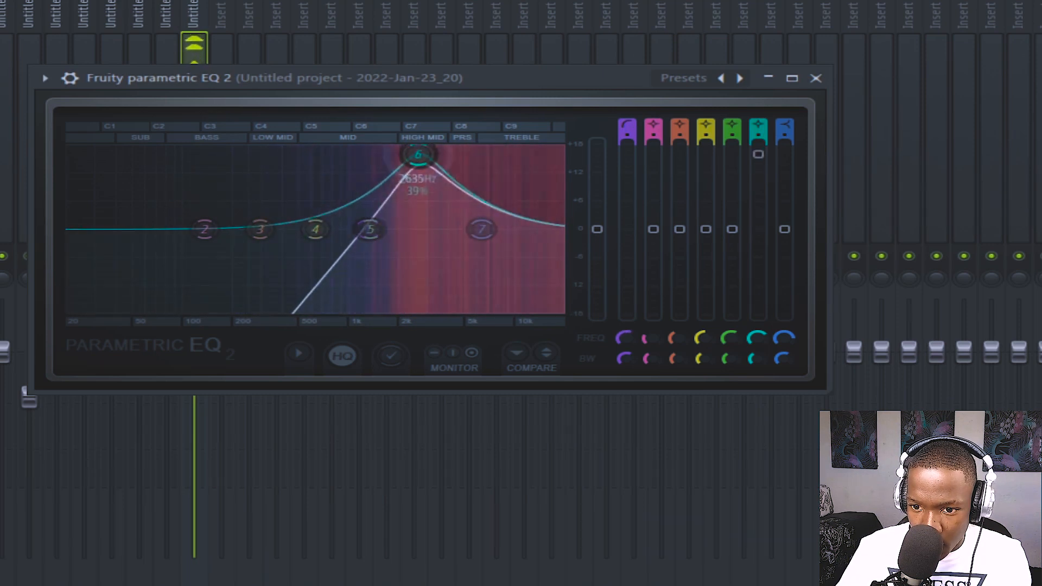
Dip the upper mids around 5 kHz and boost a narrow band near 6.6 kHz.
left_click_drag(418, 154, 469, 282)
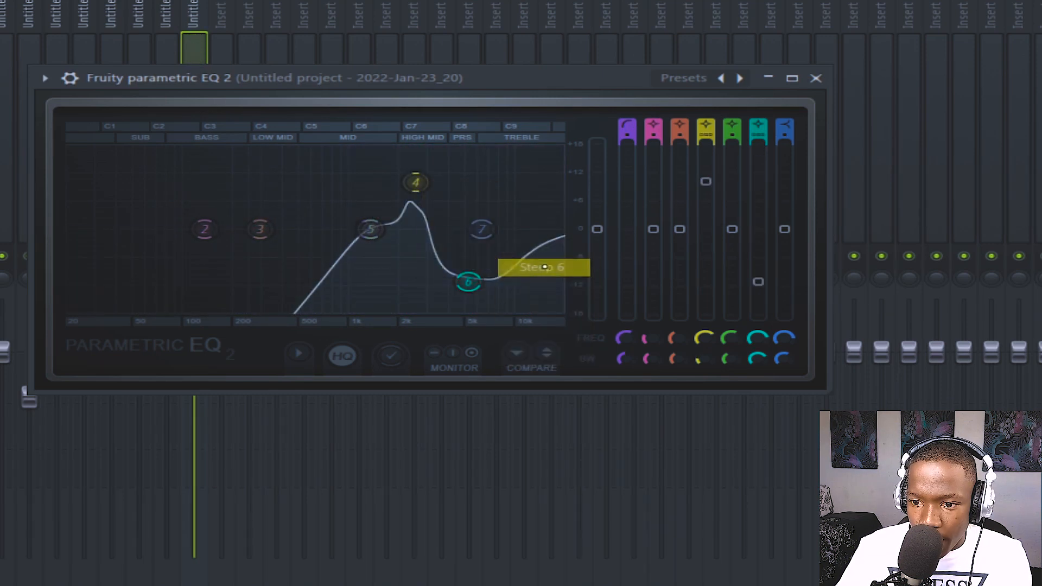
left_click_drag(415, 183, 485, 153)
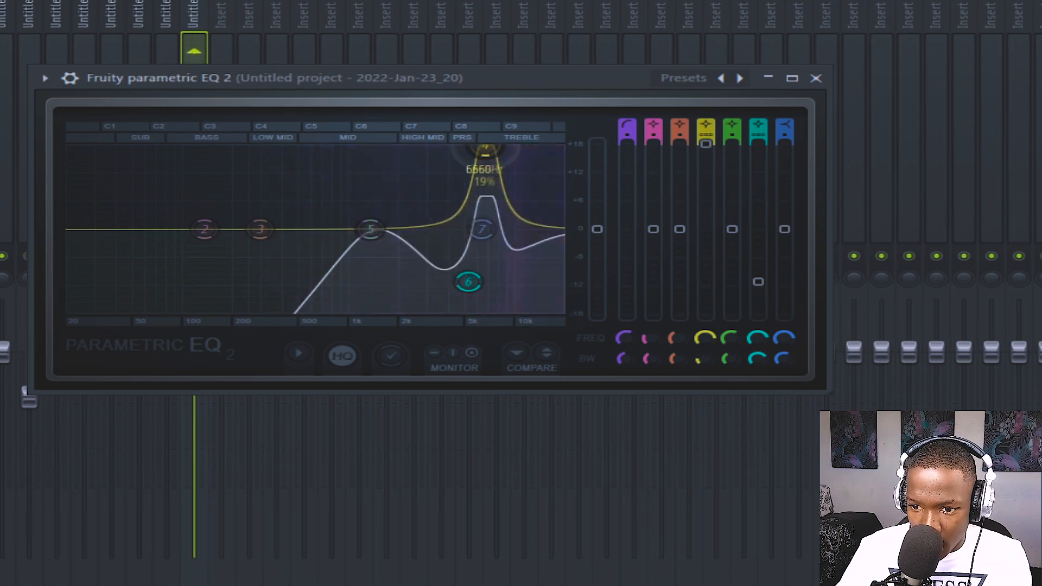
left_click_drag(485, 162, 482, 143)
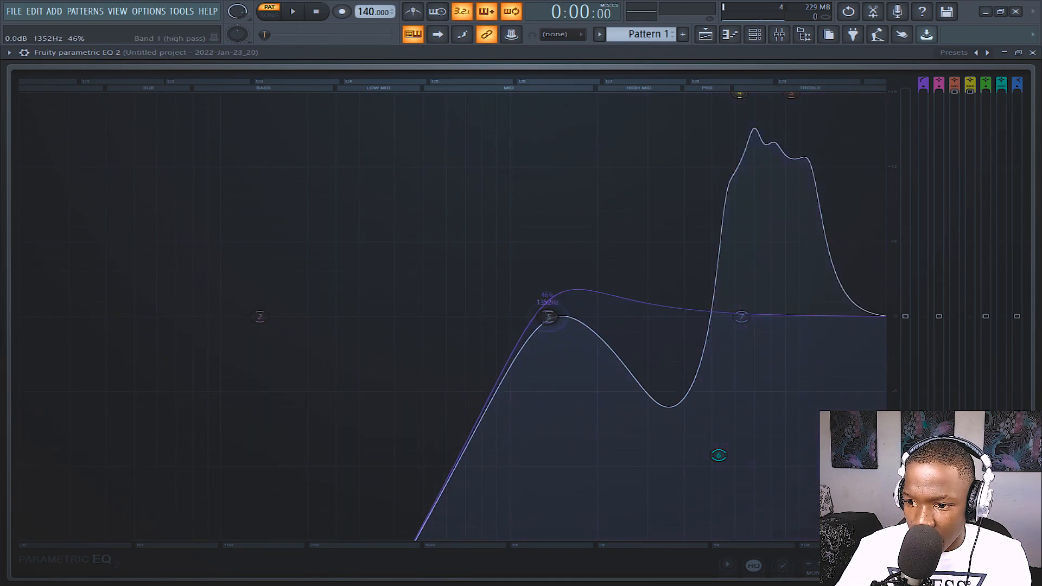
Carve a shallow narrow dip at 1.5 kHz and a treble cut around 8.5 kHz.
left_click_drag(549, 317, 559, 406)
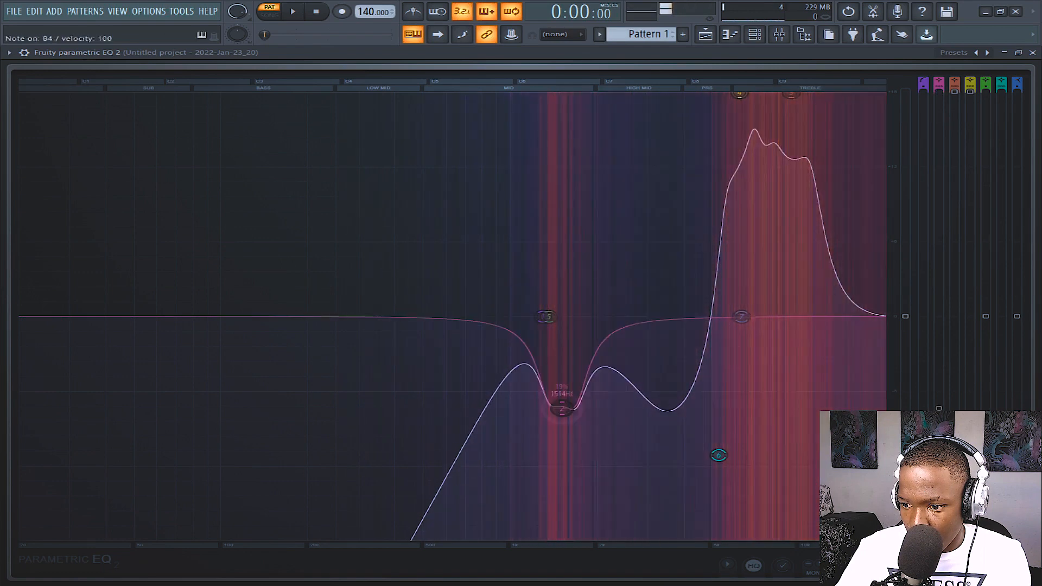
left_click_drag(561, 412, 562, 362)
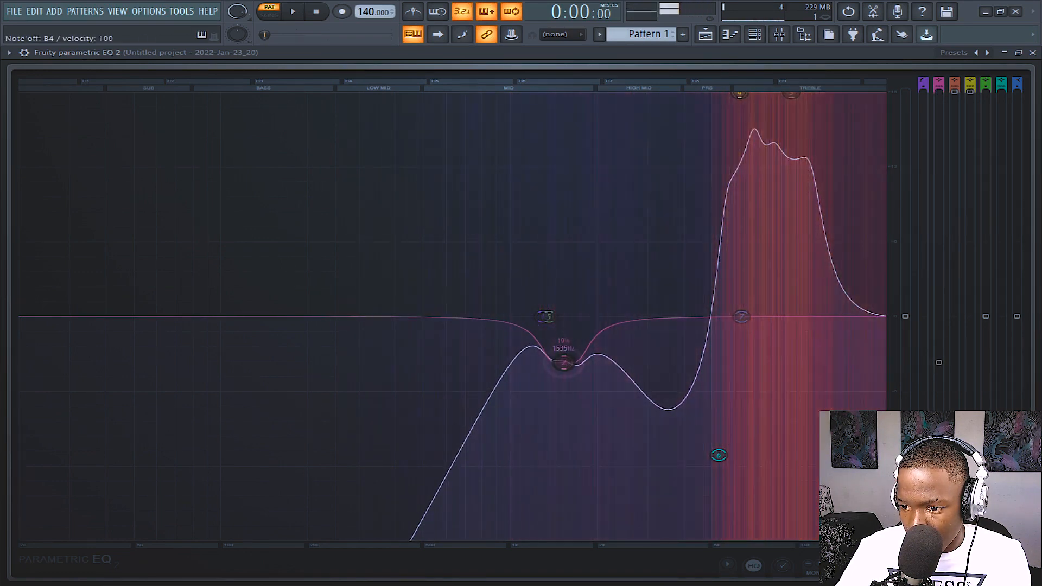
left_click_drag(719, 455, 718, 456)
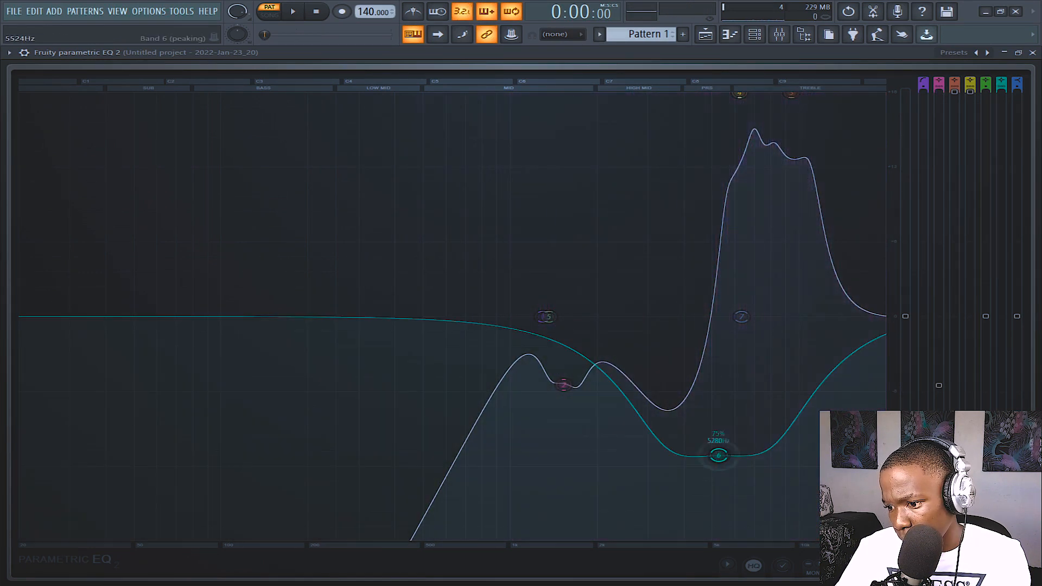
left_click_drag(717, 455, 877, 355)
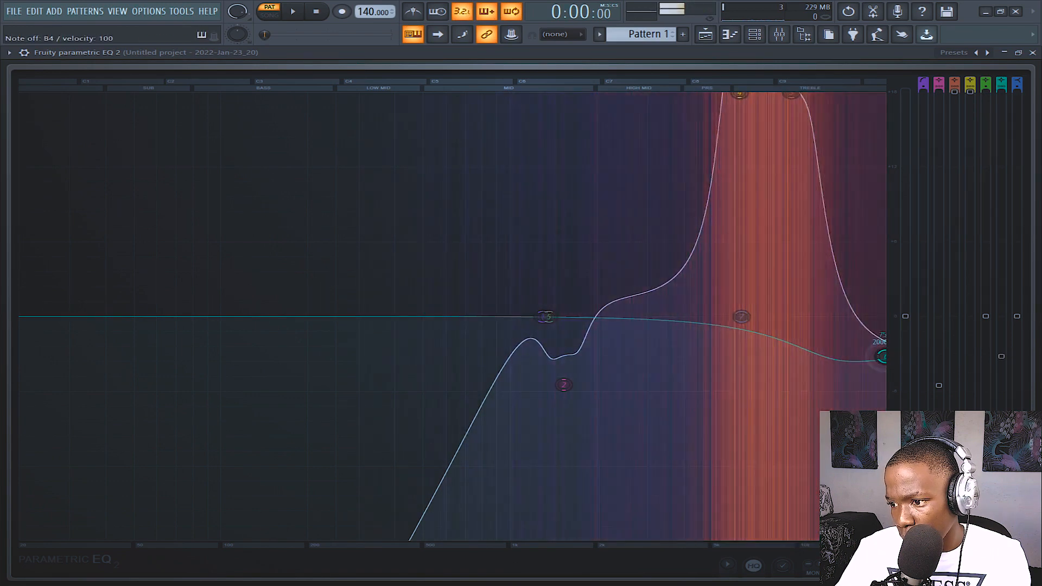
left_click_drag(880, 357, 779, 397)
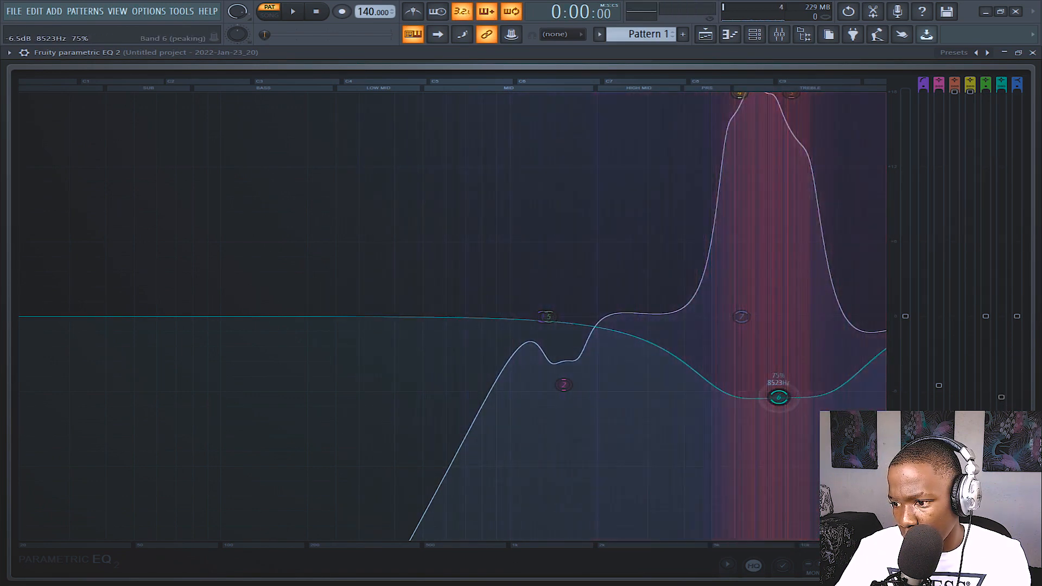
left_click_drag(779, 397, 744, 412)
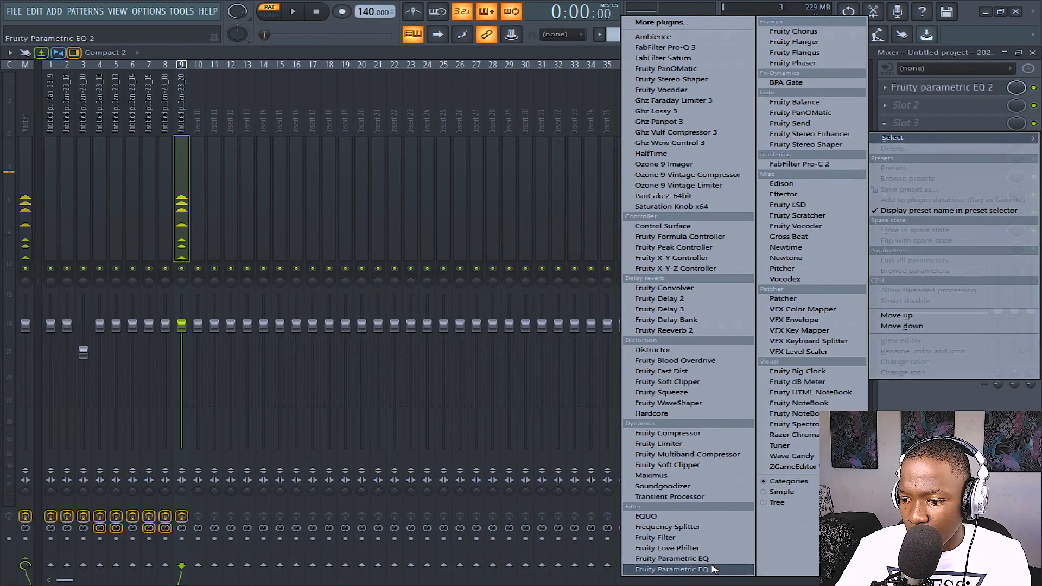
Load a new Parametric EQ 2, roll off above ~10 kHz, and add a small 2.5 kHz boost.
left_click(672, 558)
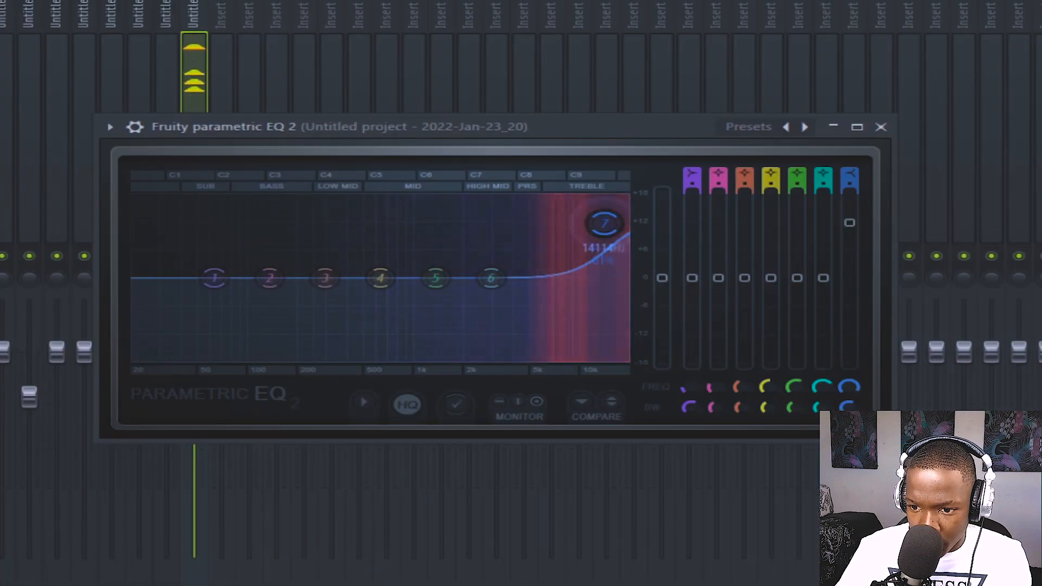
left_click_drag(604, 223, 617, 277)
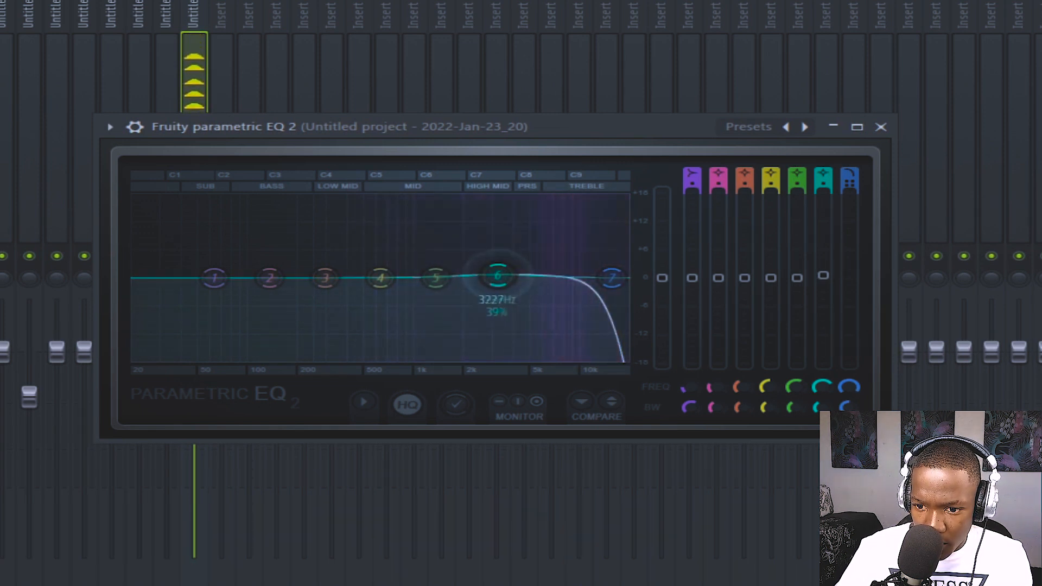
left_click_drag(498, 276, 588, 236)
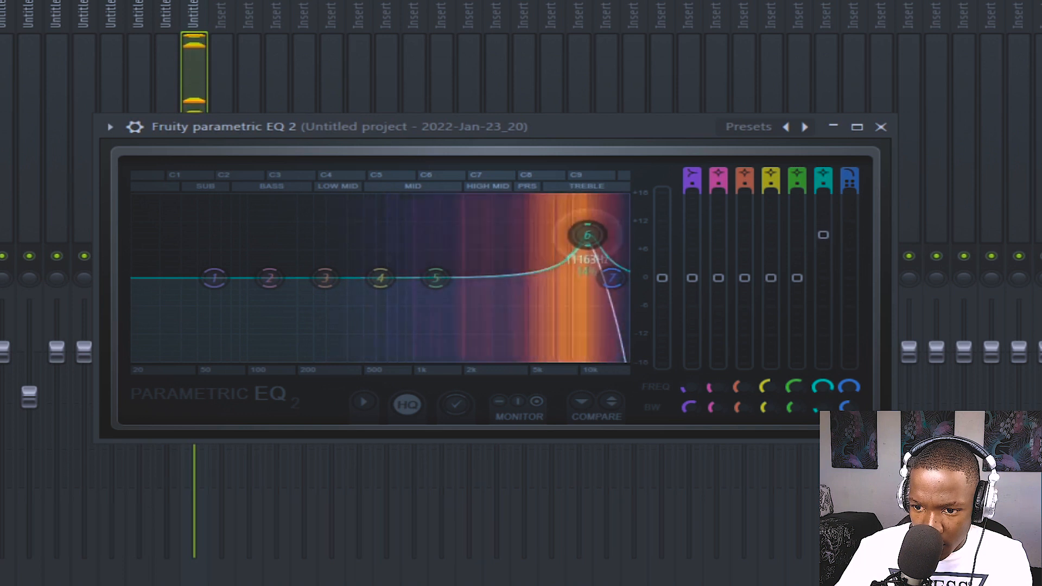
left_click_drag(587, 234, 479, 239)
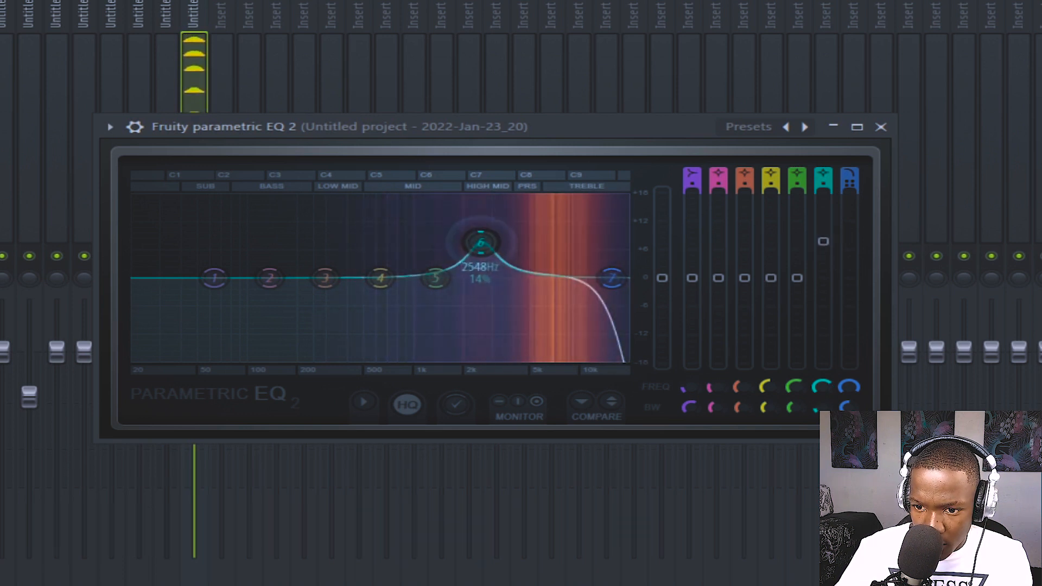
left_click_drag(480, 245, 493, 267)
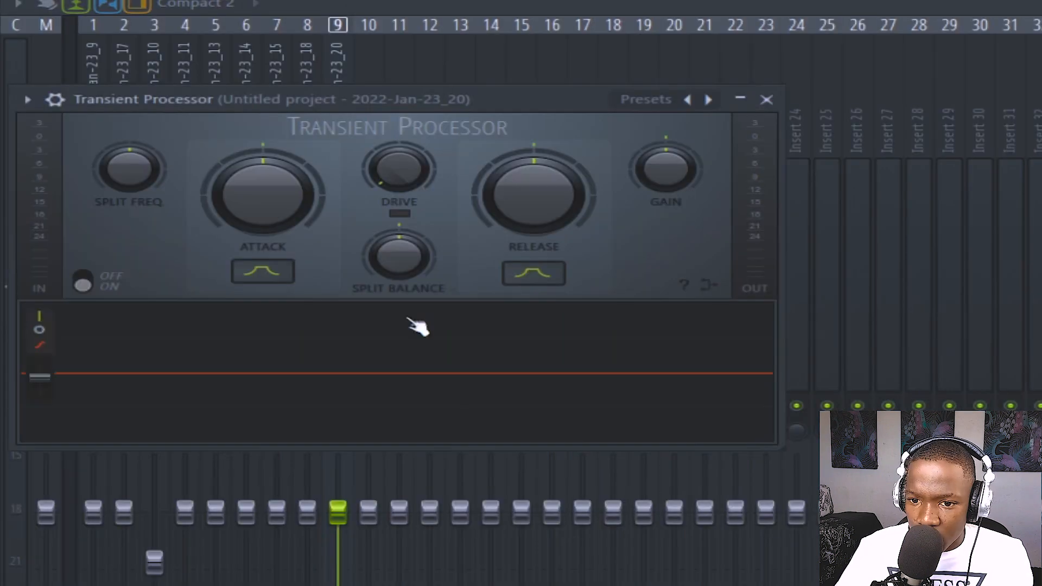
Raise the Transient Processor attack and lower its release on the playing hits.
left_click_drag(263, 190, 279, 179)
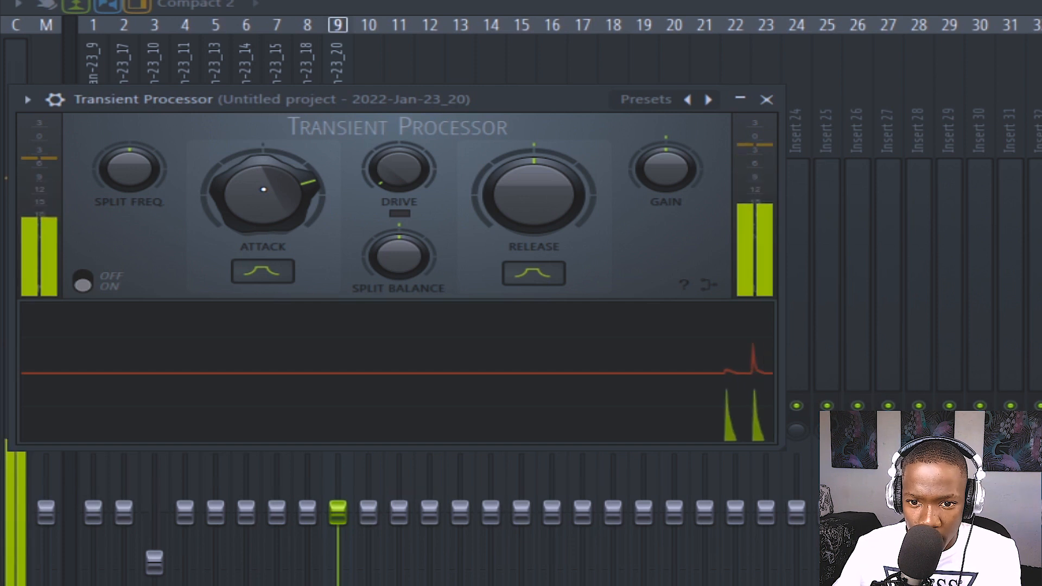
left_click_drag(263, 190, 240, 166)
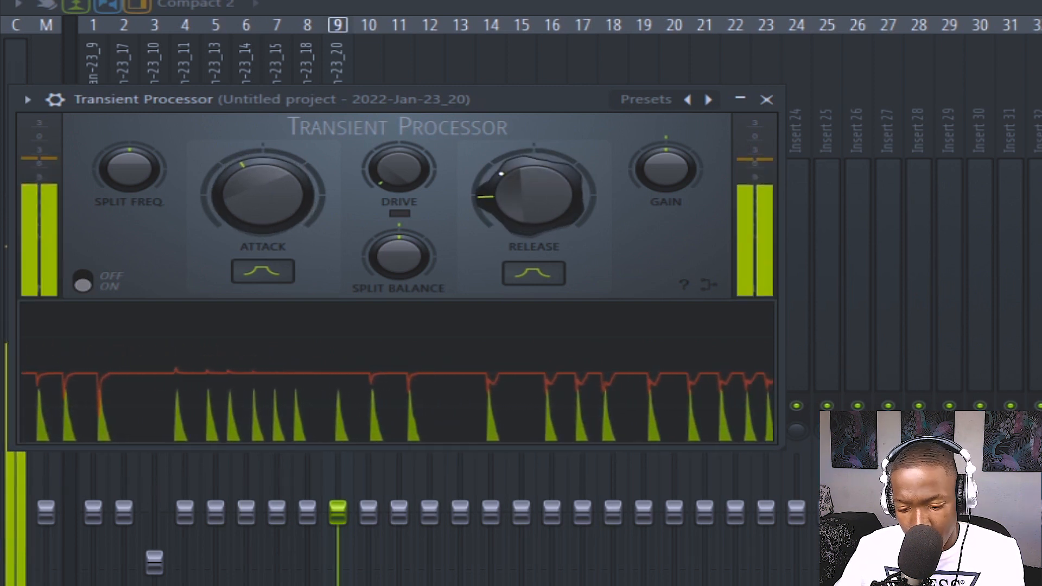
left_click_drag(532, 180, 511, 199)
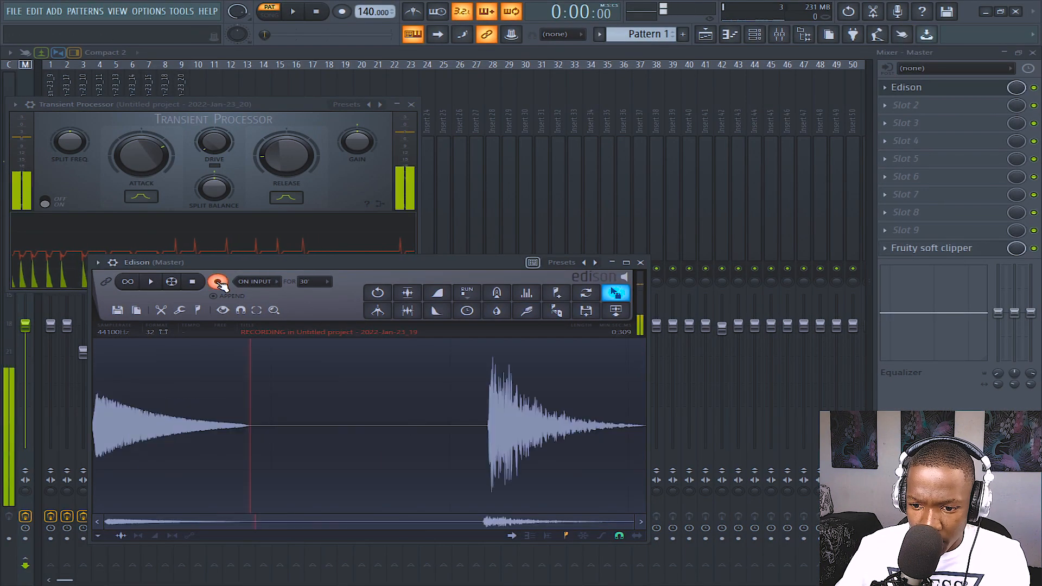
Start recording in Edison, then drag EQ band 1 into a low cut near 3 kHz.
left_click(217, 281)
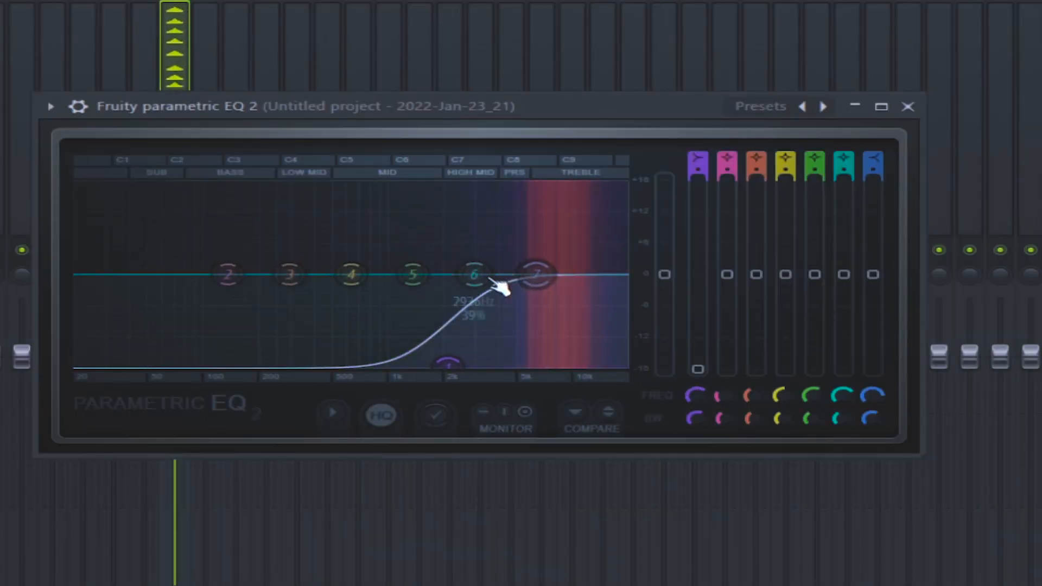
left_click_drag(476, 275, 582, 236)
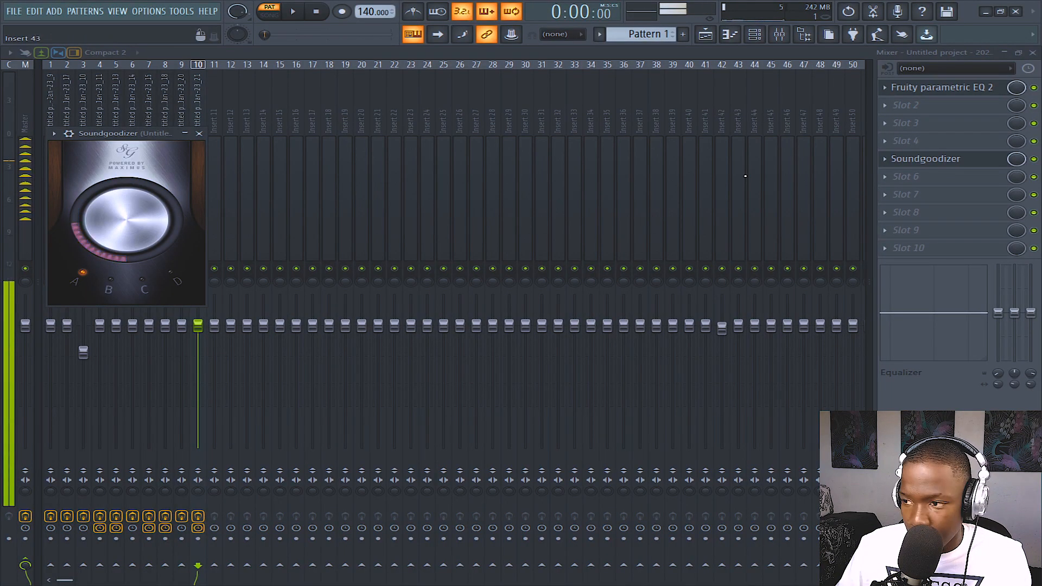
Load Soundgoodizer into insert 10's slot 5, below the Parametric EQ 2.
left_click(199, 133)
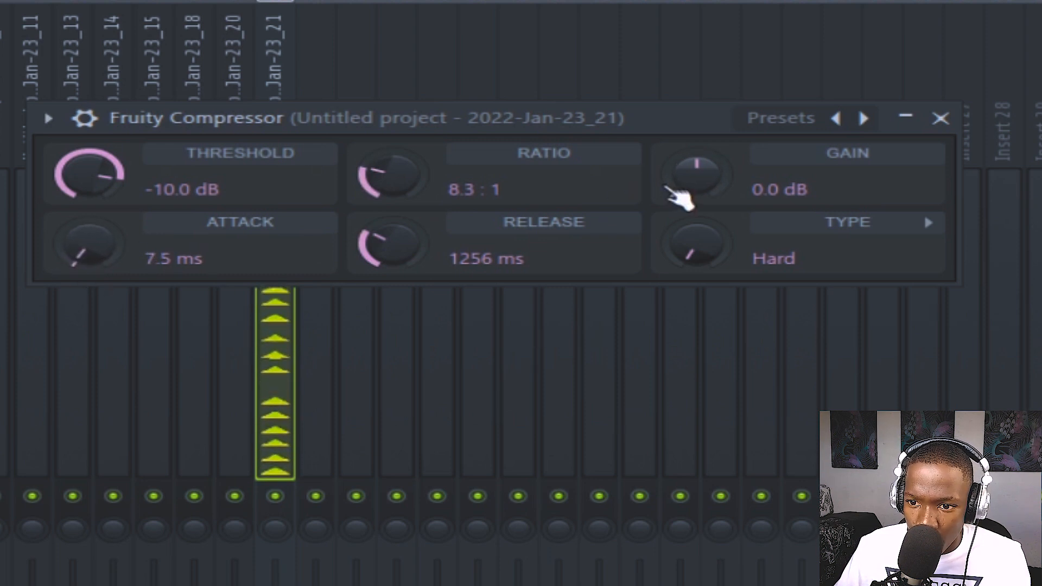
Raise the Fruity Compressor makeup gain to 2.8 dB on the insert.
left_click_drag(695, 175, 696, 159)
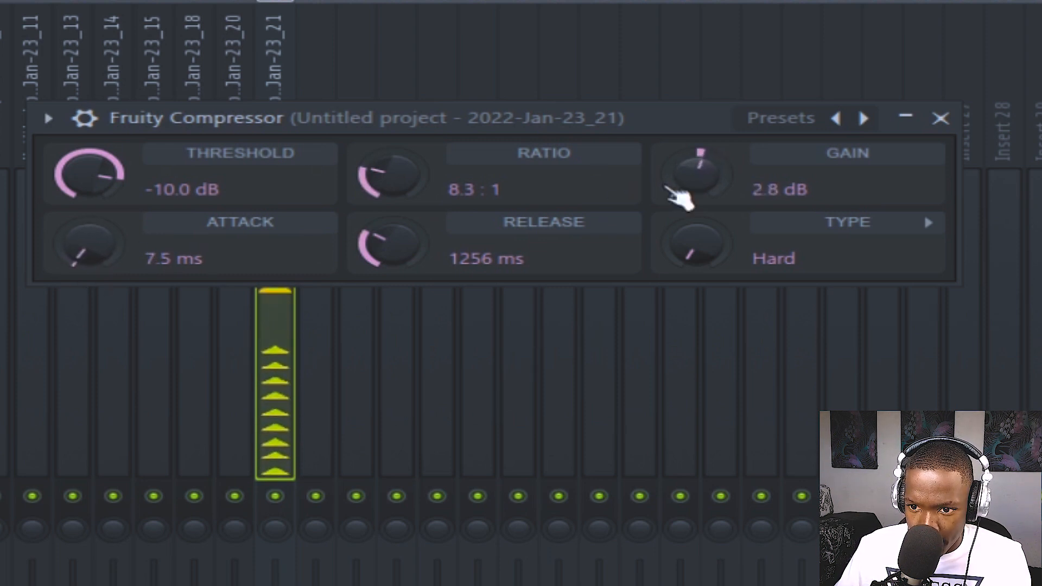
left_click(942, 118)
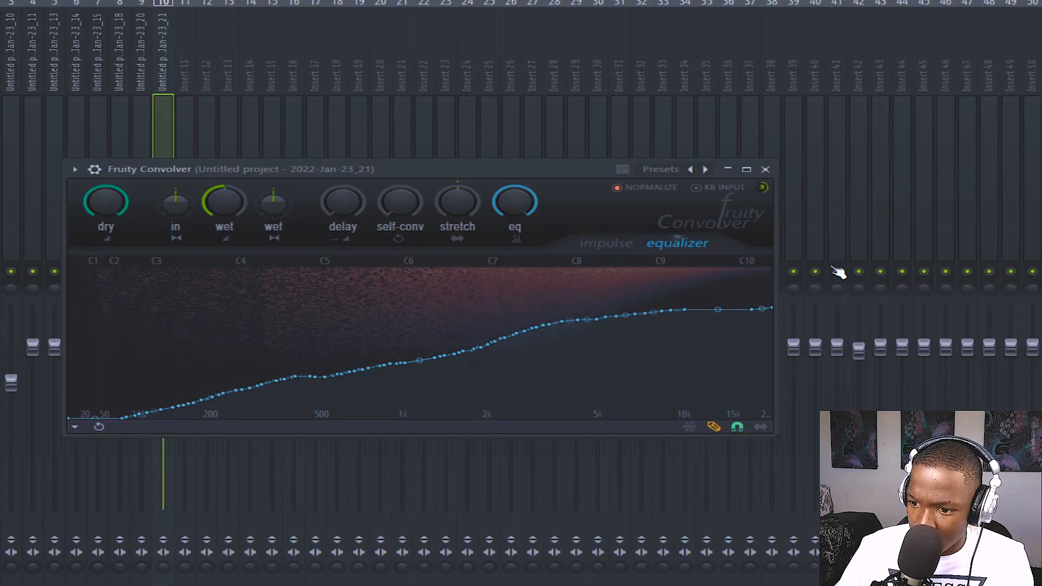
Load Fruity Convolver on the insert and shape its equalizer curve.
left_click(764, 169)
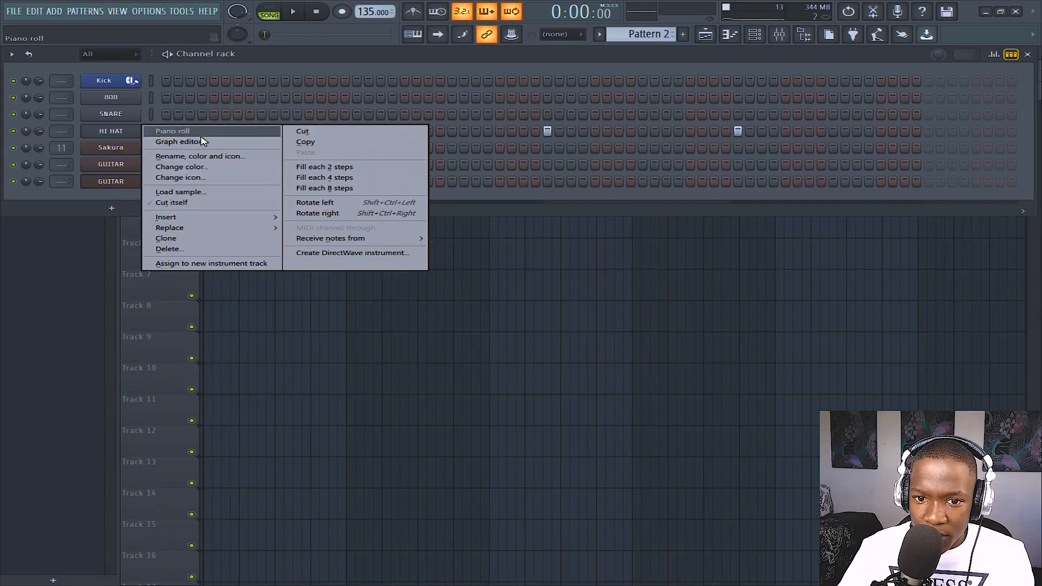
Choose Piano roll from the 808 channel's context menu in the Channel Rack.
left_click(325, 178)
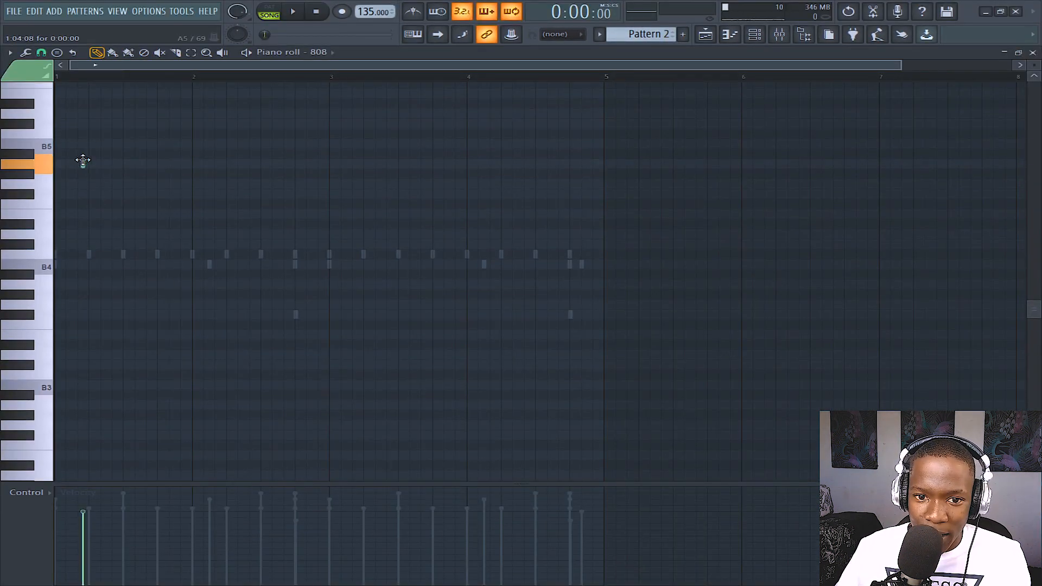
Play the 808 pattern and record the master output into Edison as Pattern 2.
left_click(293, 11)
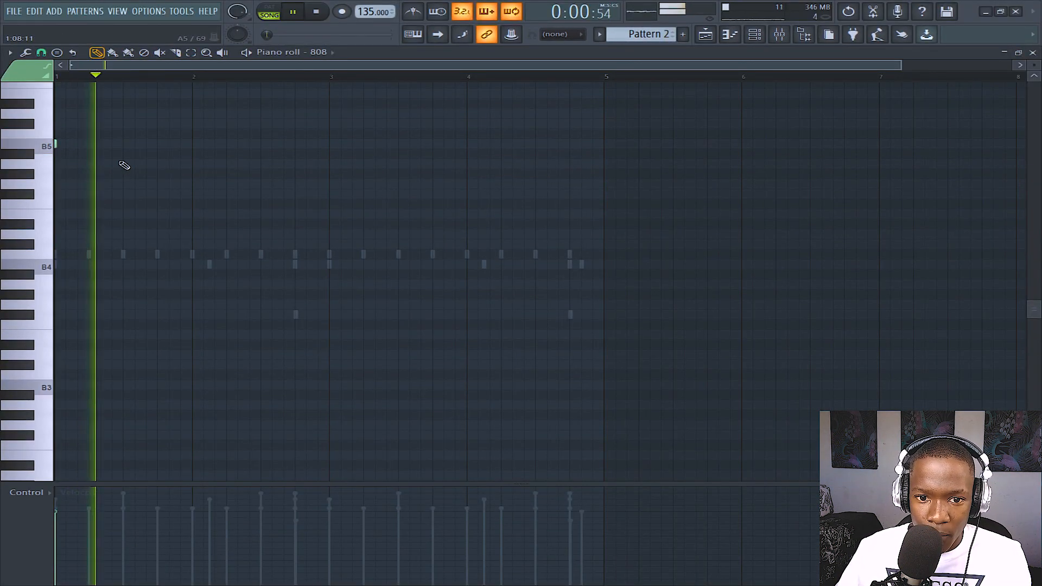
left_click(156, 145)
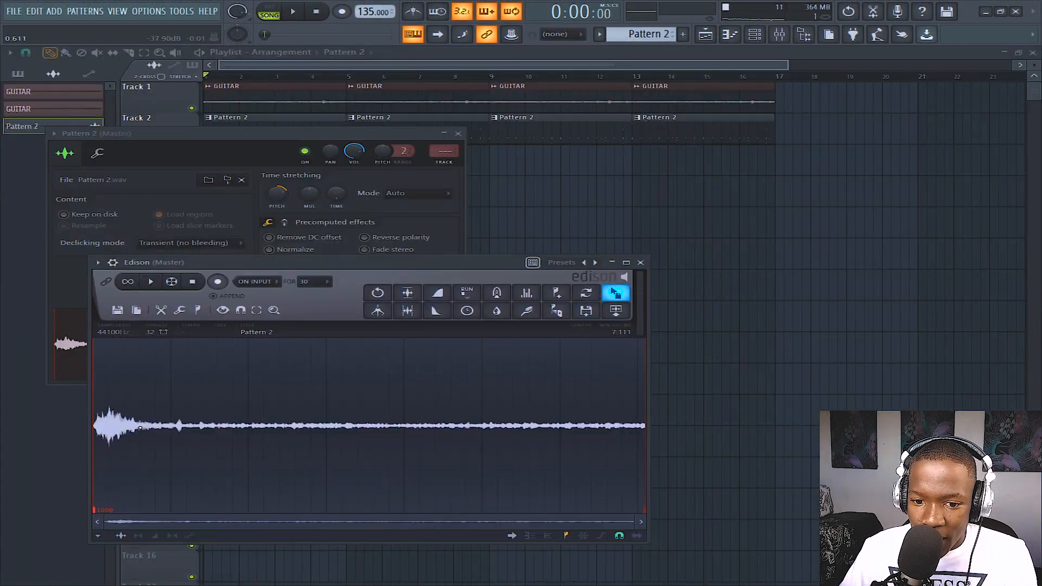
Zoom into the recording's start in Edison and select 0.481 to 0.974 s.
left_click_drag(146, 426, 644, 425)
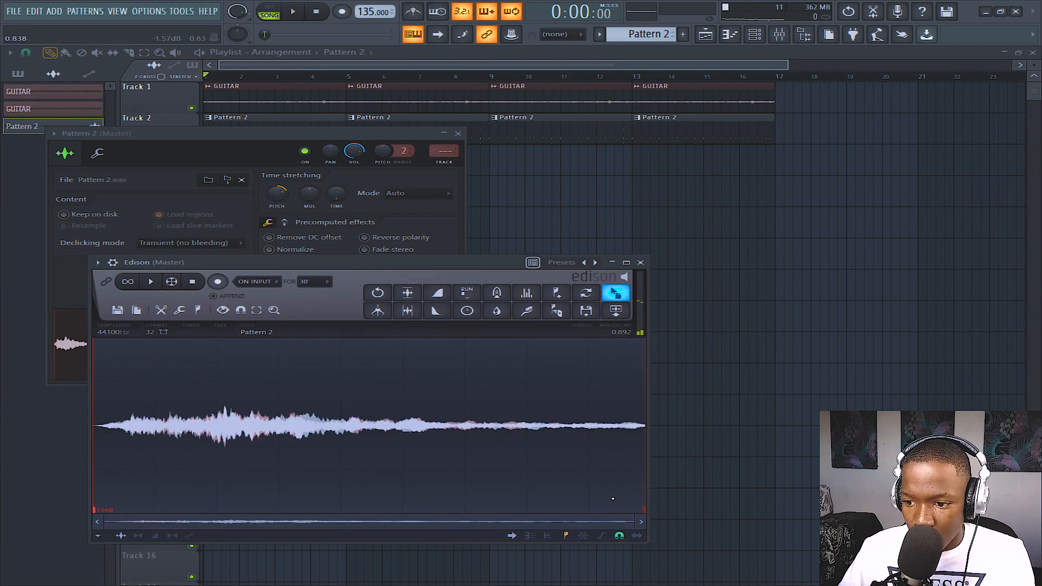
left_click_drag(365, 425, 645, 425)
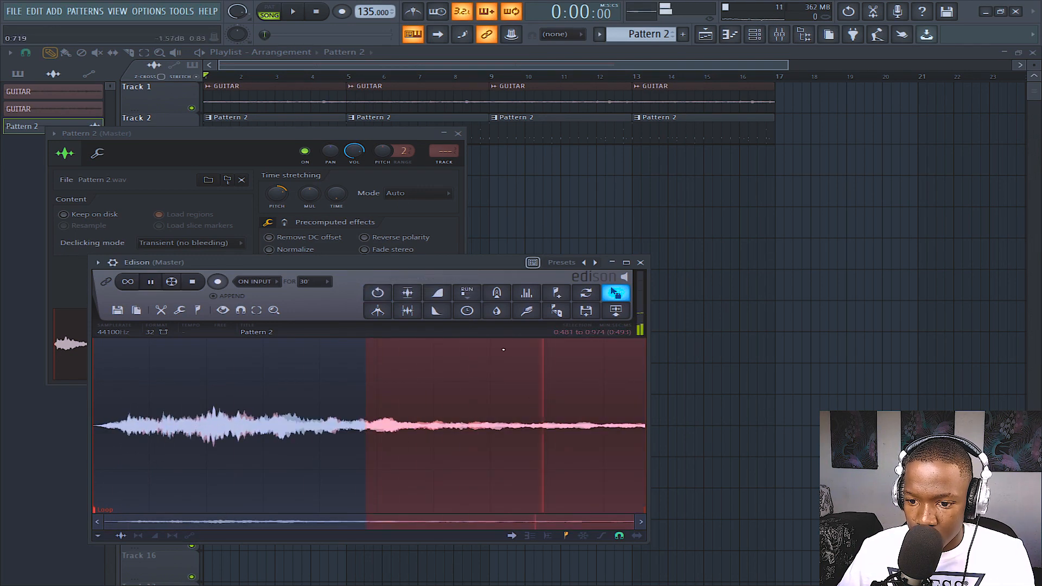